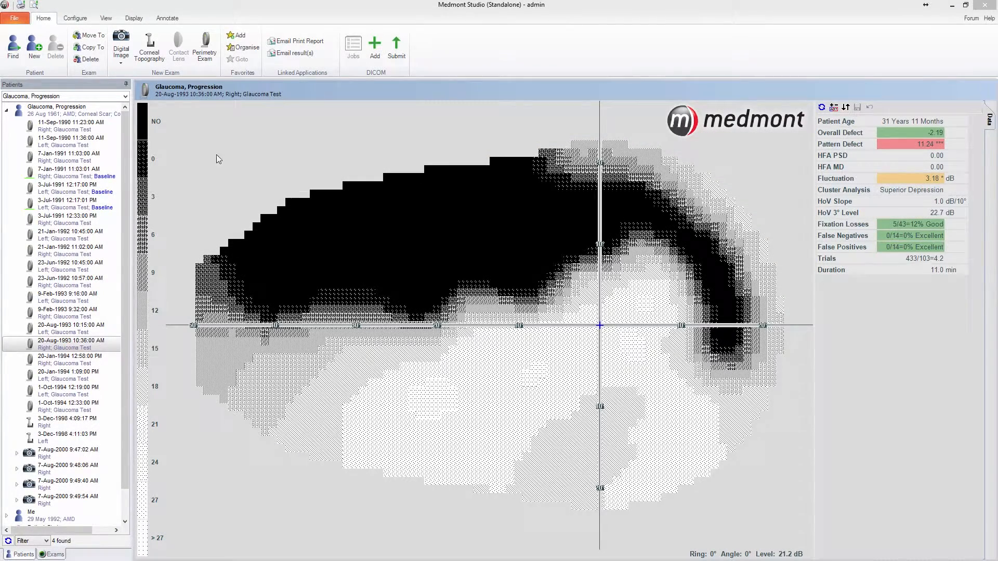
pyautogui.moveTo(199, 145)
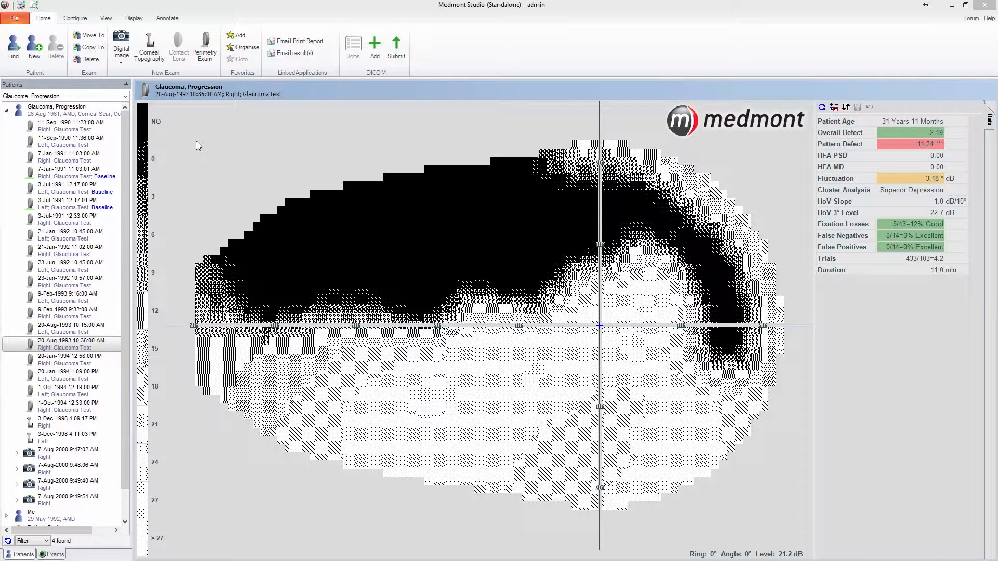
pyautogui.moveTo(173, 184)
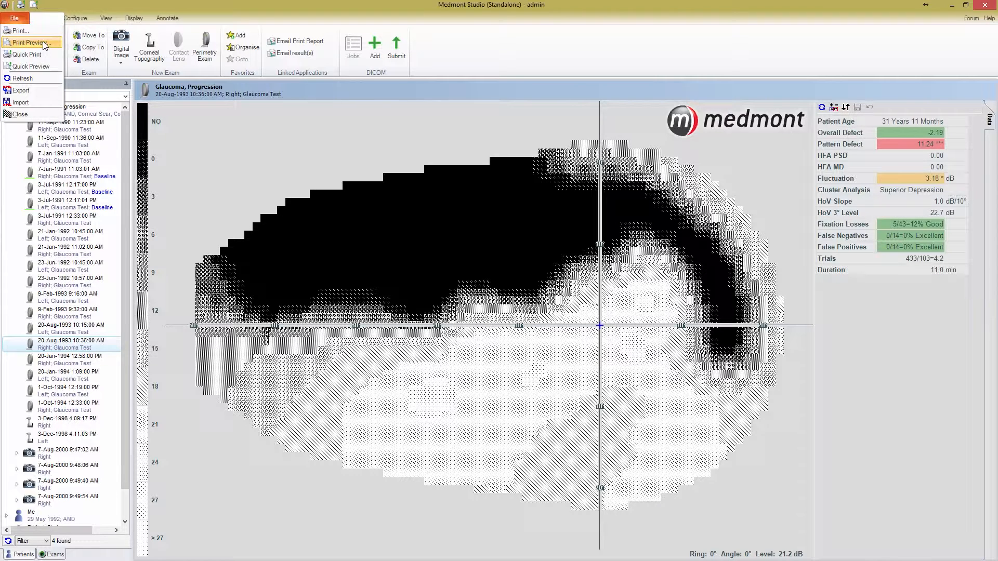
# Open the Print Preview report chooser, with Threshold Overview Print (Difference From Baseline) selected
pyautogui.click(29, 43)
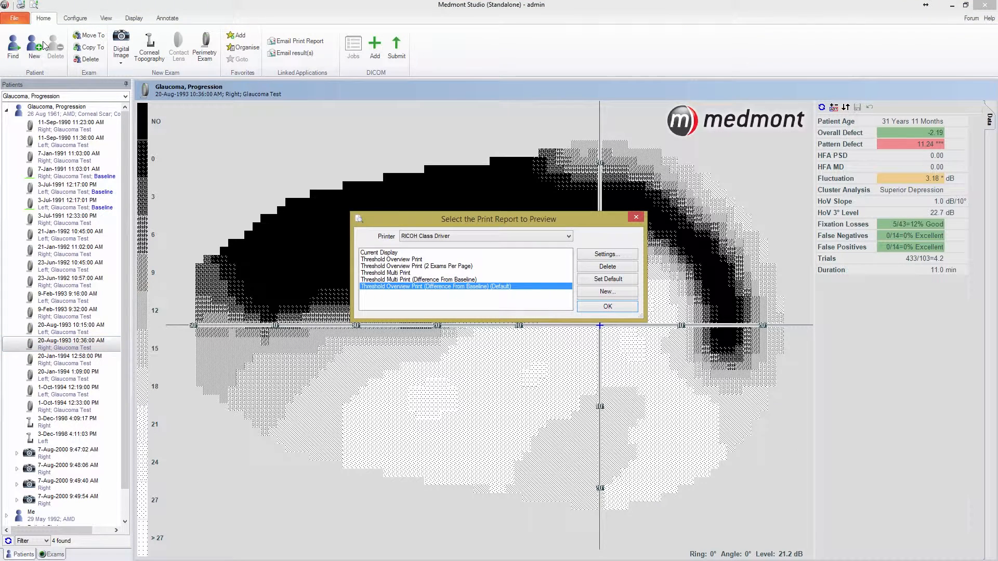
pyautogui.moveTo(368, 270)
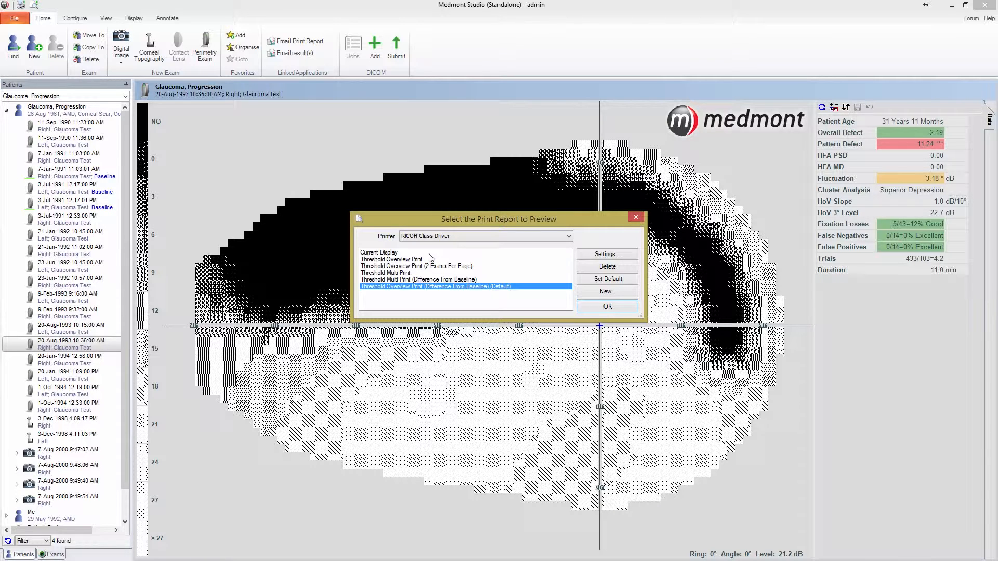
pyautogui.moveTo(431, 258)
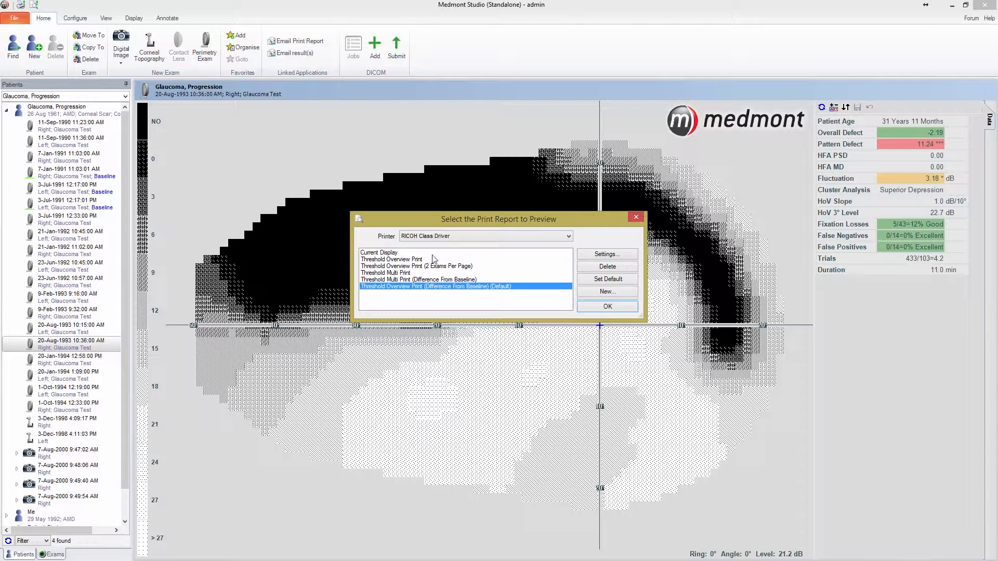
pyautogui.moveTo(462, 266)
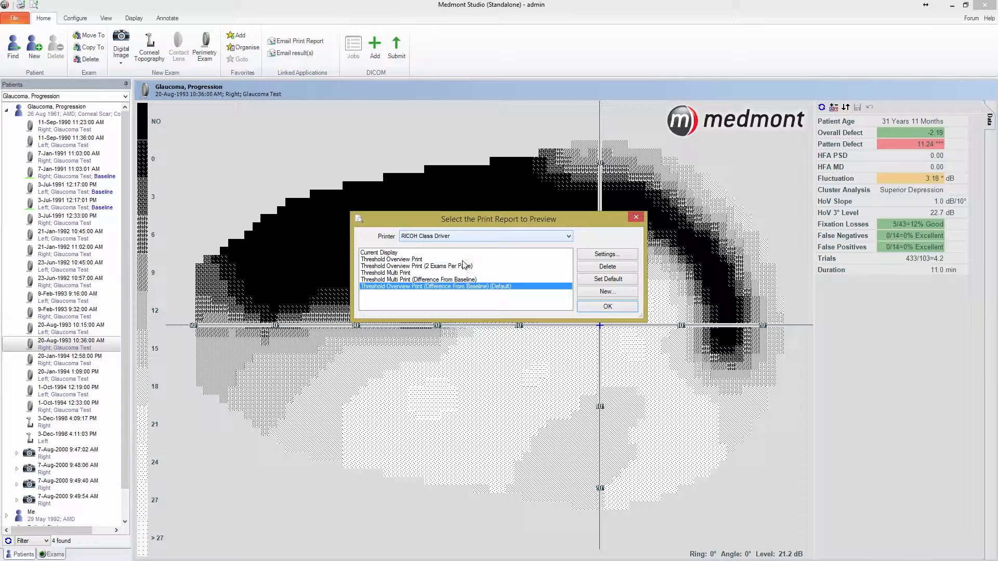
pyautogui.moveTo(607, 254)
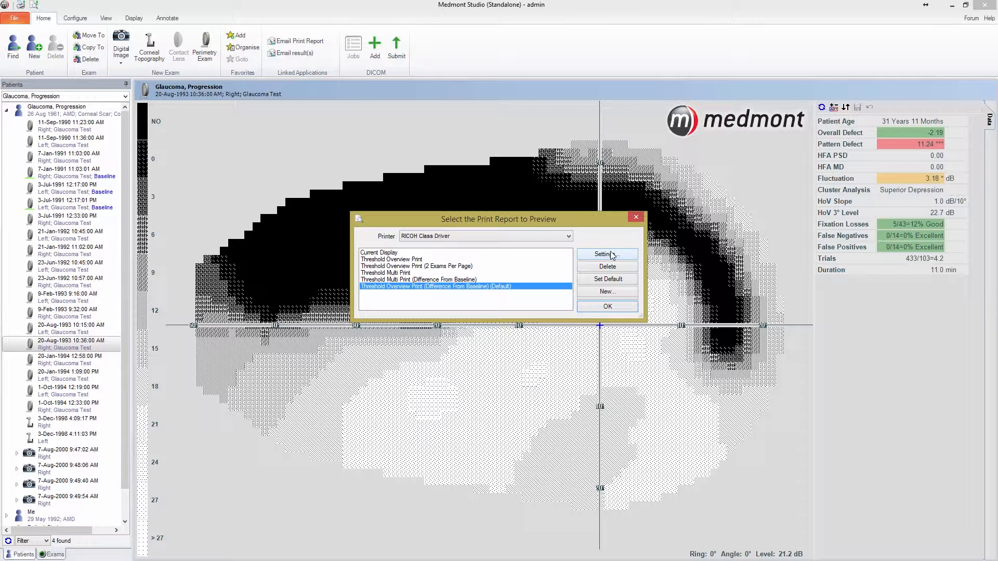
pyautogui.click(605, 255)
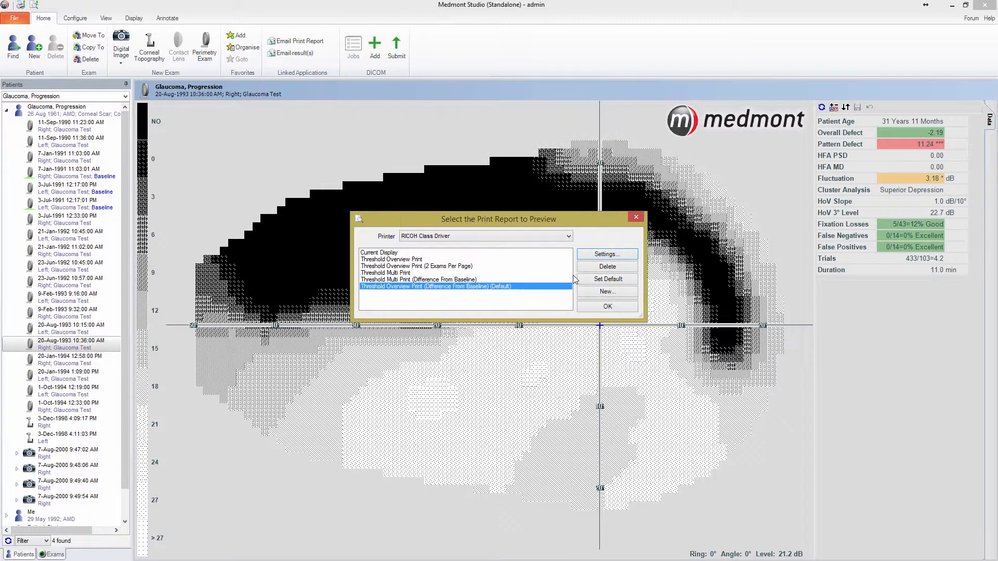
pyautogui.moveTo(606, 279)
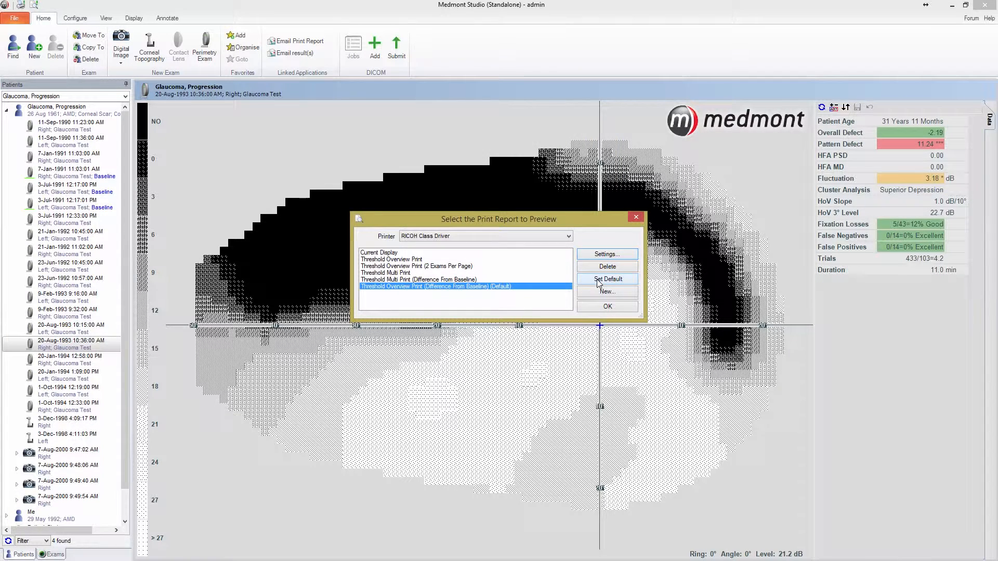
pyautogui.moveTo(420, 294)
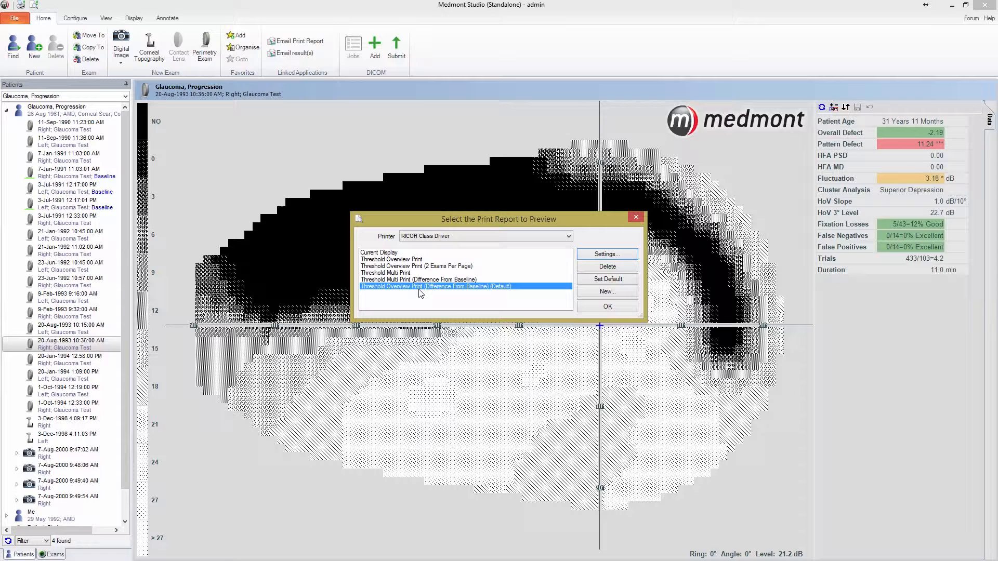
pyautogui.moveTo(485, 292)
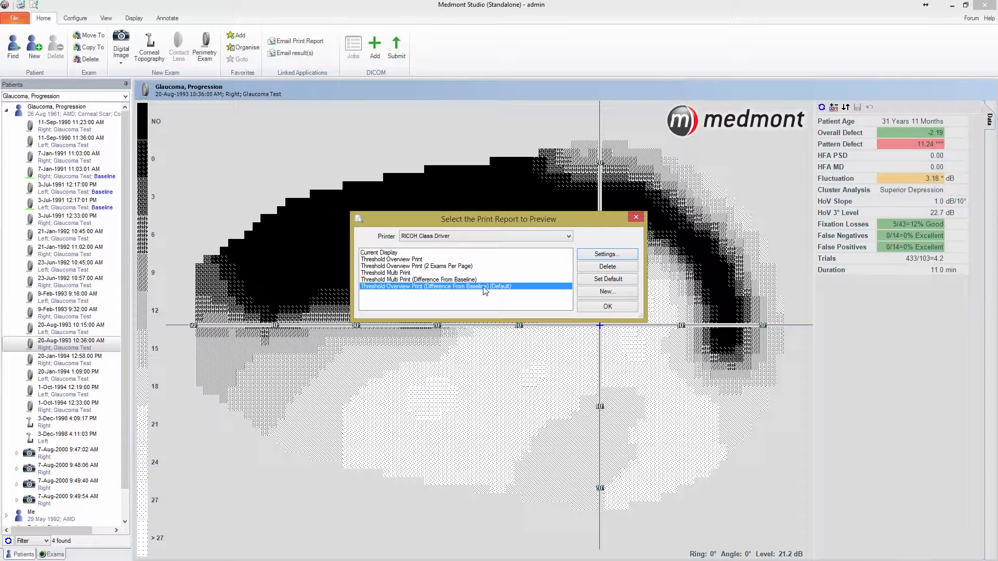
pyautogui.moveTo(627, 238)
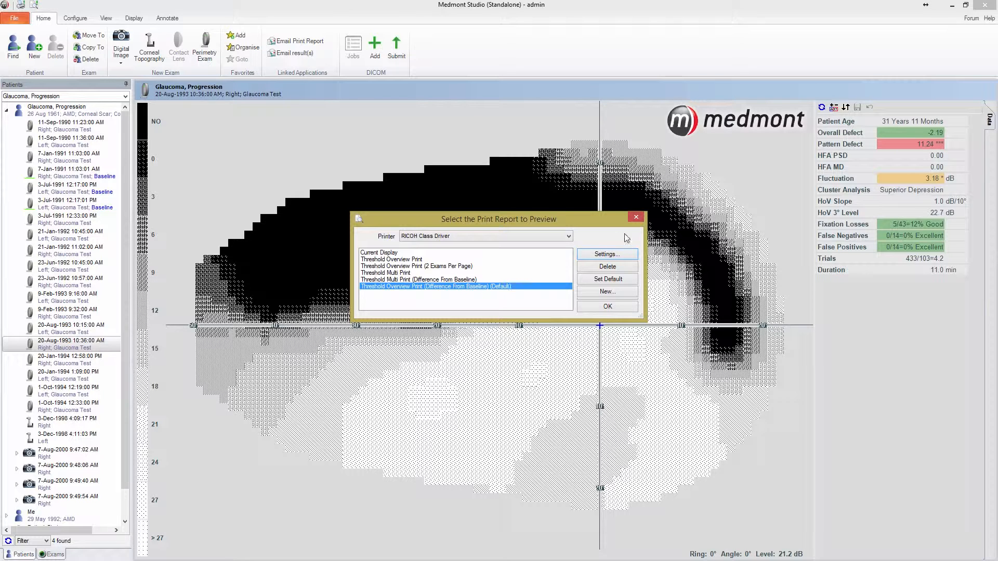
pyautogui.moveTo(379, 260)
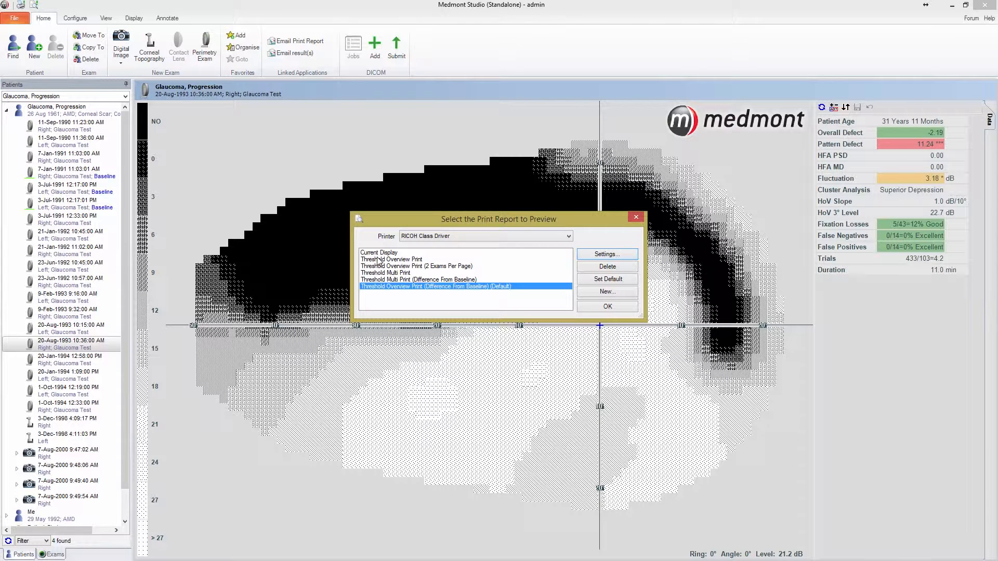
pyautogui.moveTo(394, 273)
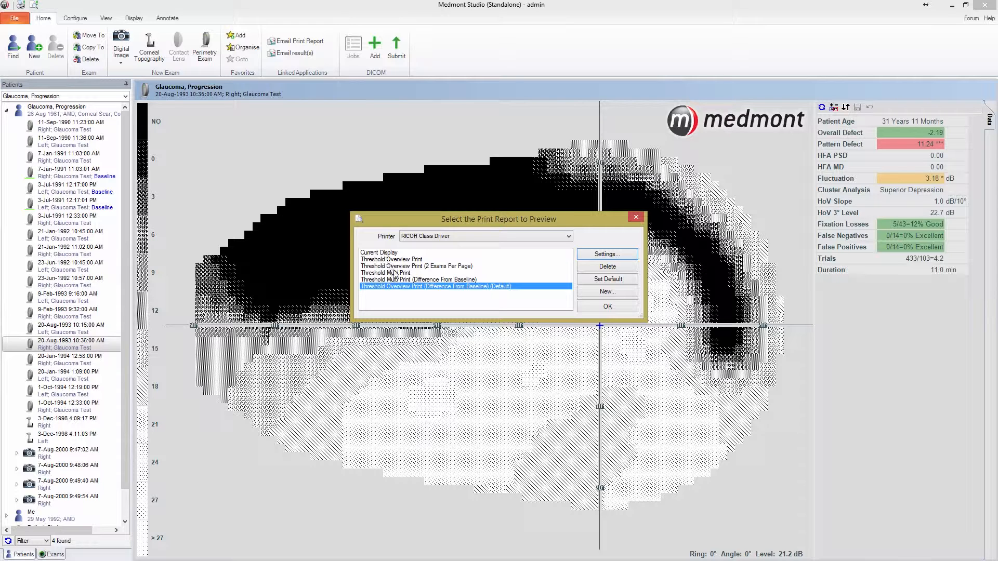
# Make Threshold Overview Print the default report, then select Difference From Baseline
pyautogui.click(391, 259)
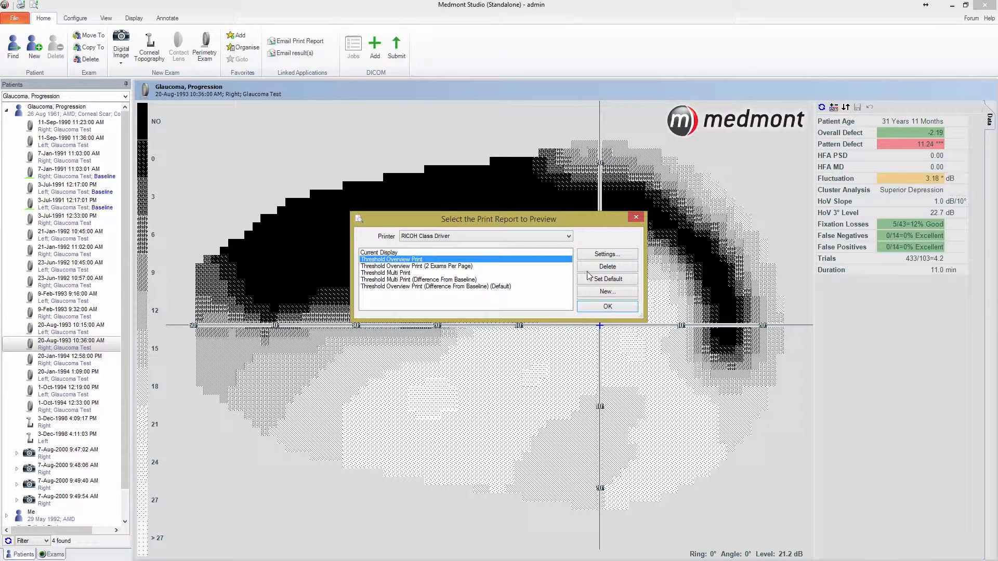
pyautogui.click(606, 278)
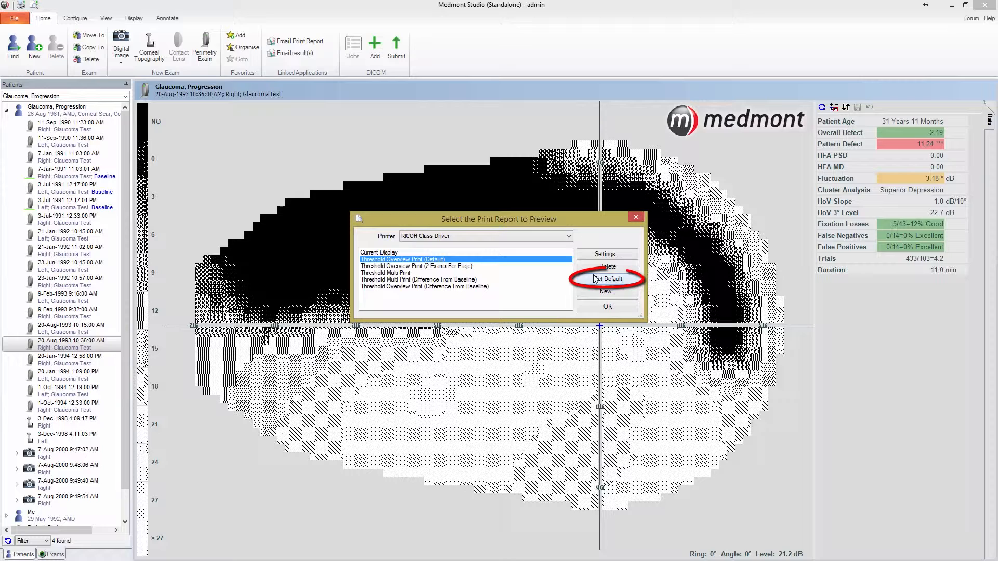
pyautogui.click(424, 286)
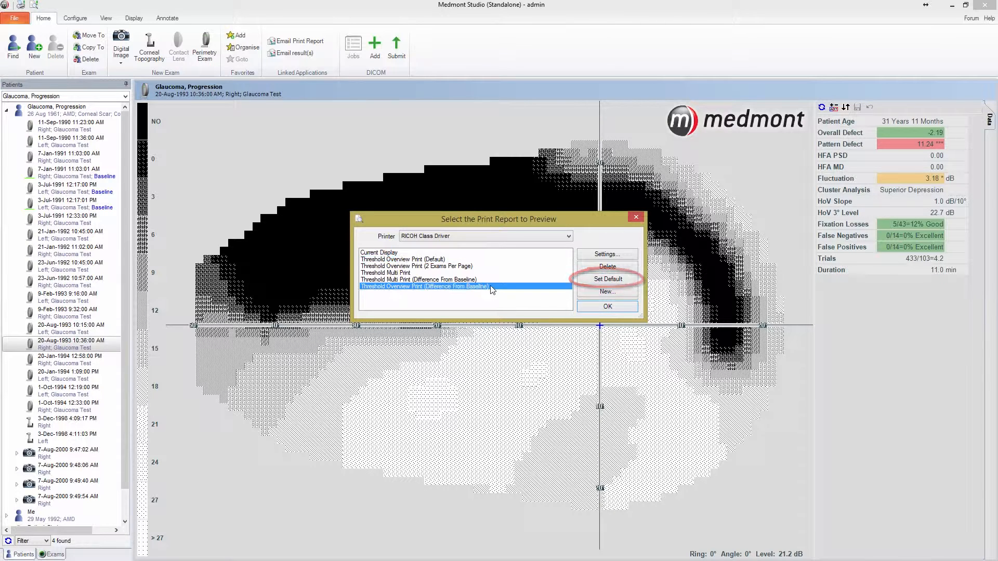
pyautogui.click(605, 292)
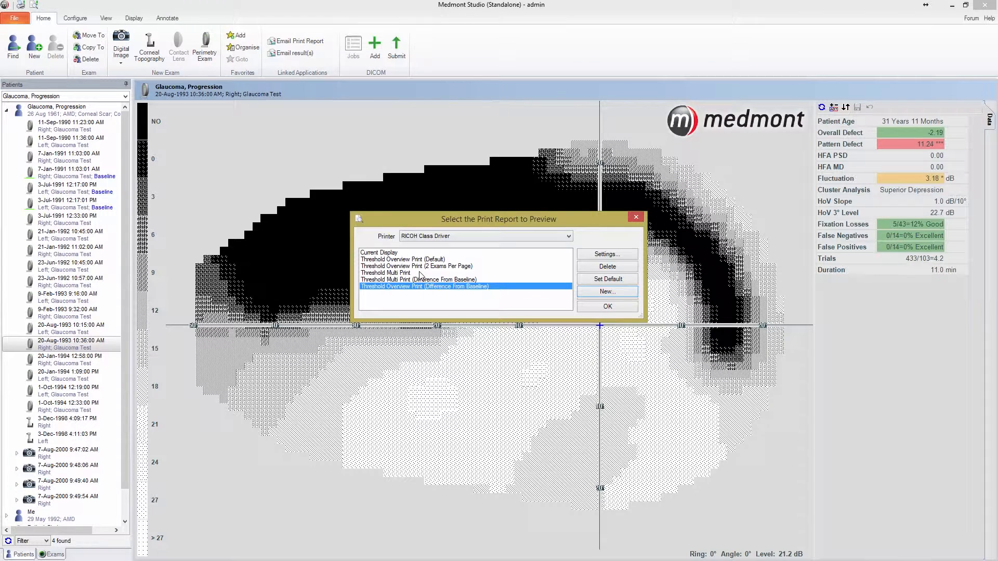
# Restore Difference From Baseline as the default and reselect Threshold Overview Print
pyautogui.click(403, 260)
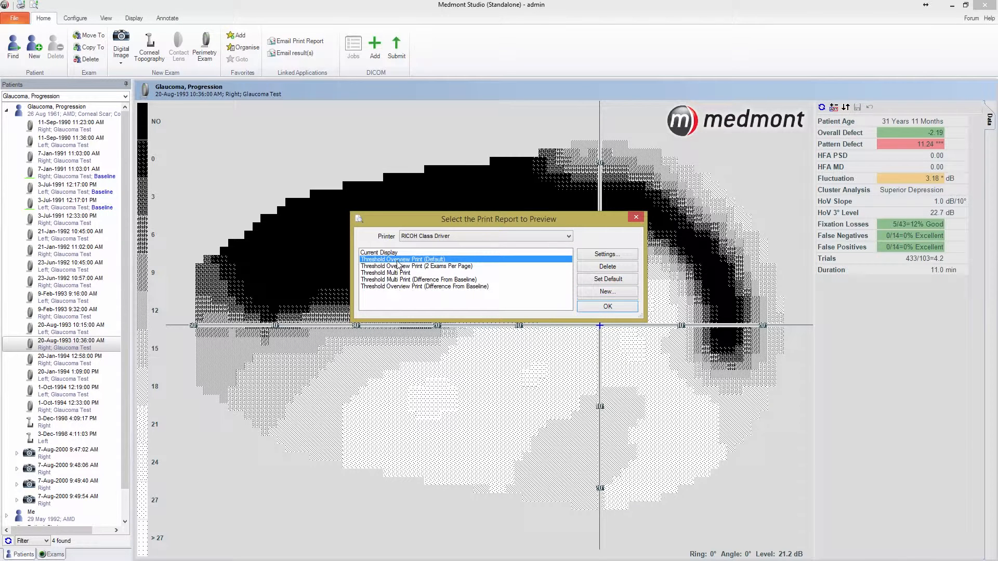
pyautogui.click(425, 286)
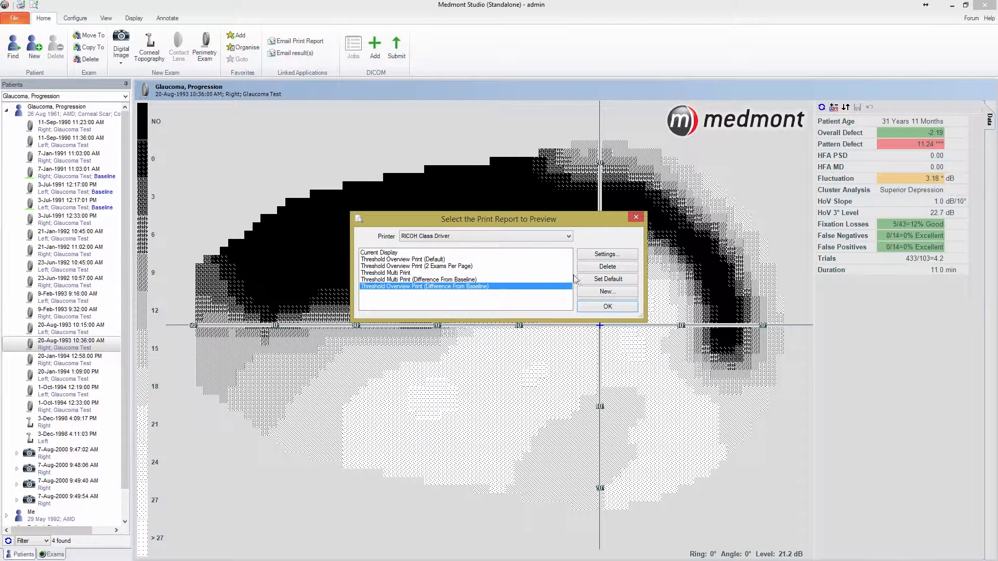
pyautogui.click(425, 260)
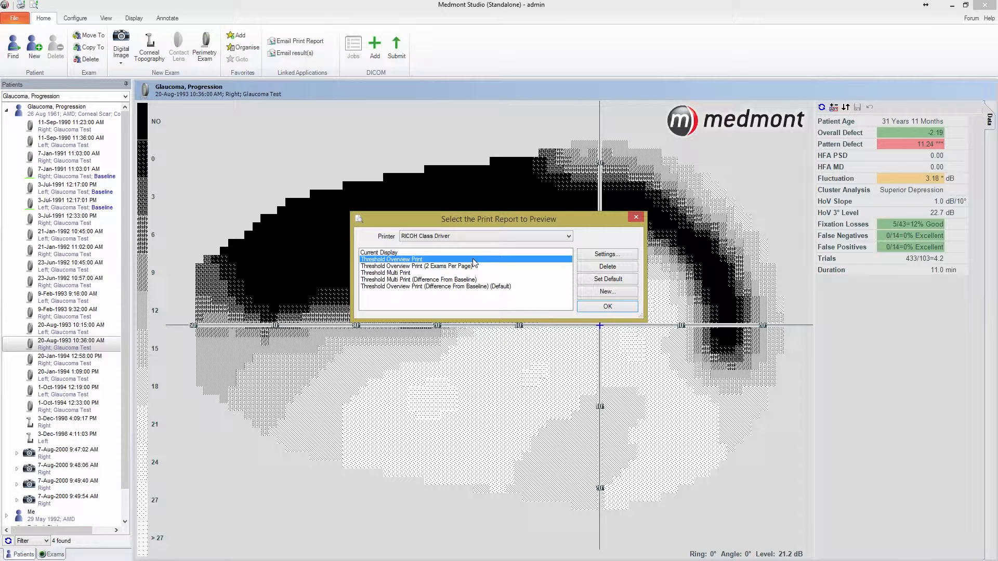
pyautogui.click(420, 260)
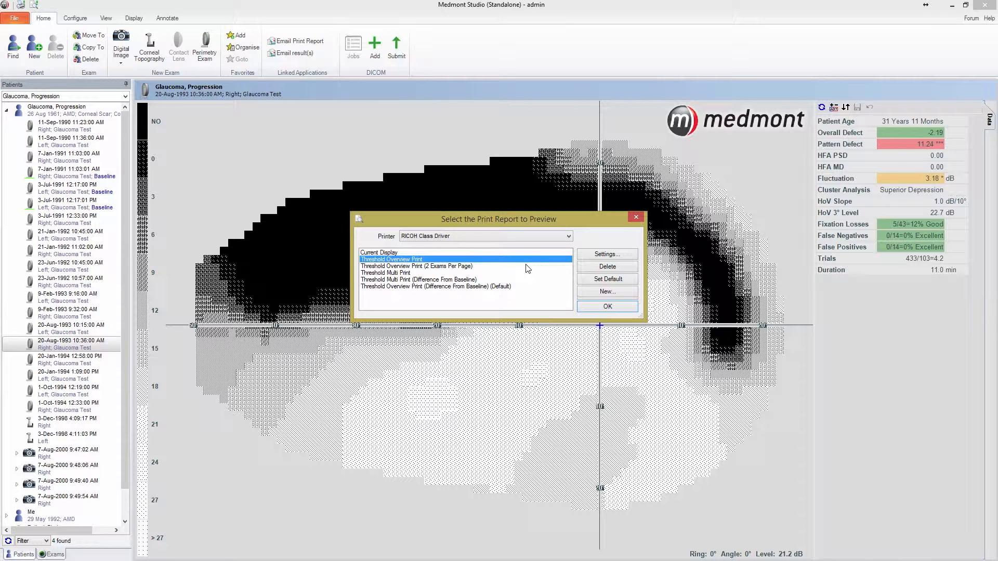
pyautogui.moveTo(548, 286)
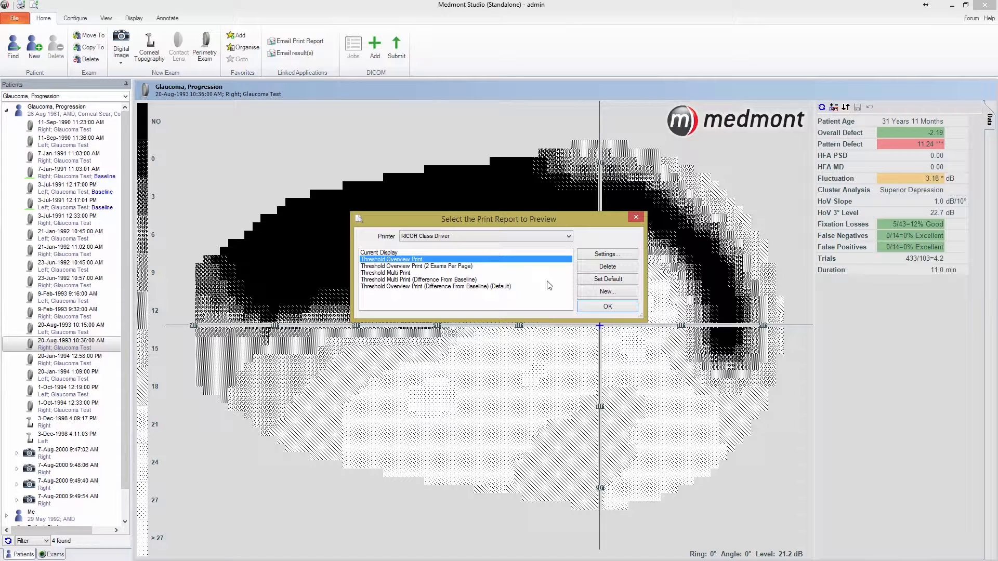
pyautogui.moveTo(606, 307)
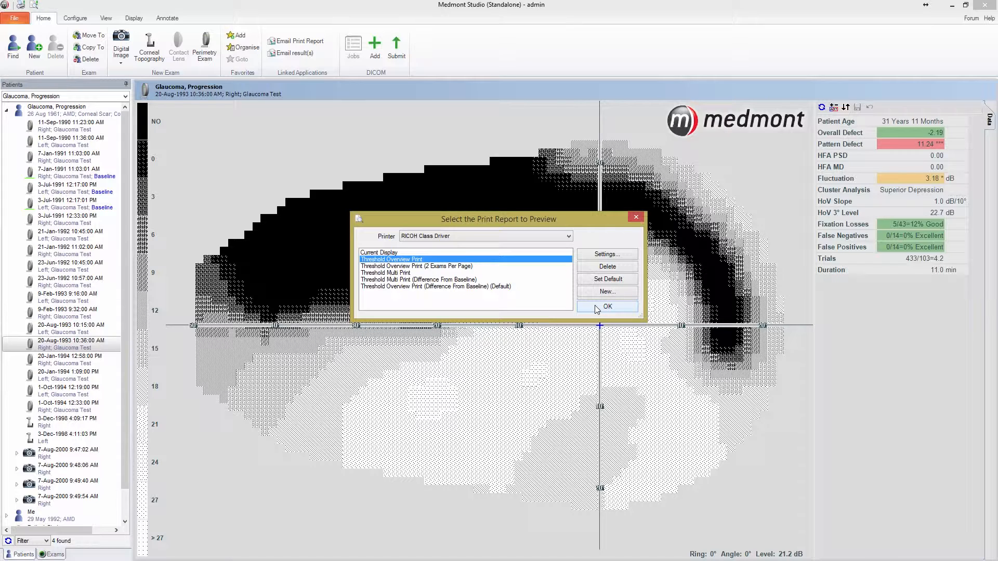
# Preview the Threshold Overview Print report for the glaucoma right-eye exam
pyautogui.click(605, 306)
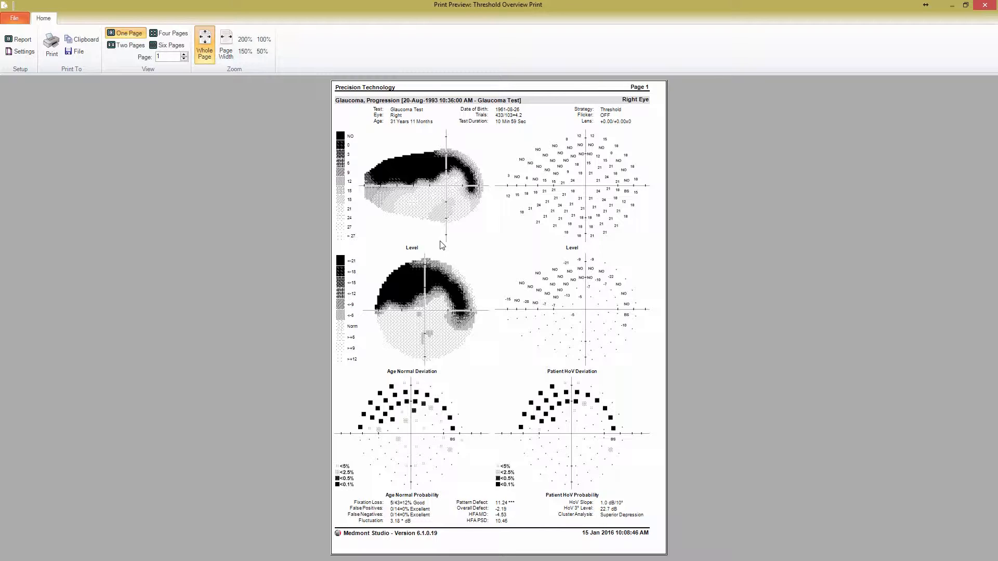
pyautogui.moveTo(597, 129)
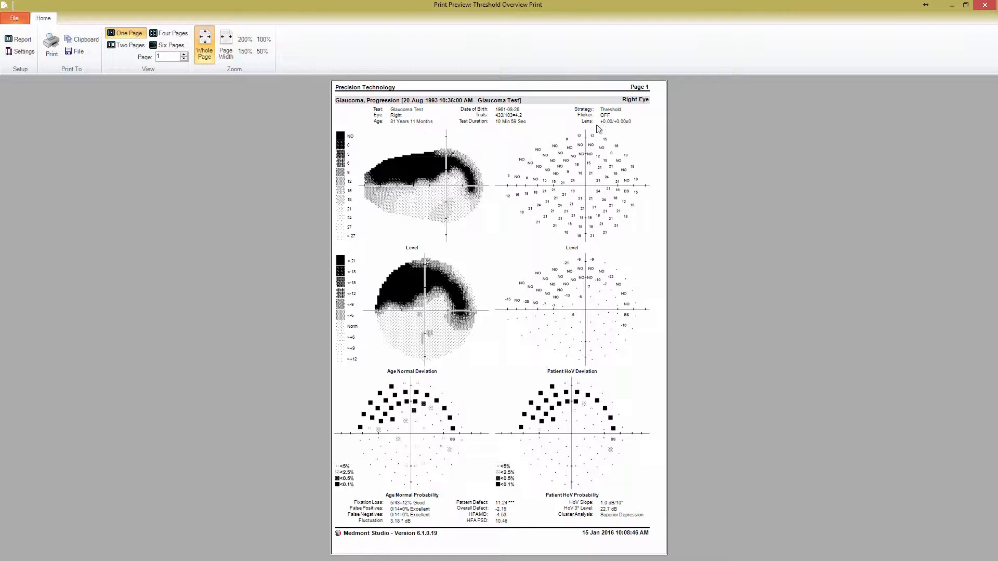
pyautogui.moveTo(625, 410)
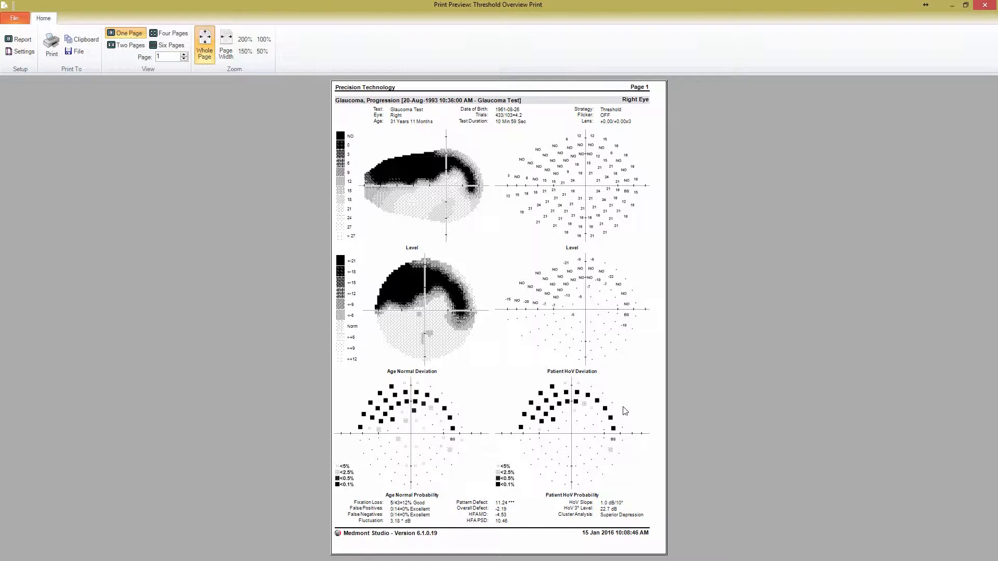
pyautogui.moveTo(623, 508)
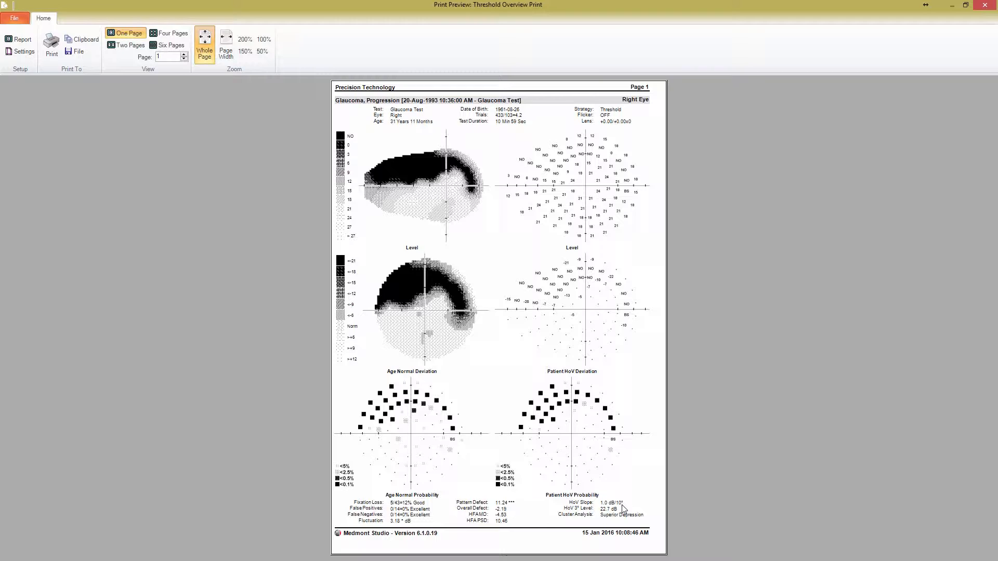
pyautogui.moveTo(406, 177)
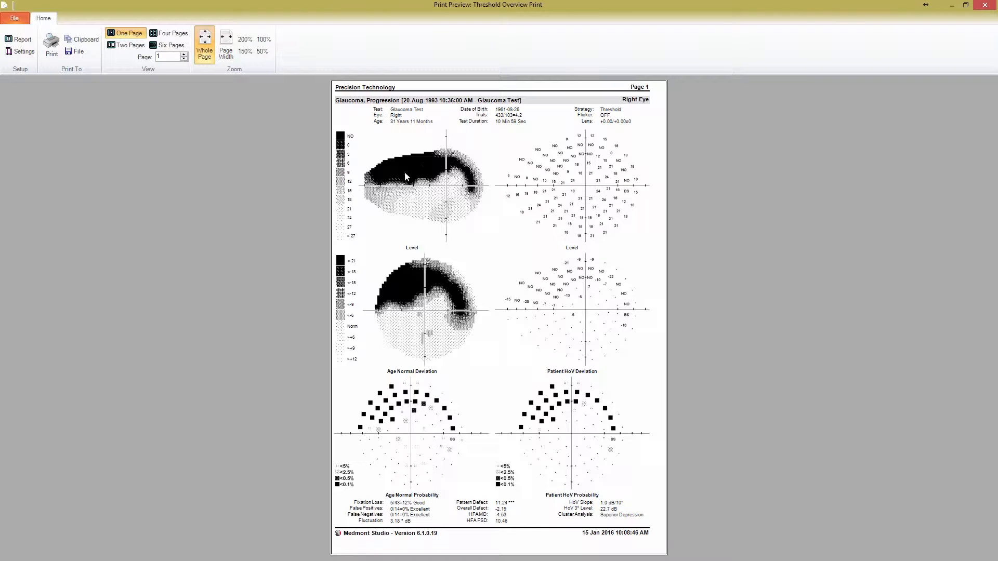
pyautogui.moveTo(636, 210)
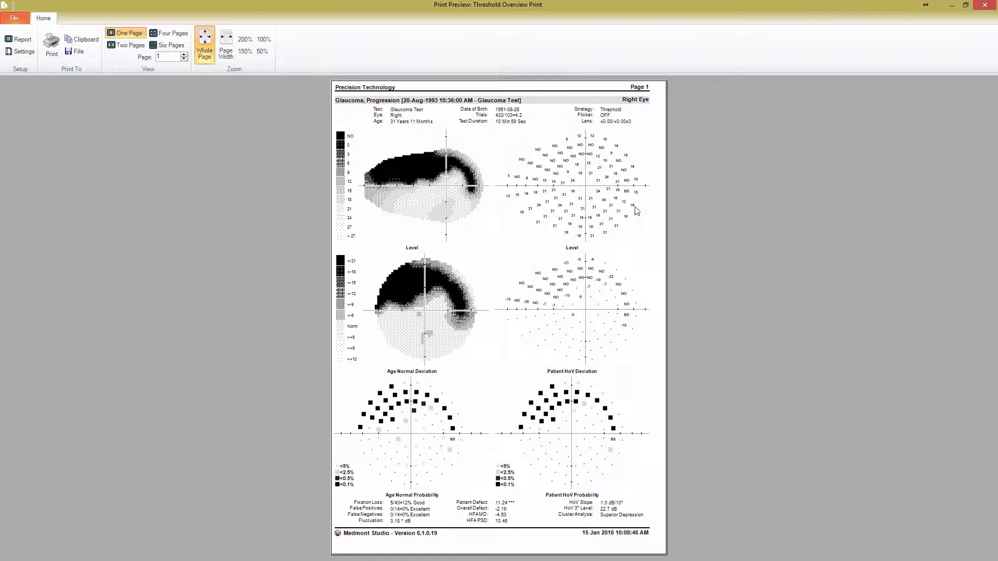
pyautogui.moveTo(596, 325)
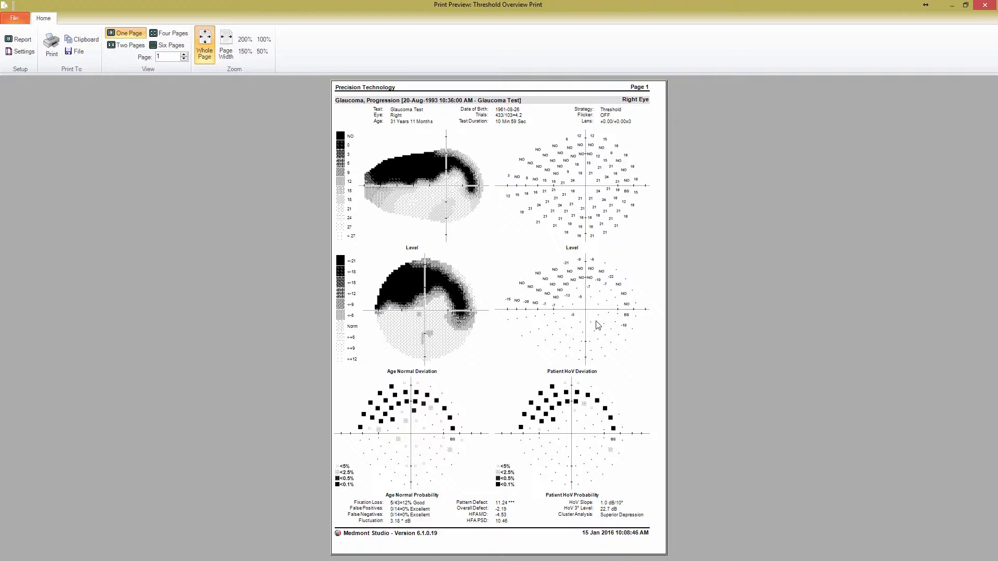
pyautogui.moveTo(515, 352)
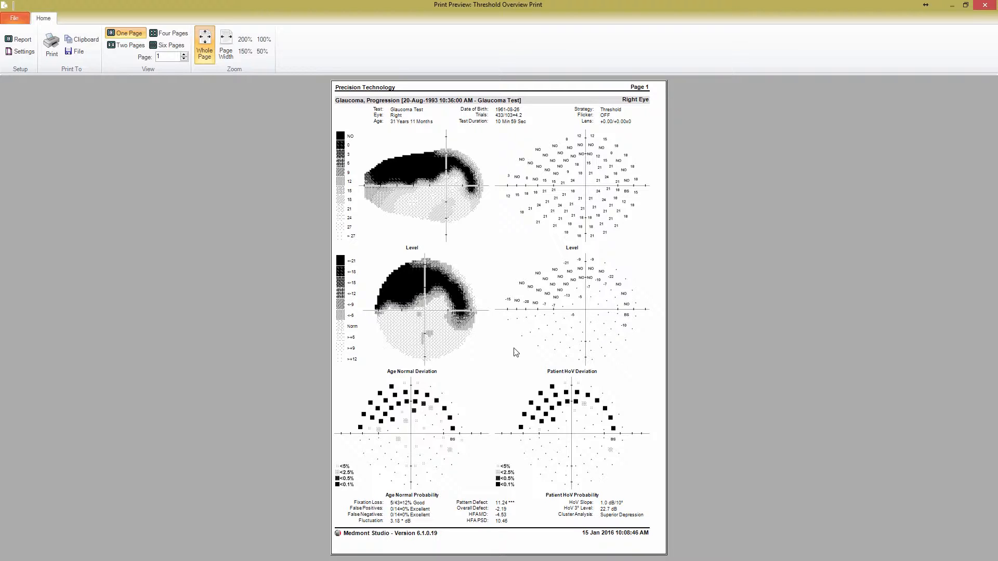
pyautogui.moveTo(575, 433)
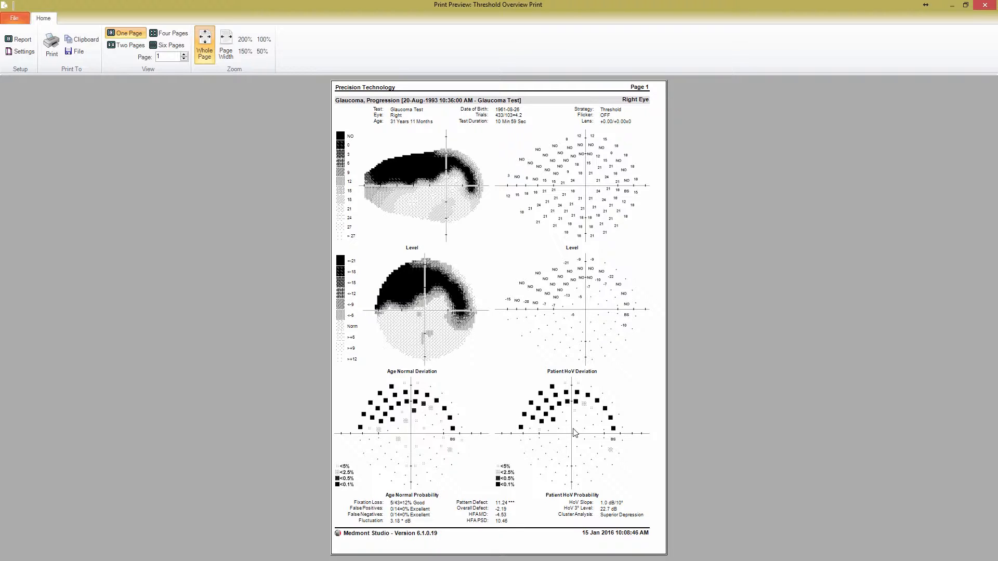
pyautogui.moveTo(683, 369)
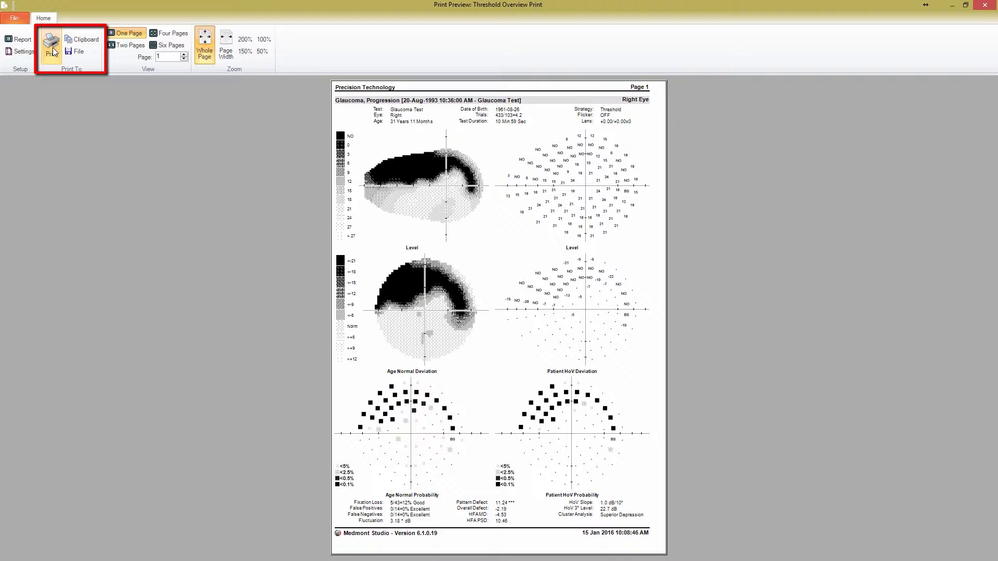
pyautogui.moveTo(82, 39)
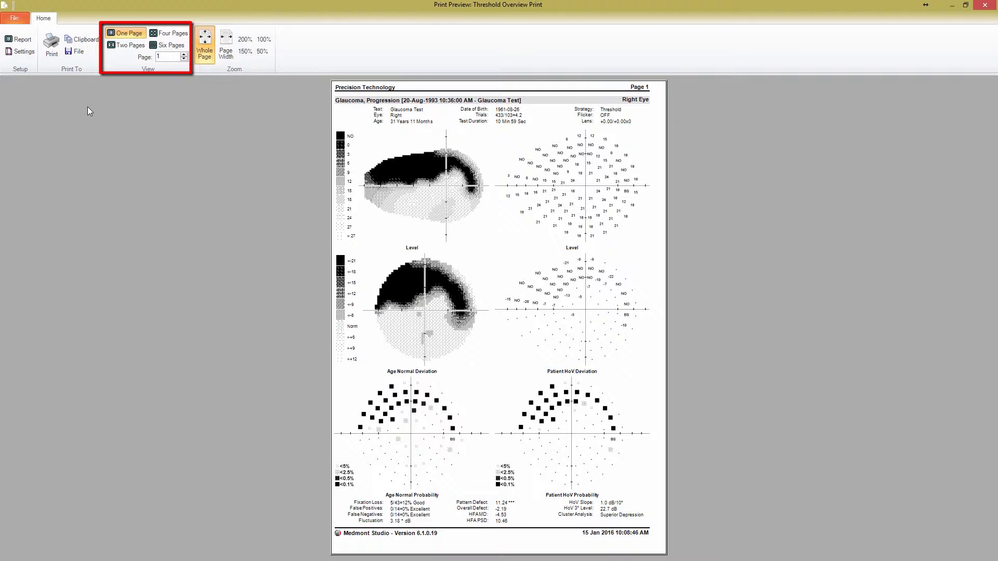
pyautogui.moveTo(142, 100)
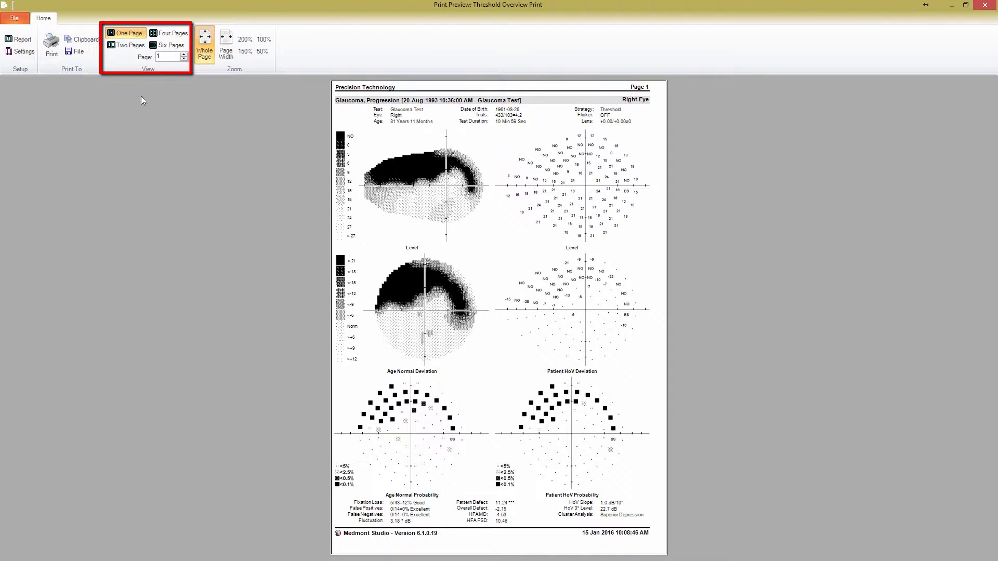
pyautogui.moveTo(162, 41)
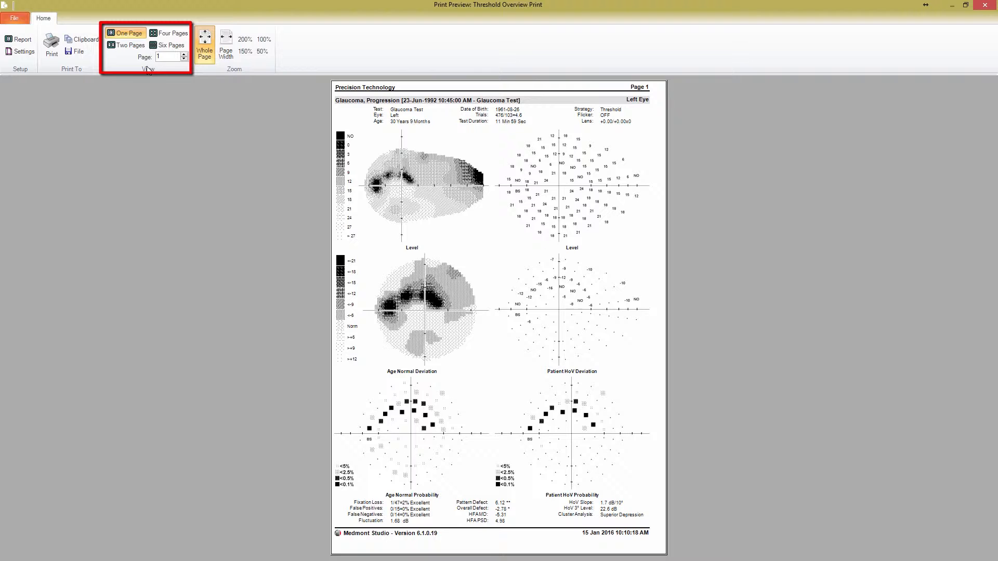
# Compare six- and four-page layouts, then show two pages side by side from the first page
pyautogui.click(168, 45)
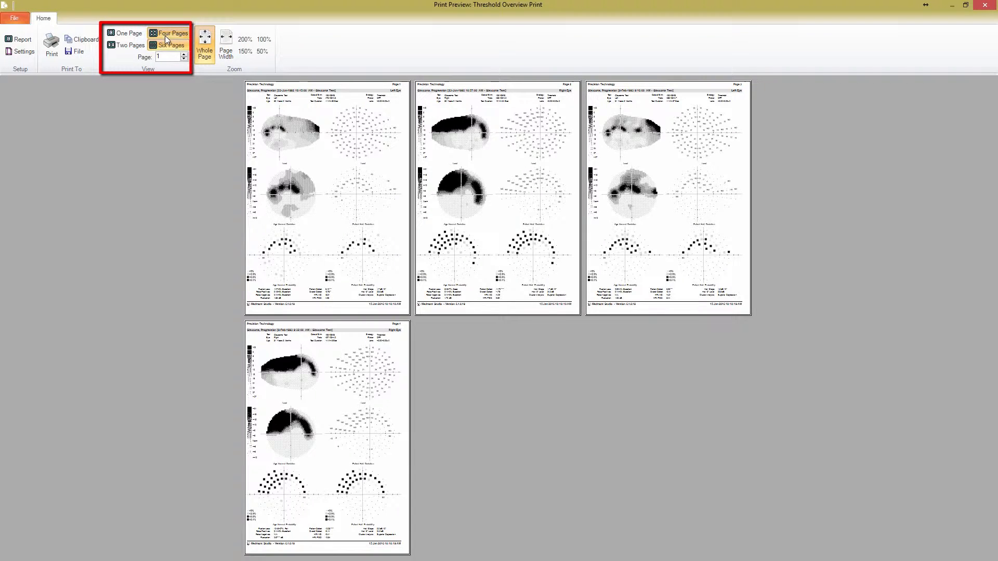
pyautogui.click(172, 32)
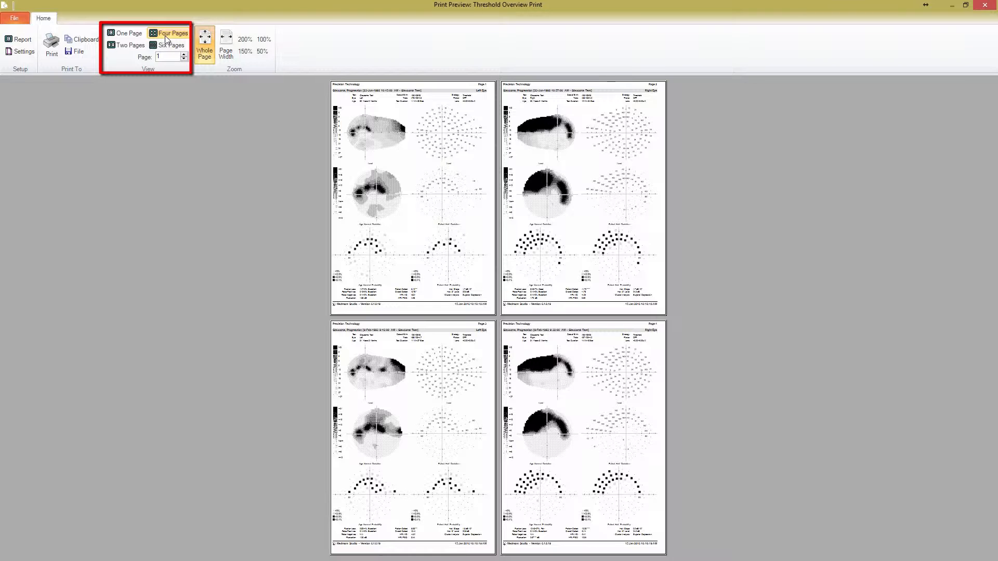
pyautogui.click(171, 45)
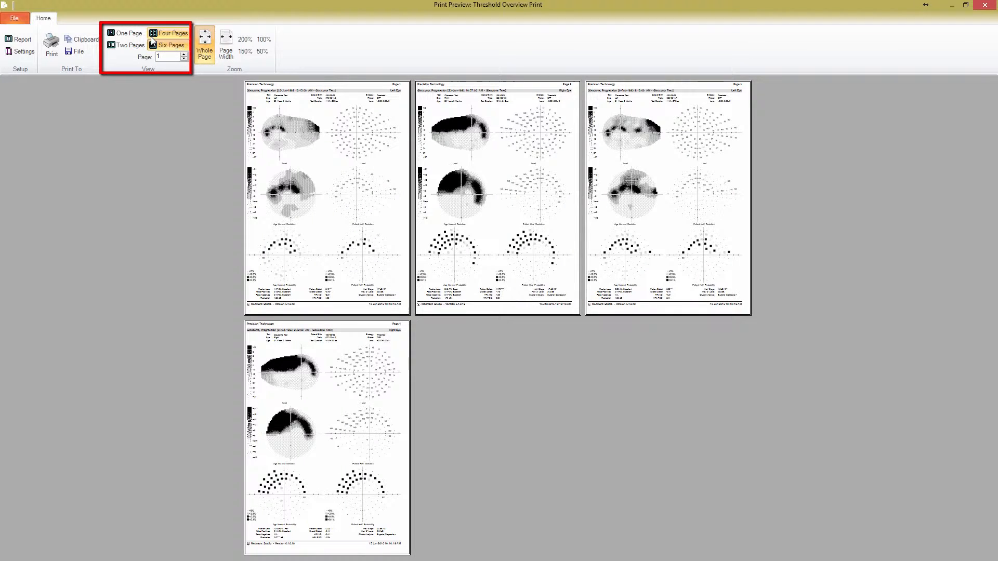
pyautogui.click(128, 45)
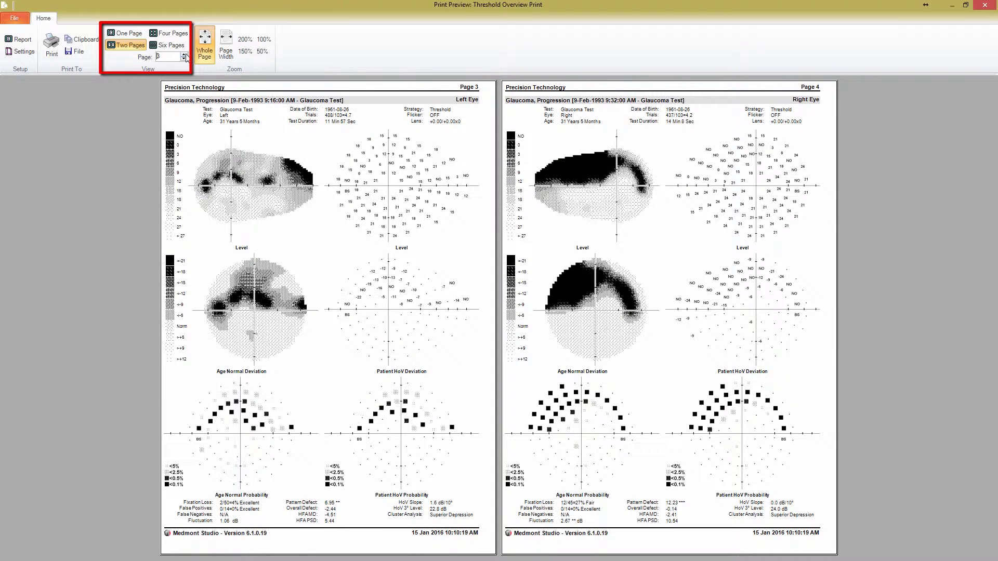
pyautogui.click(185, 59)
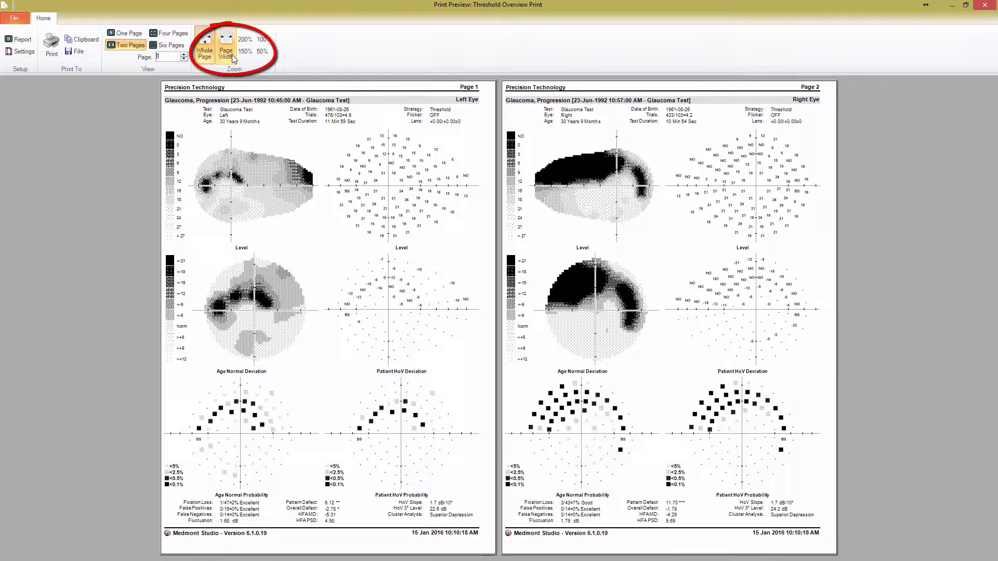
pyautogui.moveTo(205, 48)
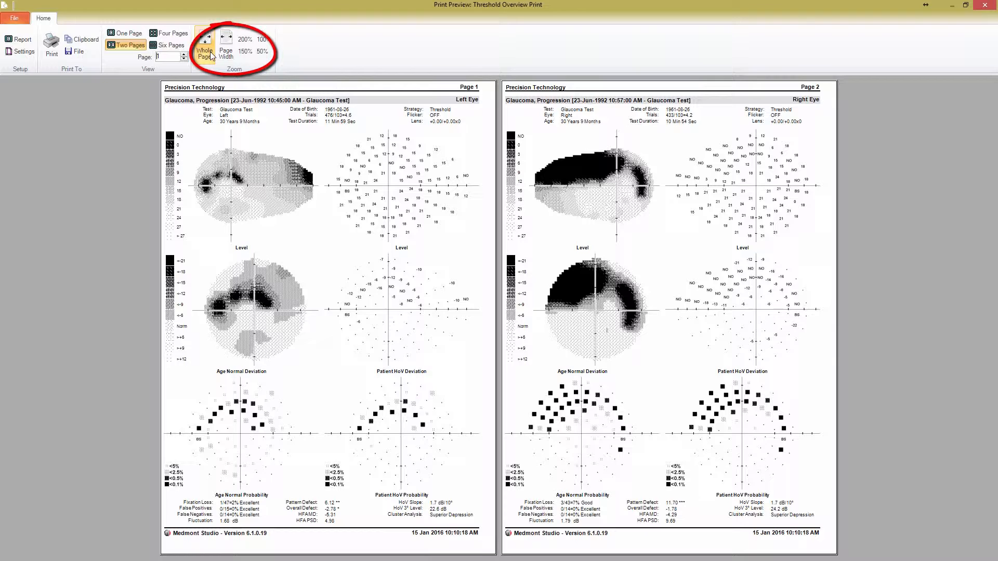
# Try Page Width, 200%, 150% and 50% zoom, then show one whole page
pyautogui.click(226, 51)
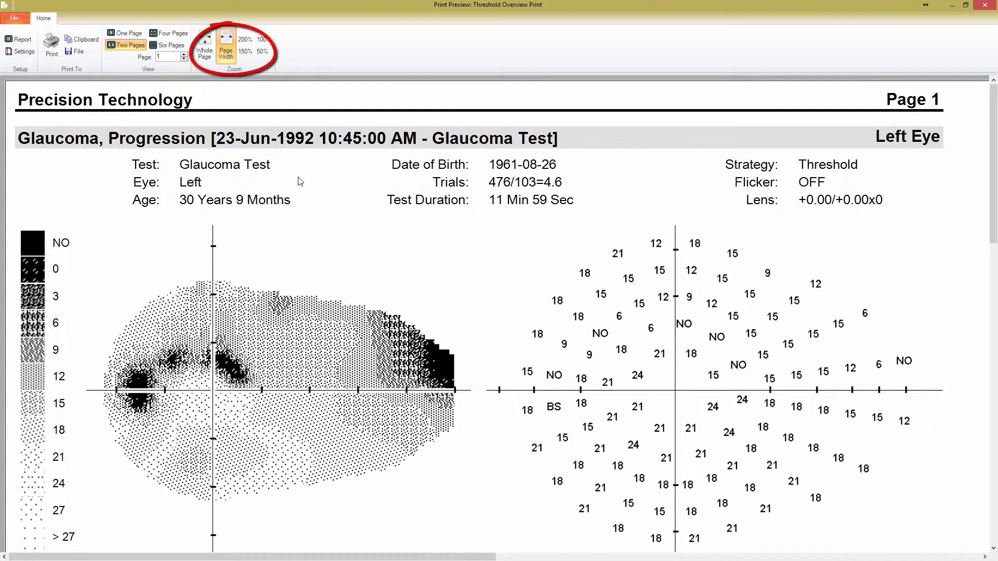
pyautogui.click(260, 39)
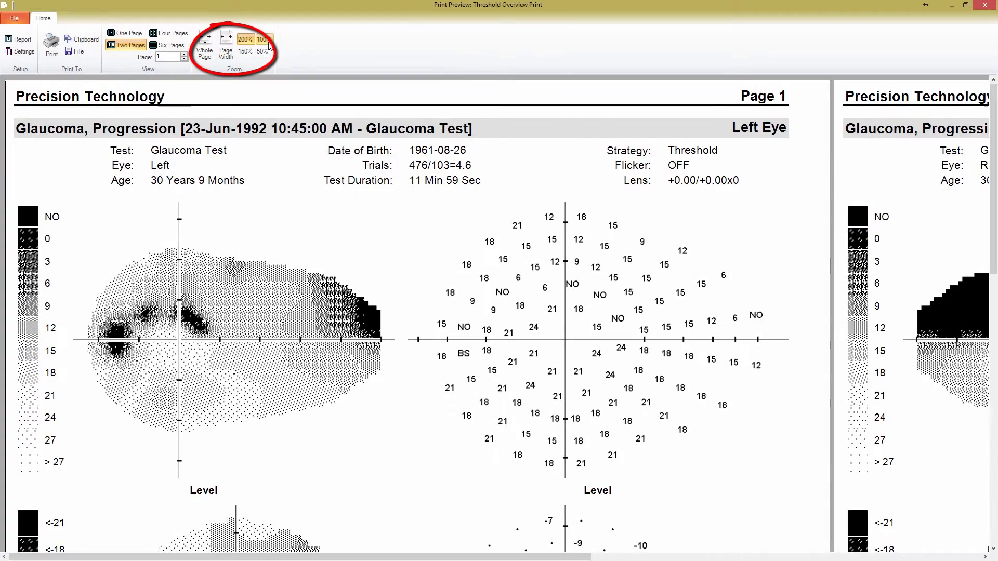
pyautogui.click(245, 52)
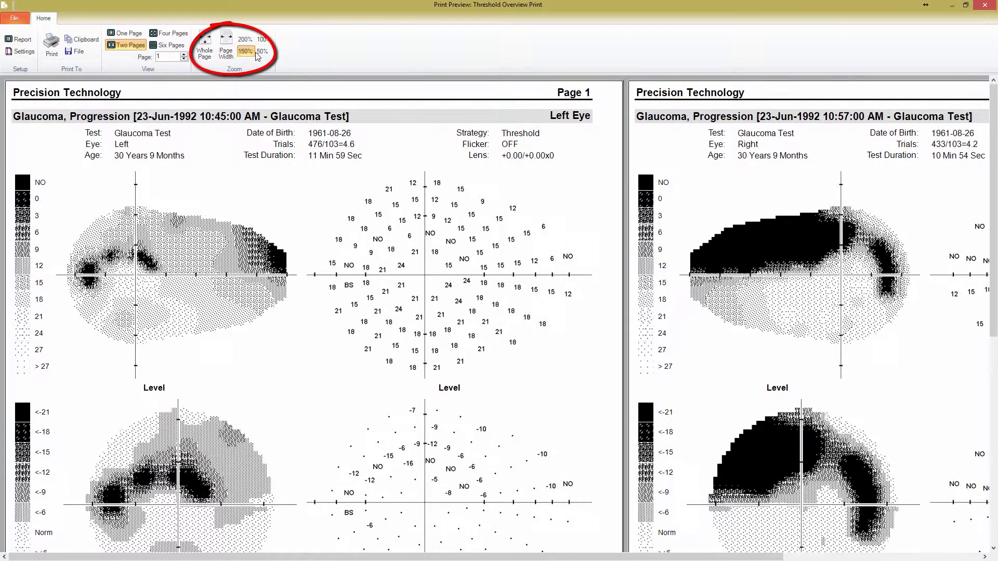
pyautogui.click(205, 52)
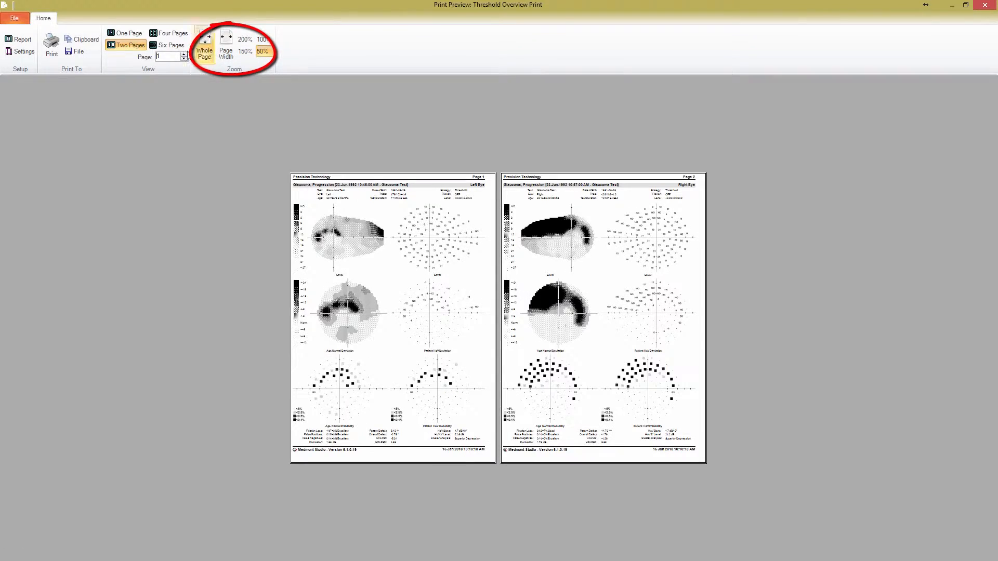
pyautogui.click(127, 32)
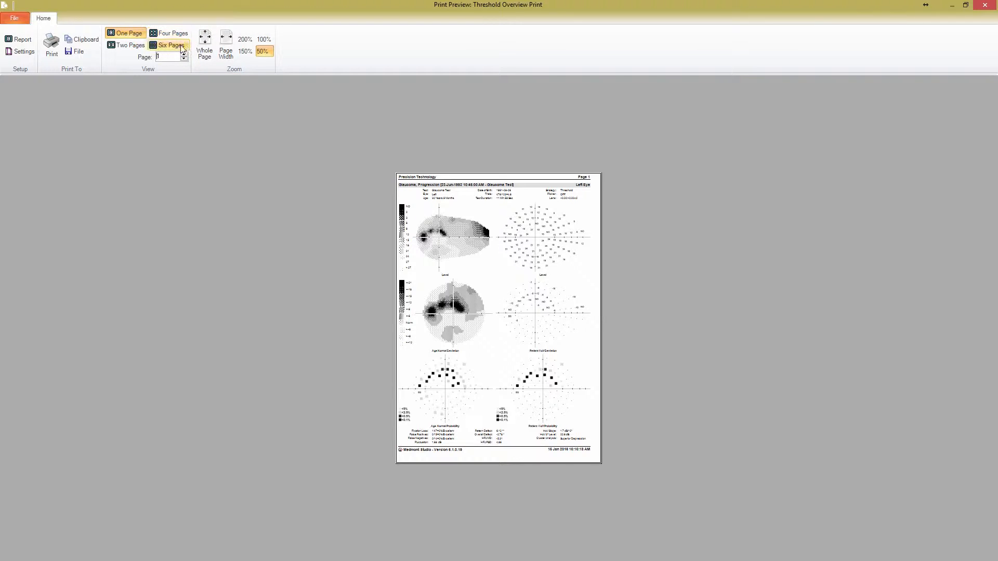
pyautogui.click(204, 45)
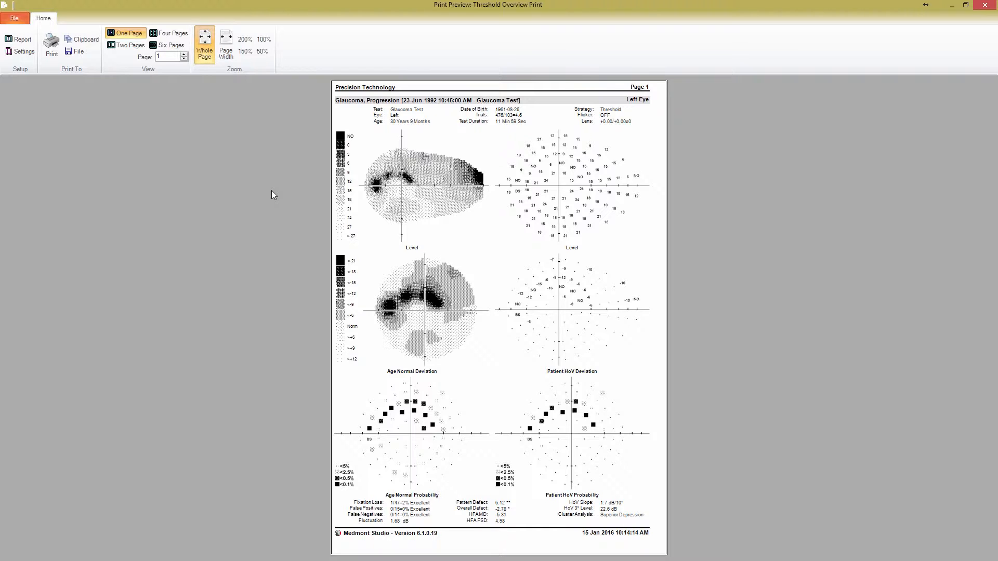
pyautogui.moveTo(56, 88)
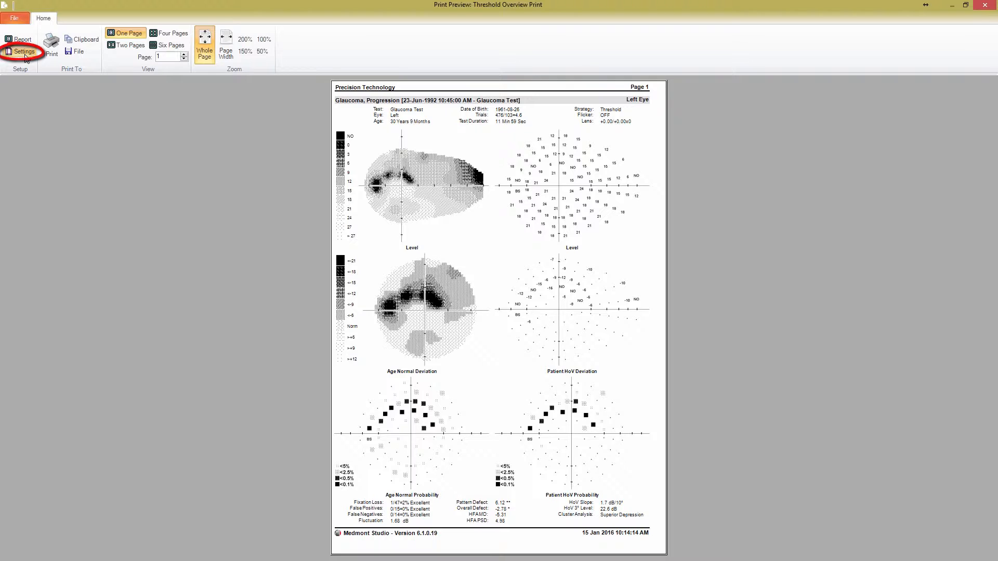
# Open Threshold Print Settings and inspect the report name and print title fields
pyautogui.click(23, 51)
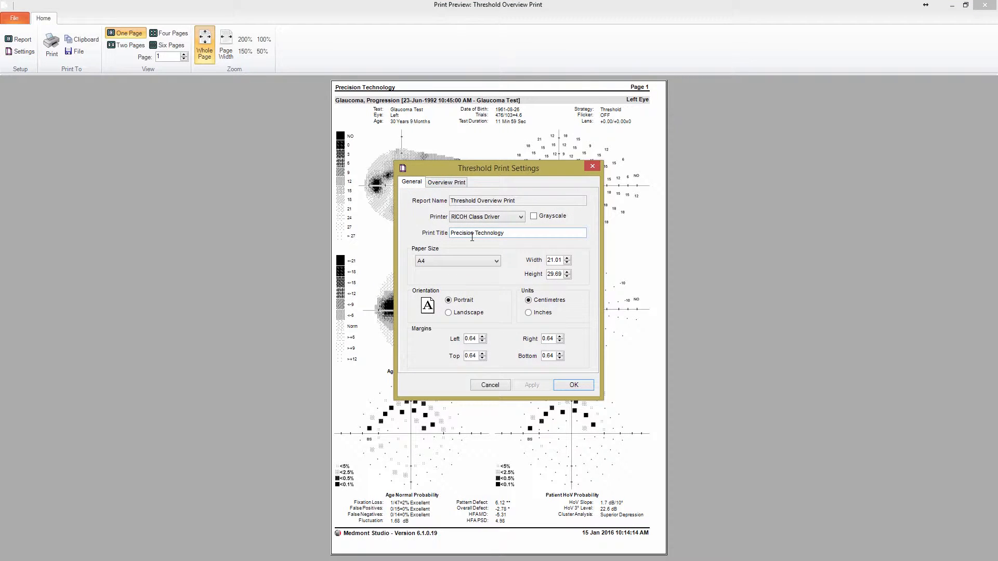
pyautogui.click(530, 200)
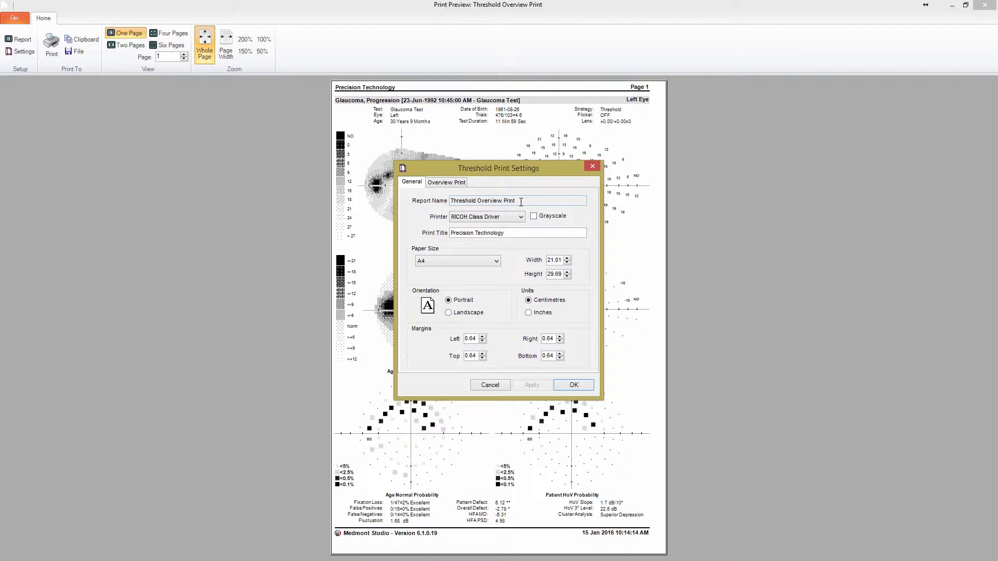
pyautogui.tripleClick(516, 232)
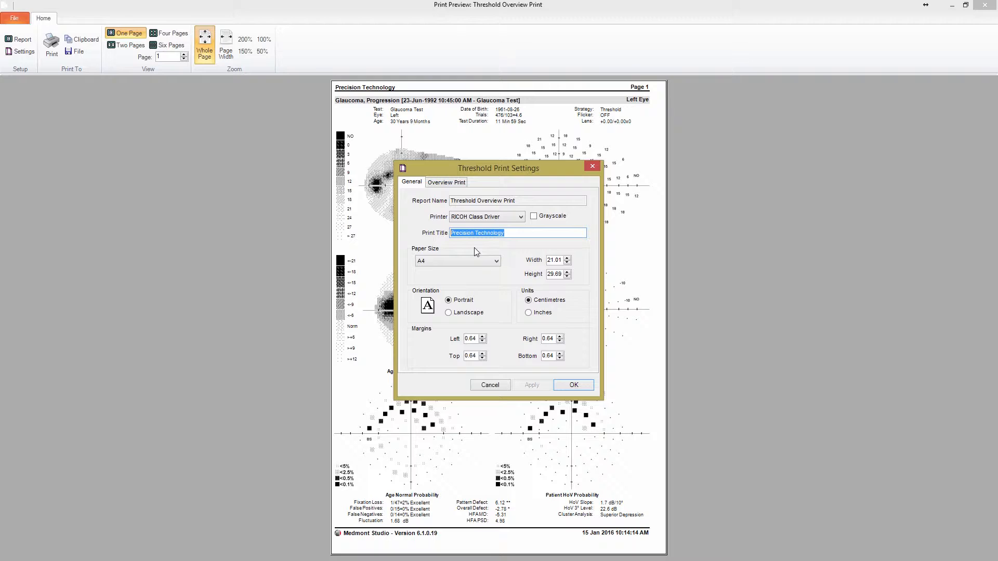
pyautogui.moveTo(499, 230)
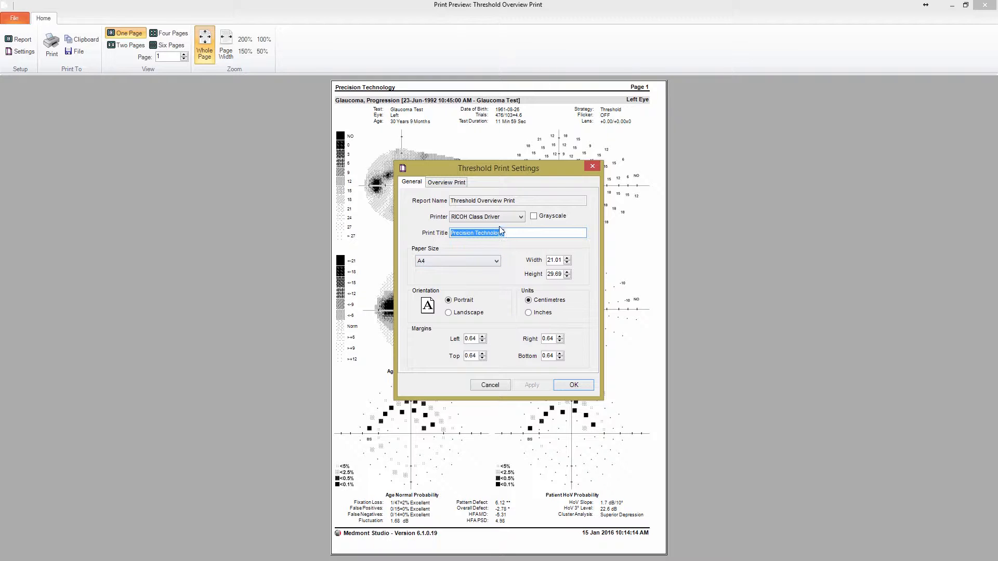
pyautogui.click(446, 182)
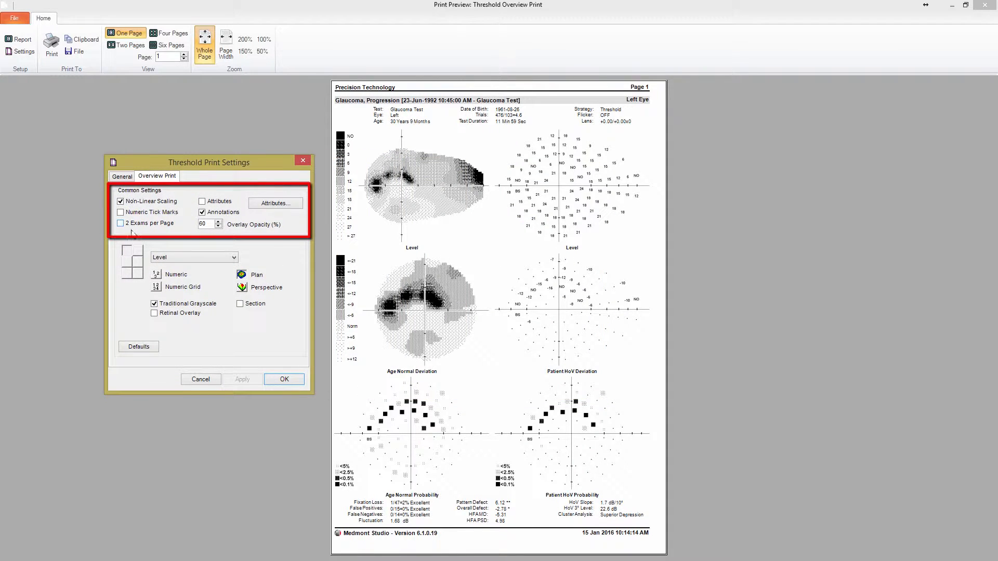
pyautogui.moveTo(290, 237)
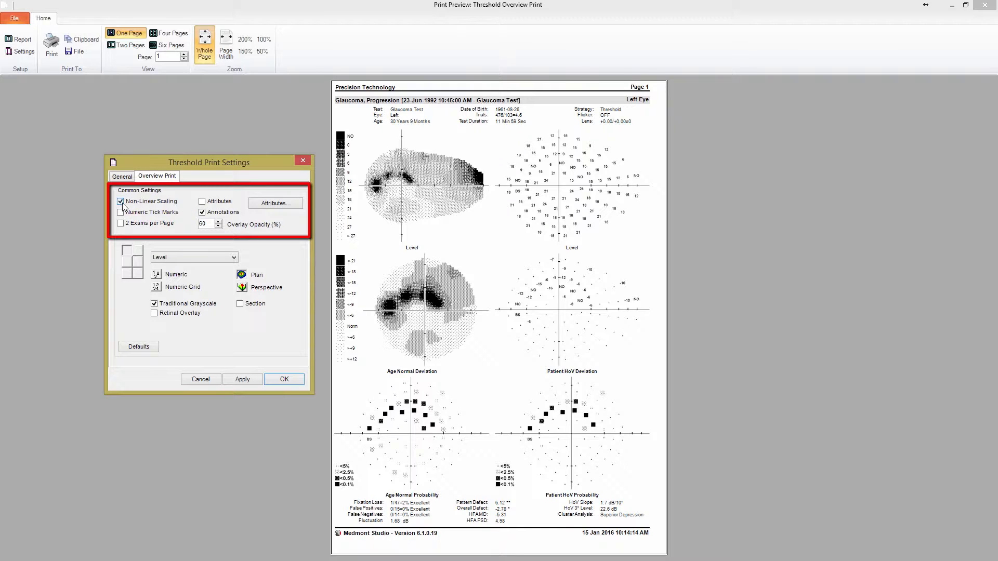
pyautogui.click(120, 201)
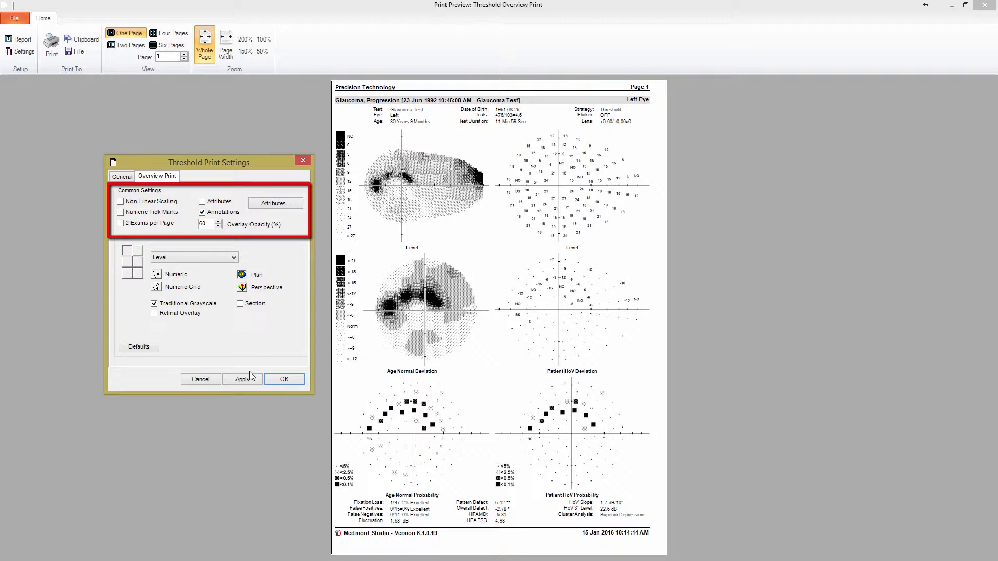
pyautogui.click(120, 212)
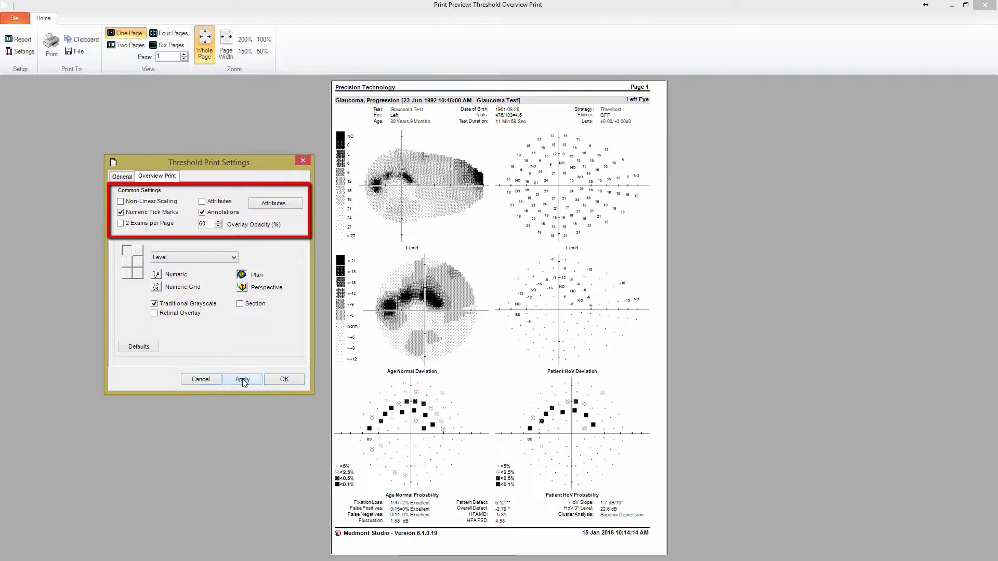
pyautogui.click(242, 379)
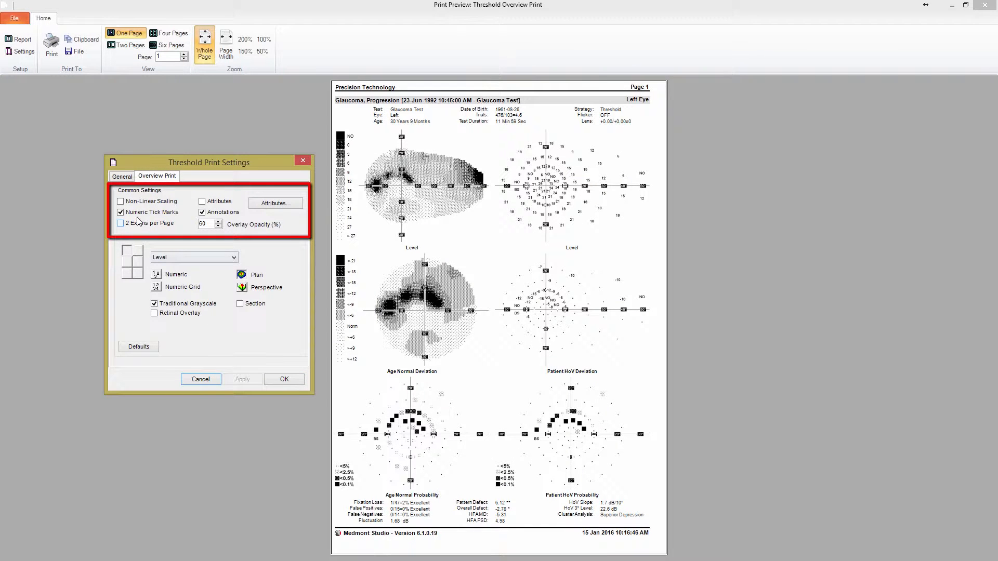
pyautogui.click(120, 201)
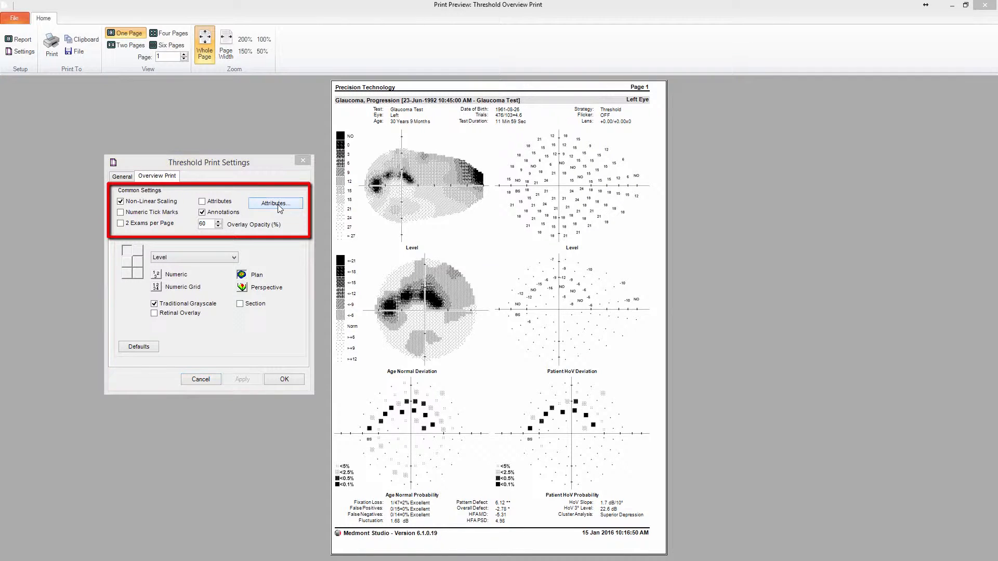
pyautogui.click(275, 203)
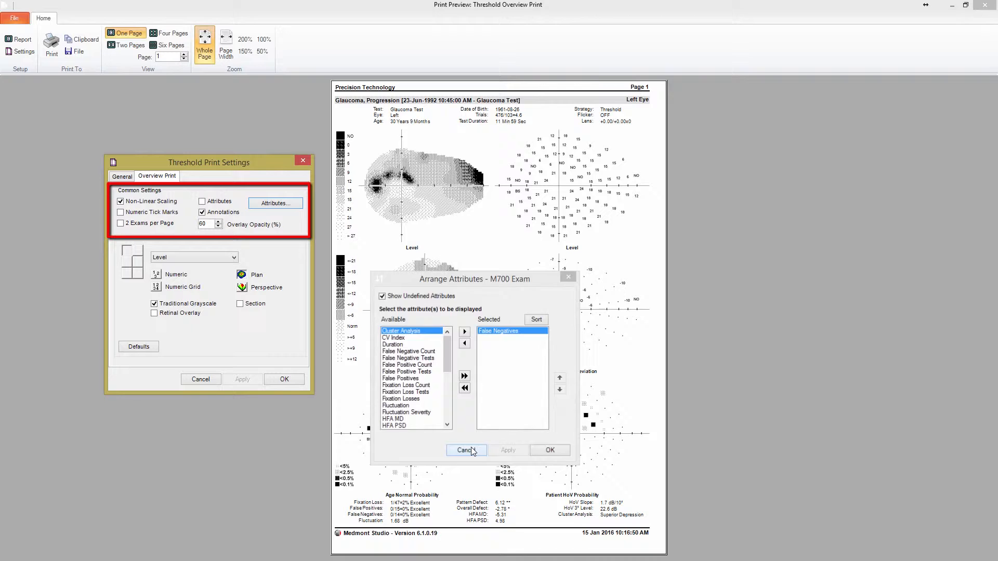
pyautogui.click(466, 450)
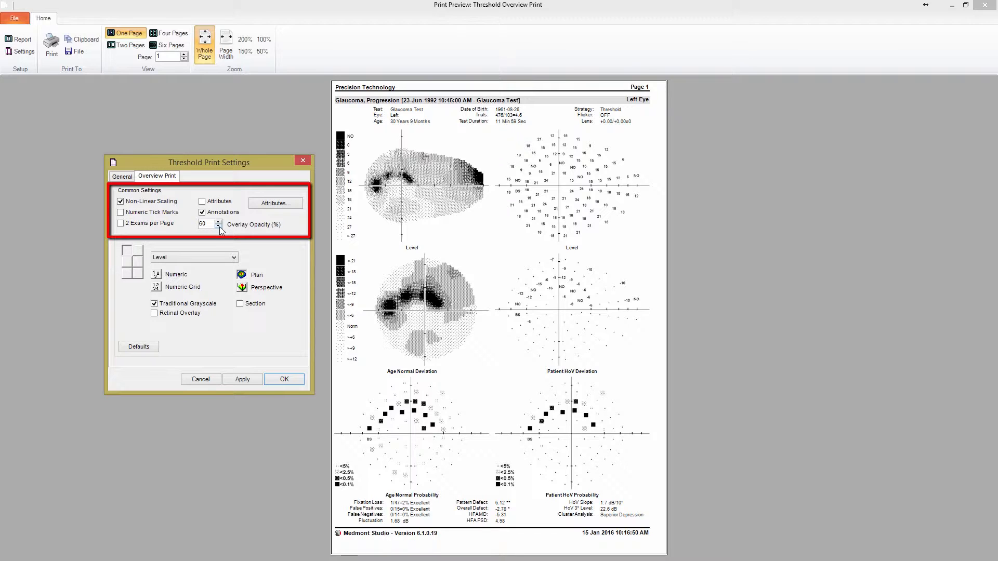
pyautogui.click(218, 226)
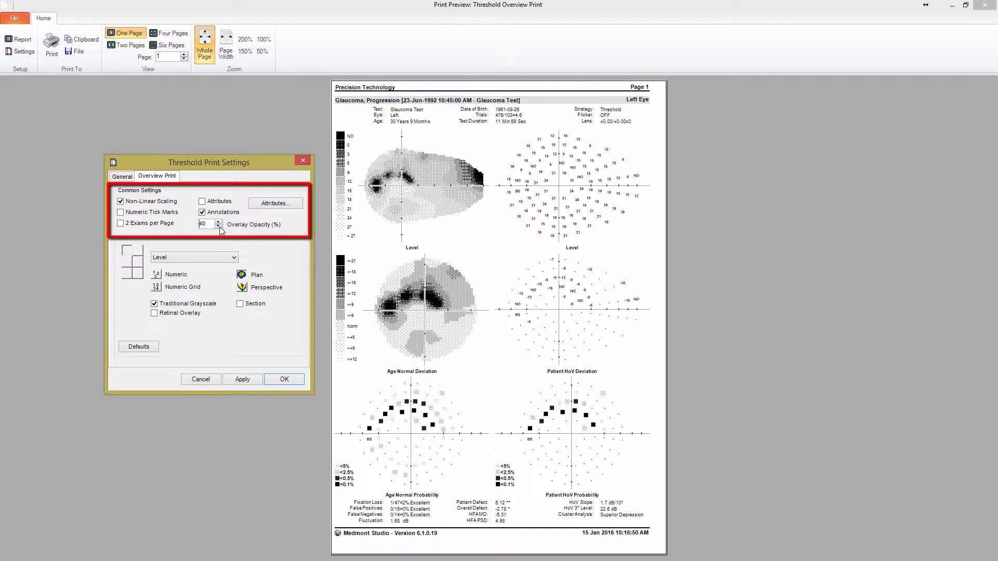
pyautogui.click(219, 226)
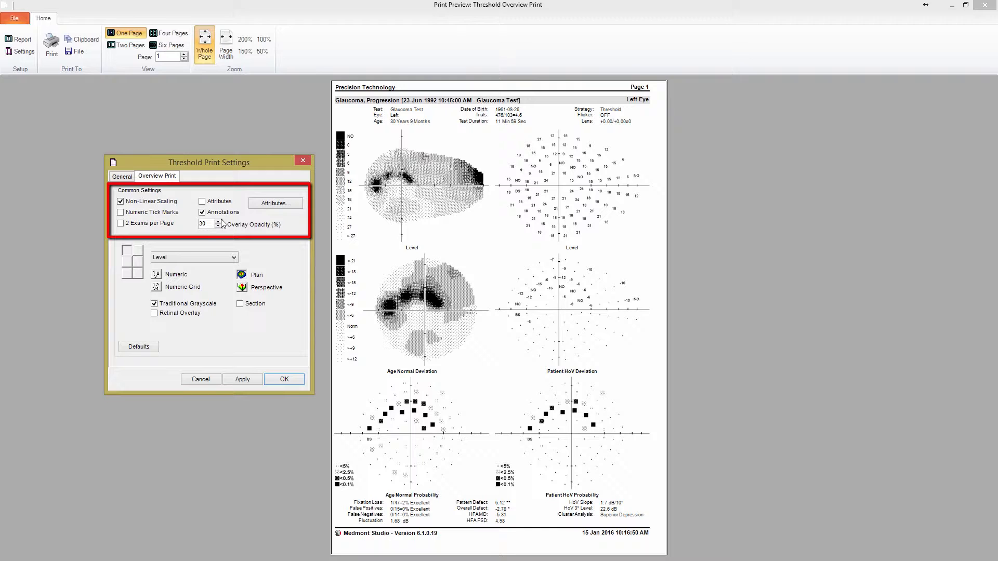
pyautogui.click(219, 221)
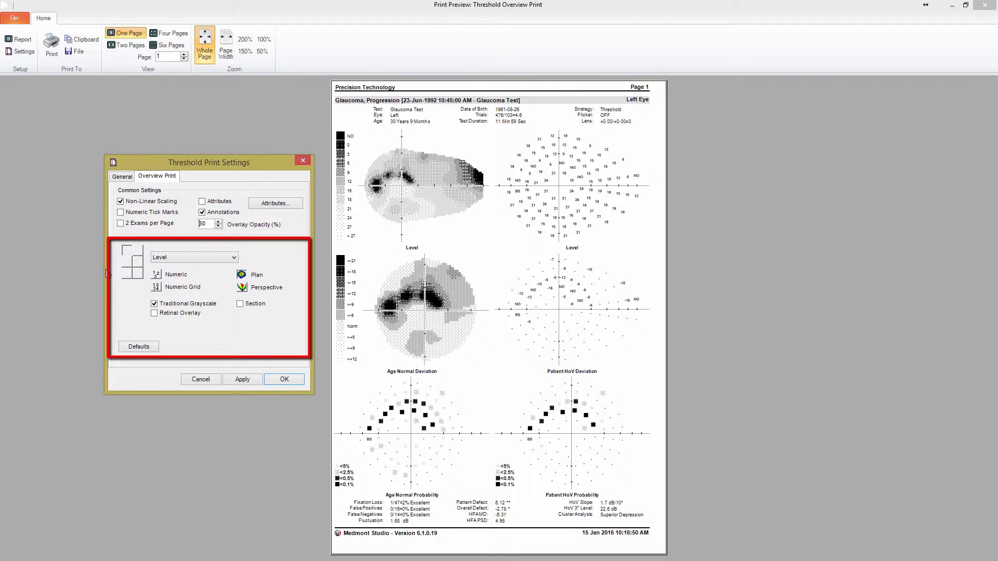
pyautogui.moveTo(131, 264)
pyautogui.write('60')
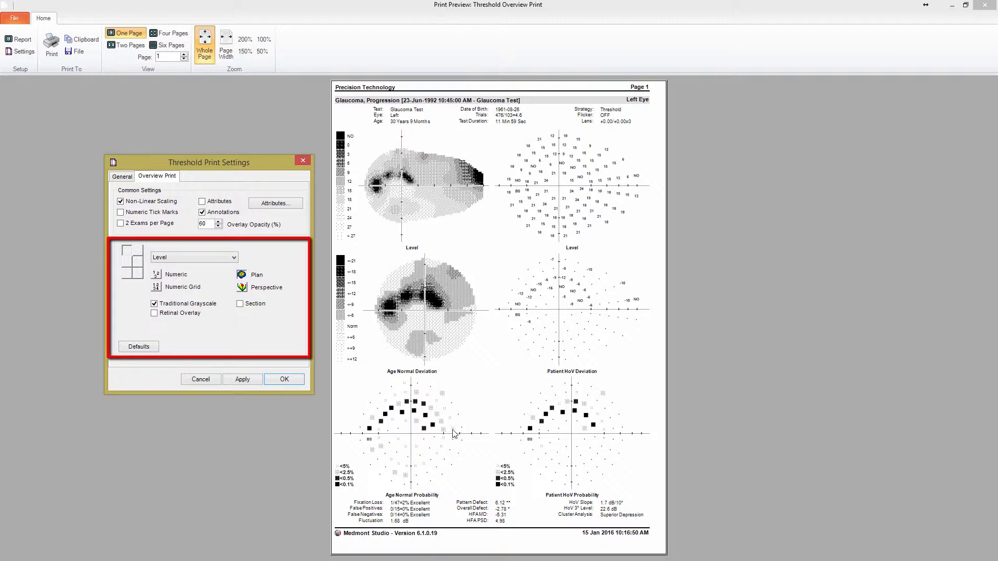
pyautogui.moveTo(255, 263)
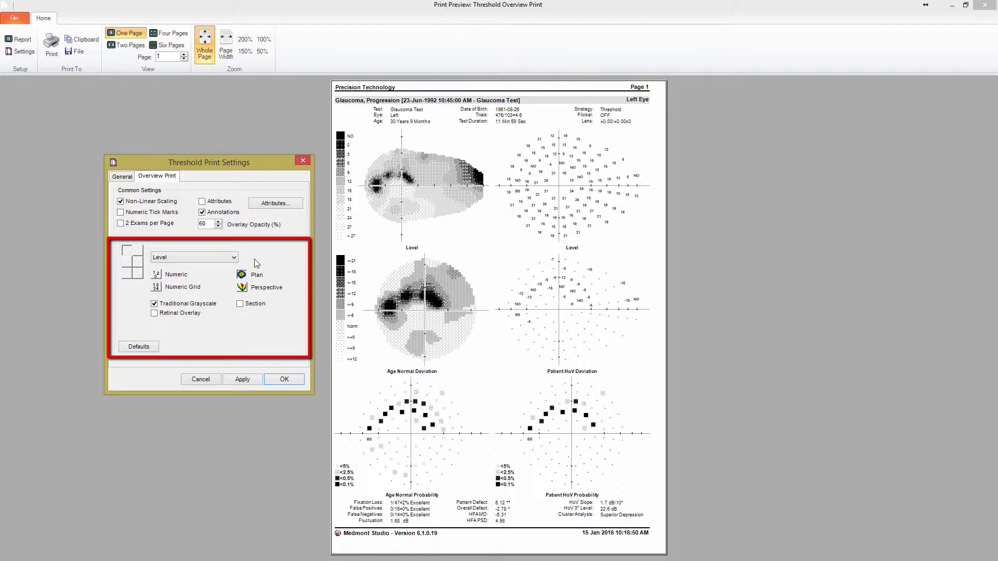
# Show Age Normal Deviation in colour, then switch Traditional Grayscale back on and apply
pyautogui.click(233, 257)
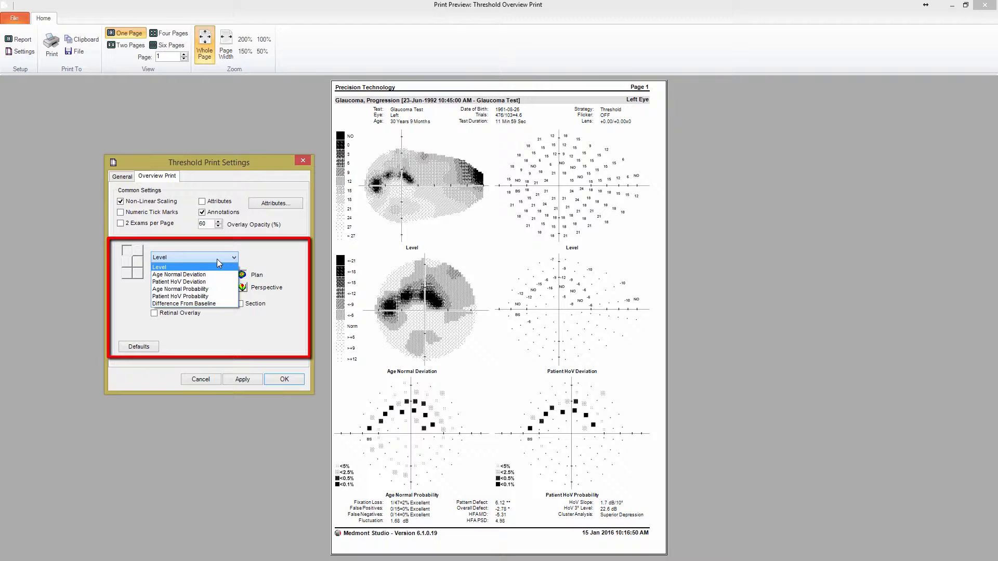
pyautogui.click(158, 267)
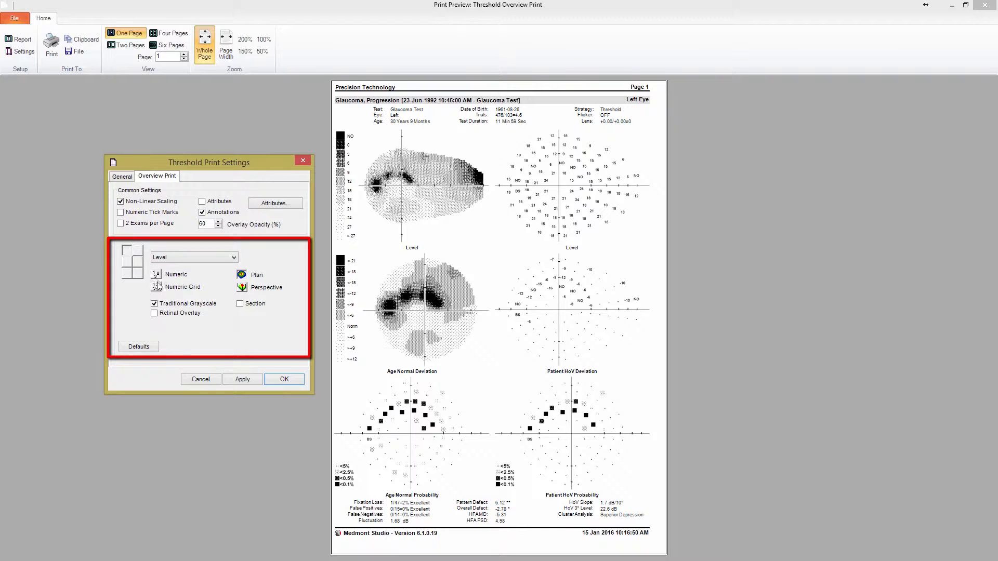
pyautogui.click(193, 257)
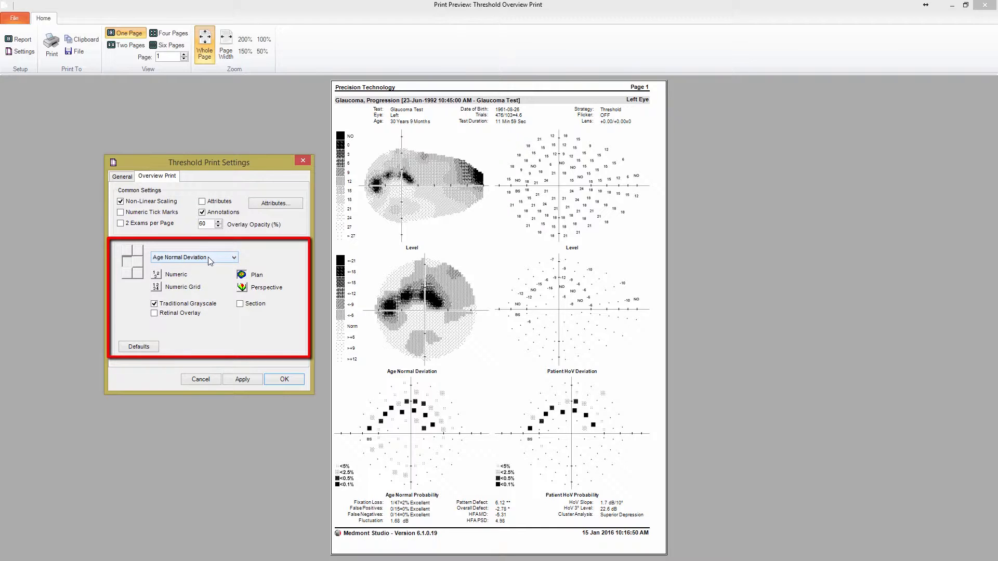
pyautogui.moveTo(436, 375)
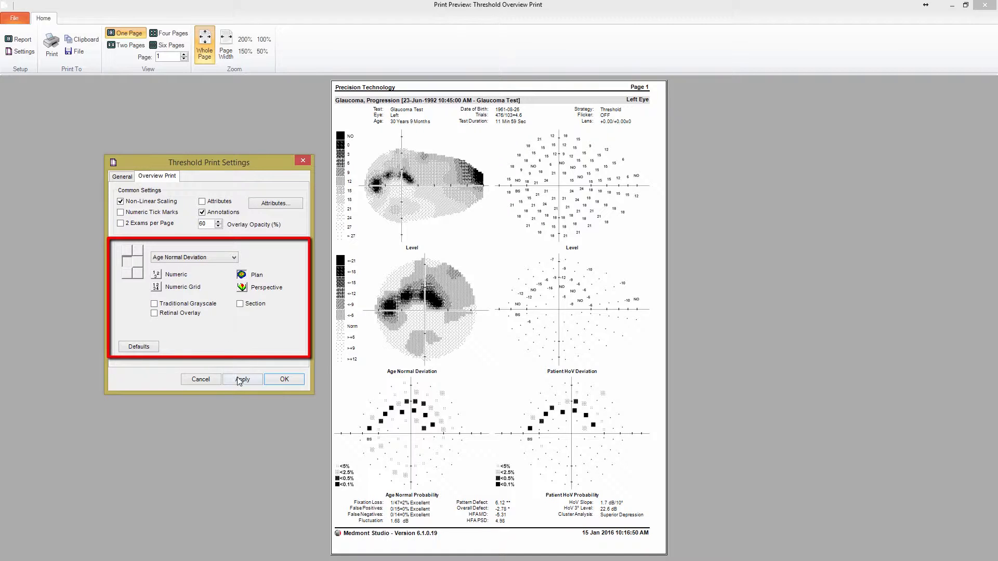
pyautogui.click(241, 379)
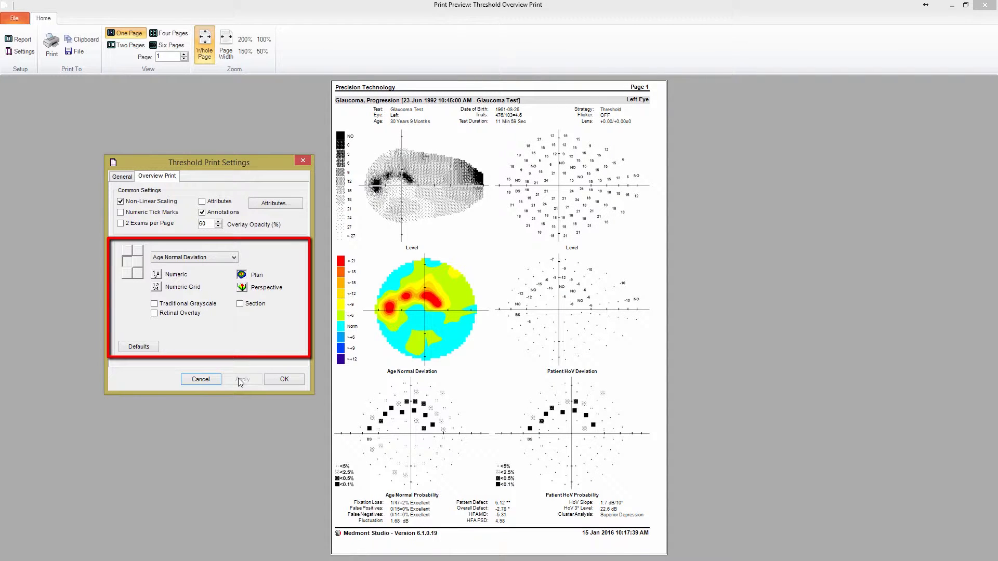
pyautogui.click(154, 304)
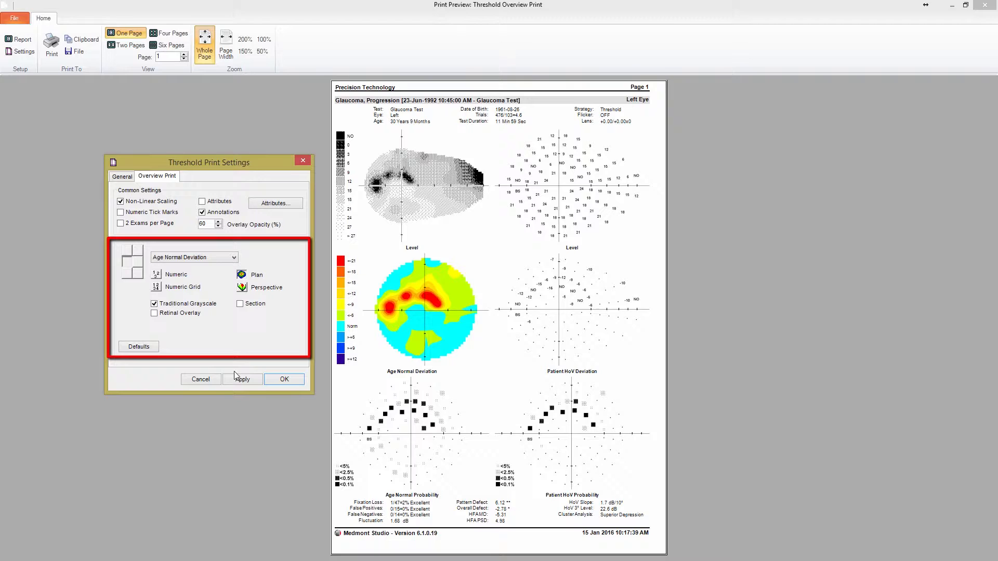
pyautogui.click(241, 379)
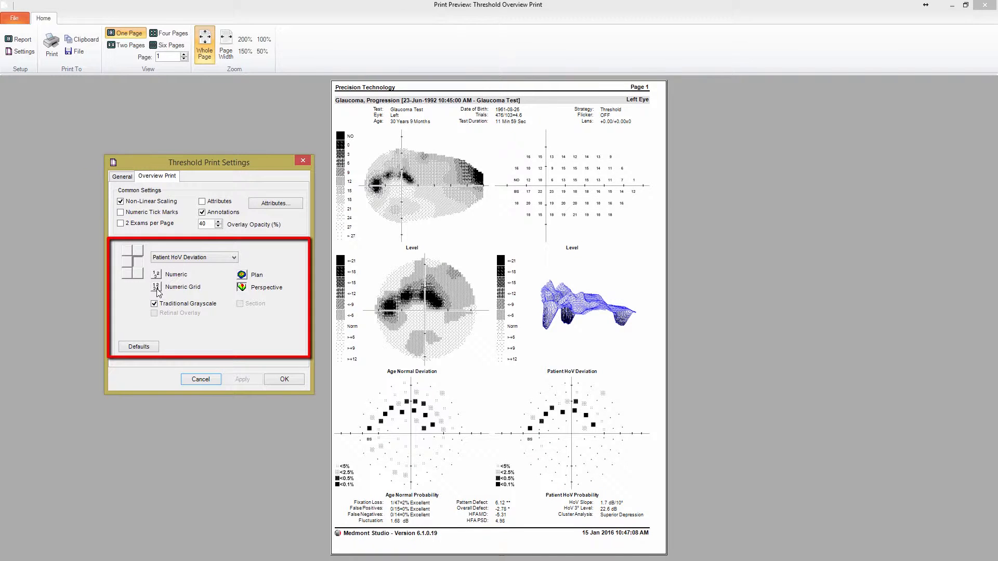
# Show Patient HoV Deviation as numeric grid, restore map defaults, apply and close with OK
pyautogui.click(241, 379)
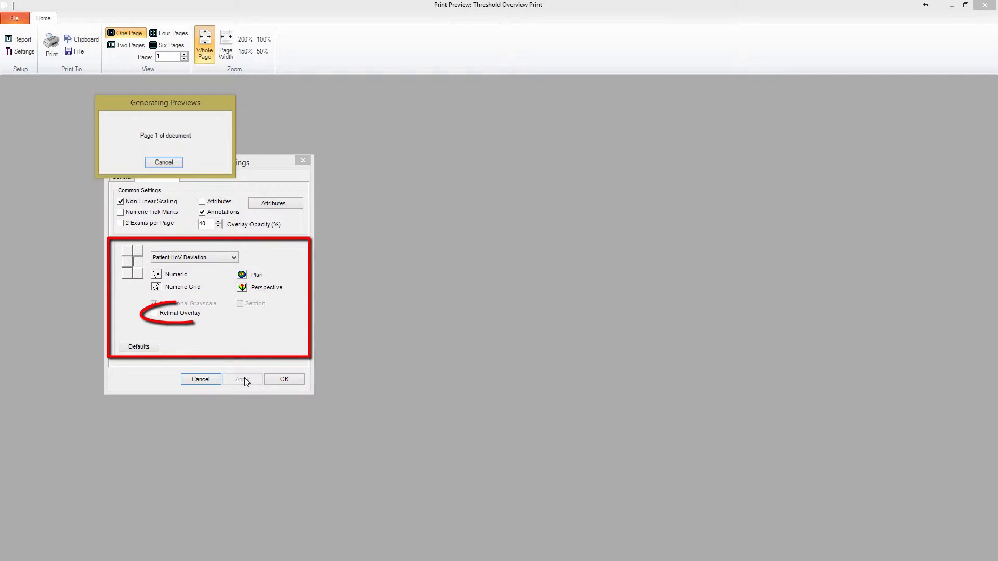
pyautogui.click(242, 379)
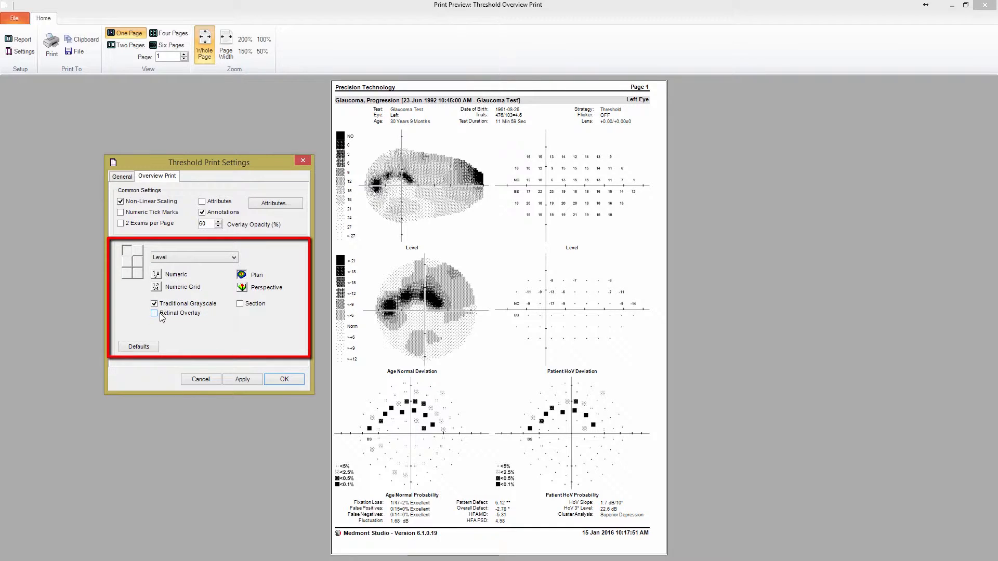
pyautogui.click(138, 346)
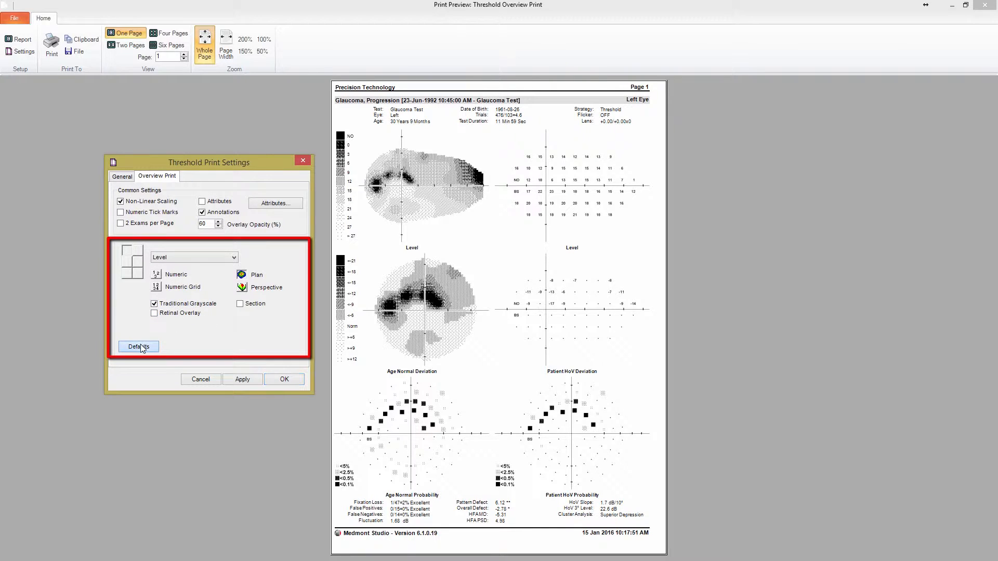
pyautogui.click(139, 346)
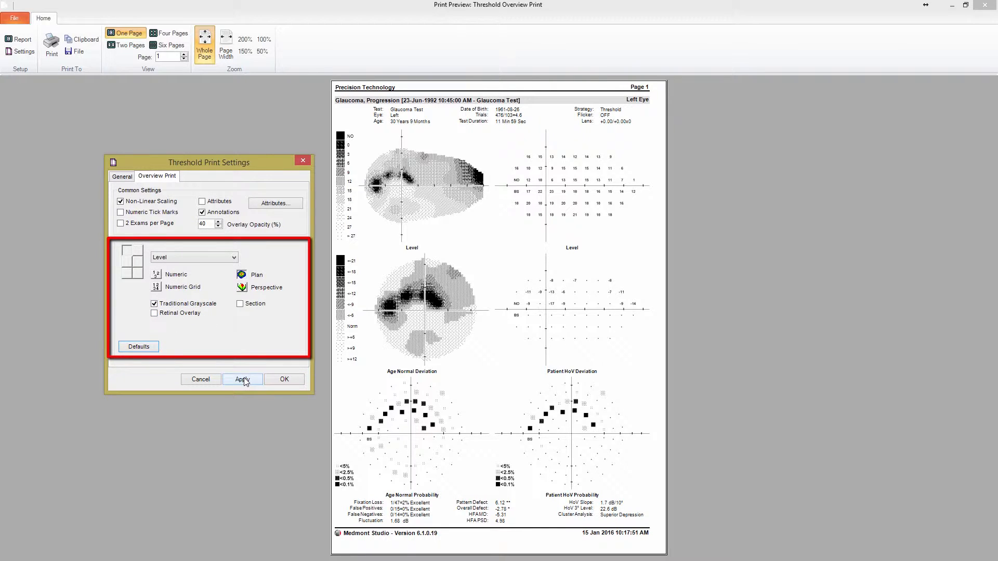
pyautogui.click(242, 379)
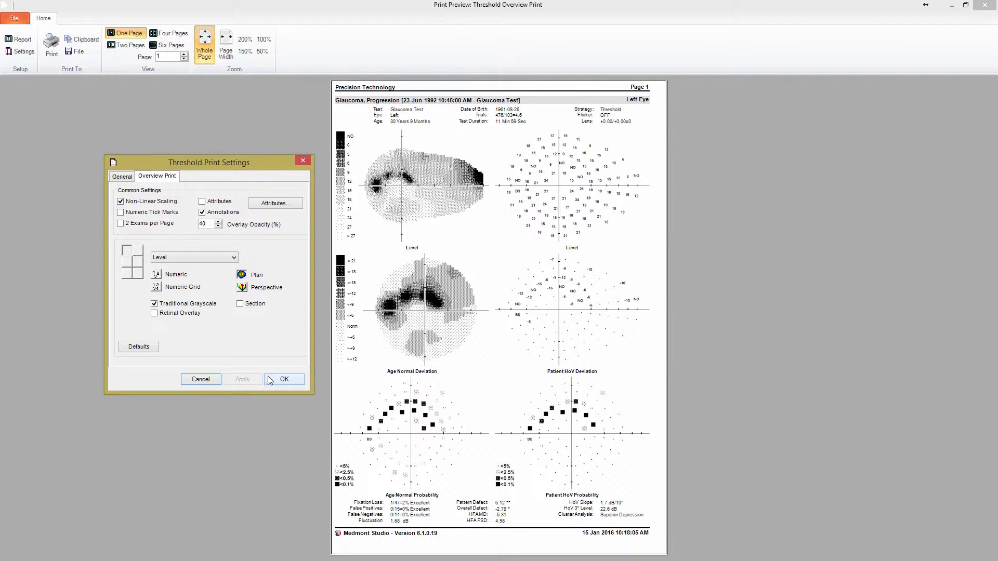
pyautogui.moveTo(275, 380)
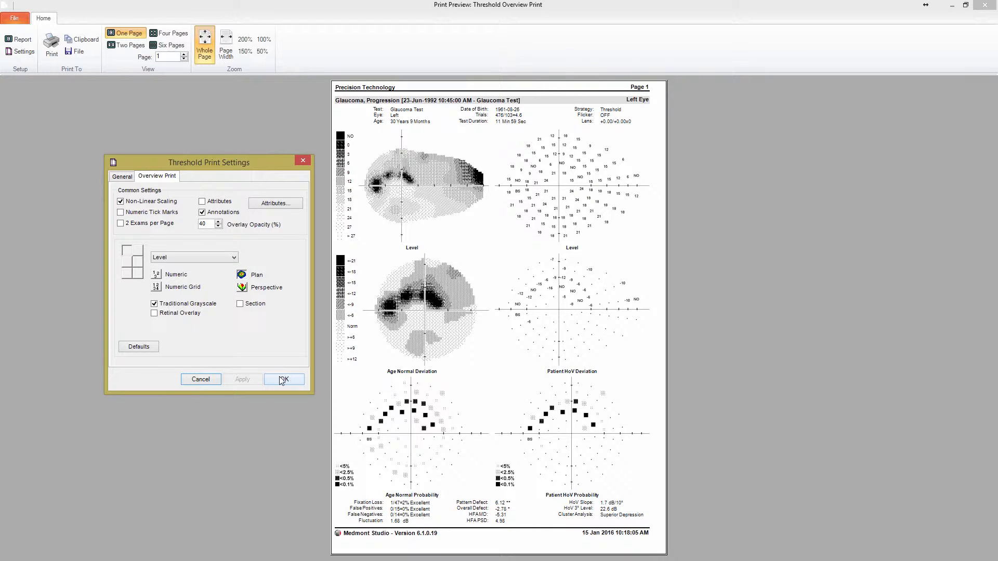
pyautogui.moveTo(295, 399)
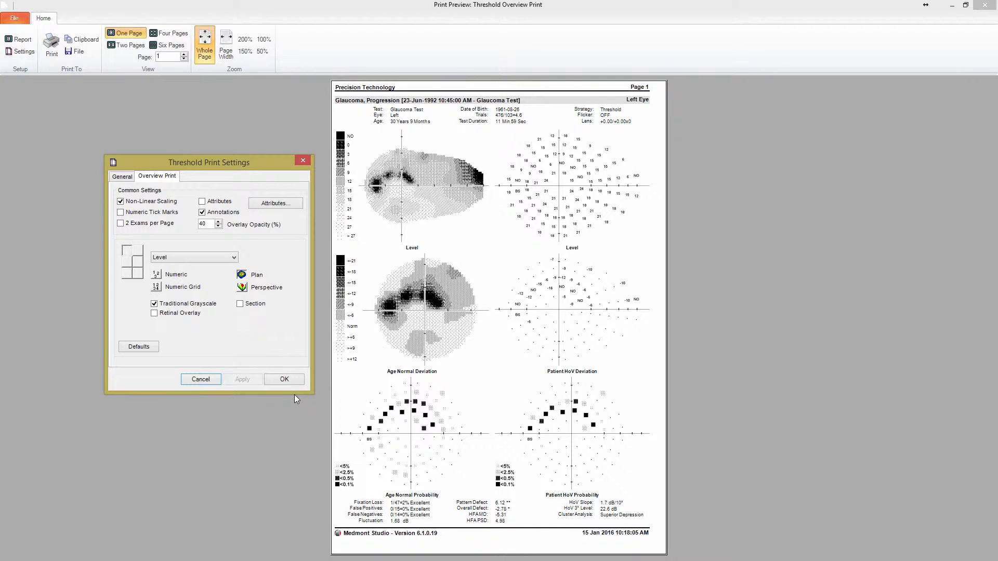
pyautogui.moveTo(284, 379)
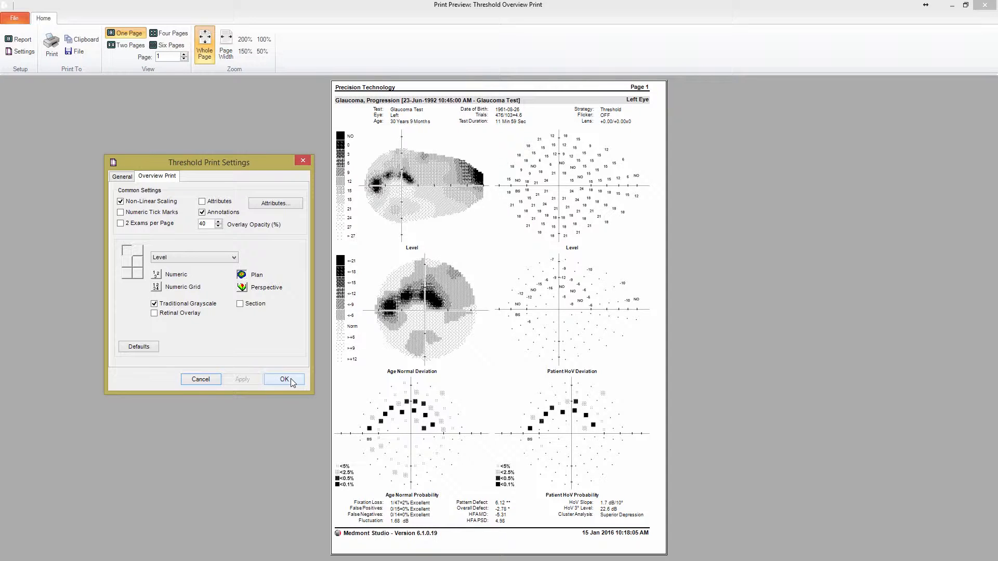
pyautogui.click(284, 380)
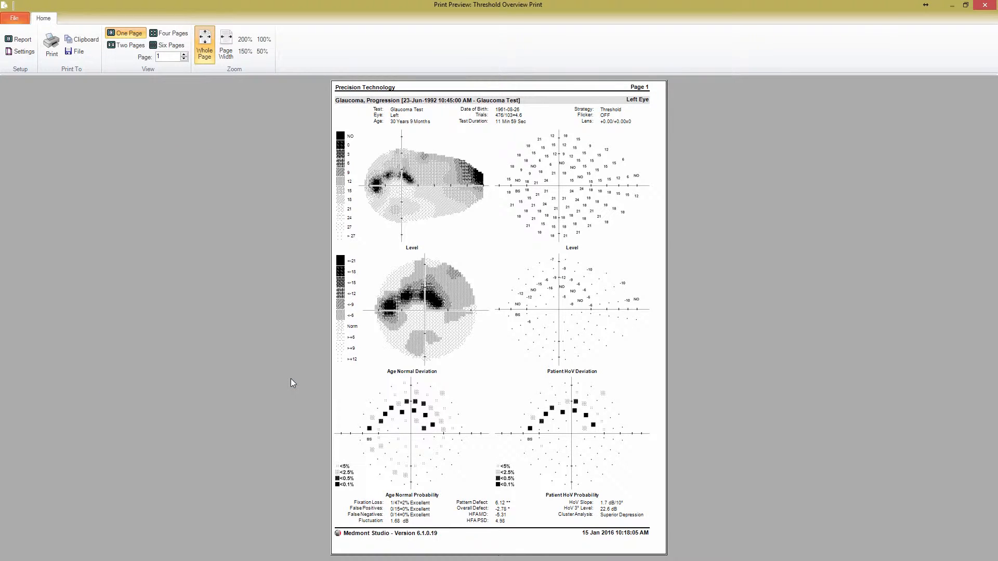
pyautogui.moveTo(91, 99)
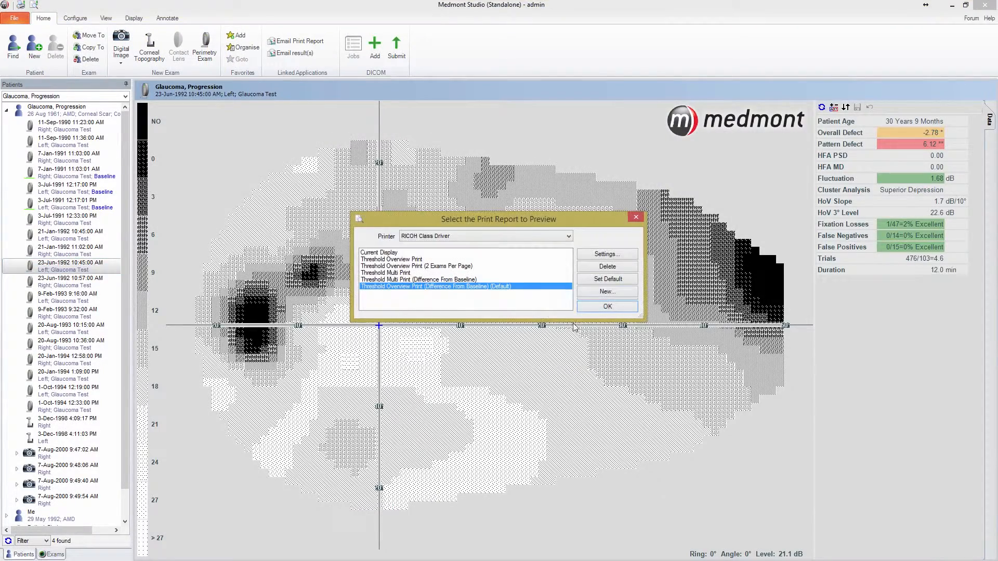
# Create 'Threshold Overview Print (Numeric Grid)' with Patient HoV and Age Normal Probability as numeric grids
pyautogui.click(606, 291)
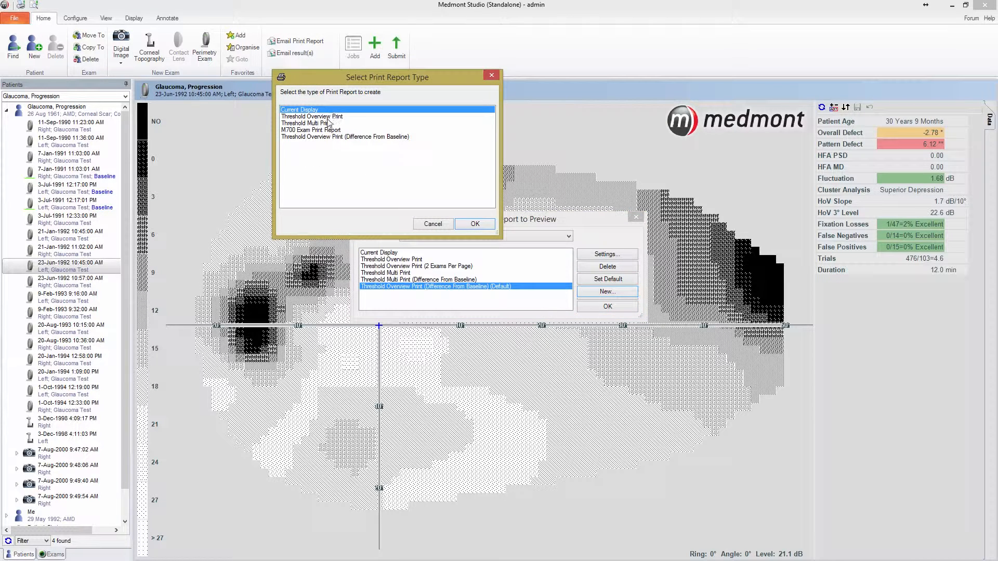
pyautogui.click(312, 117)
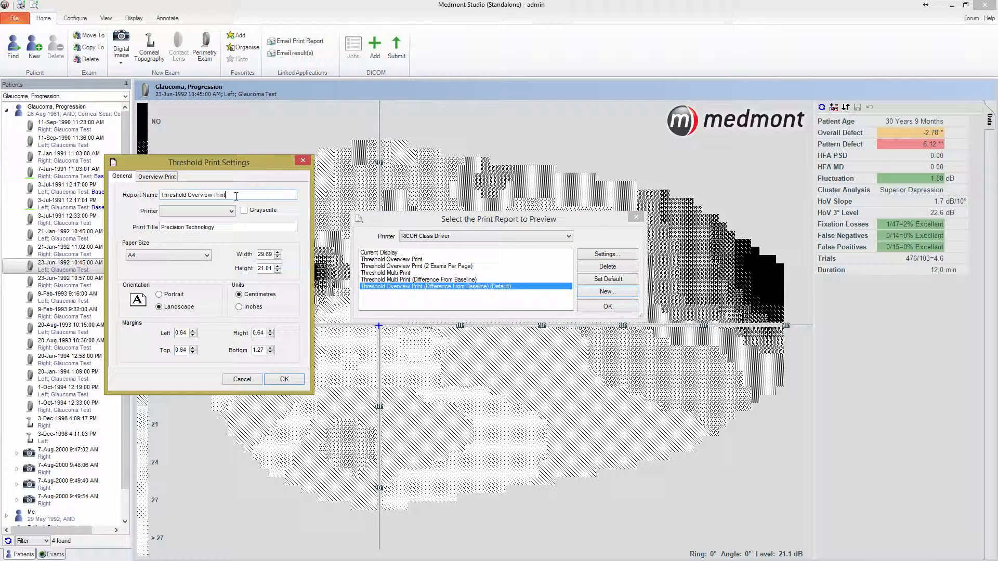
pyautogui.write('(Numeric')
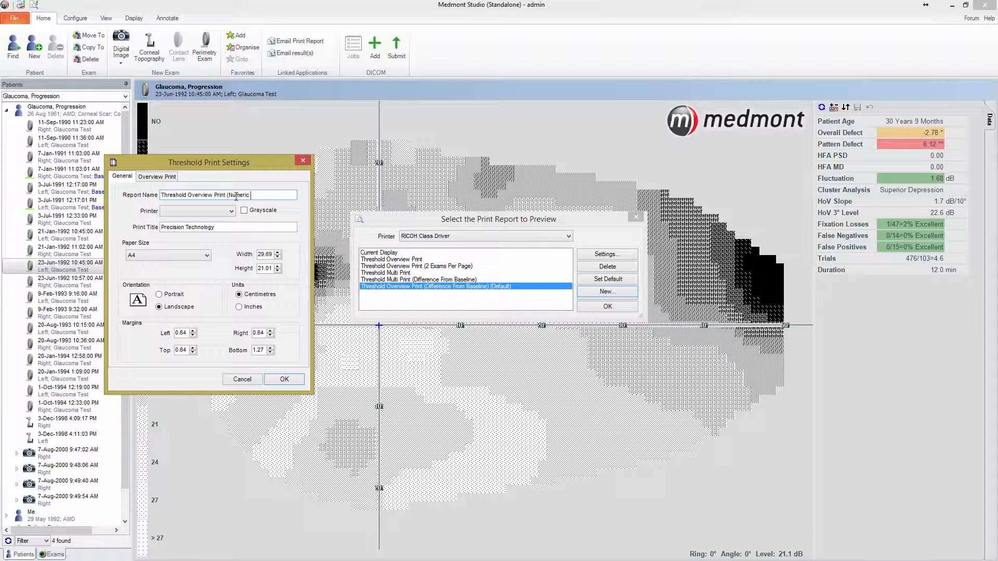
pyautogui.write('Grid')
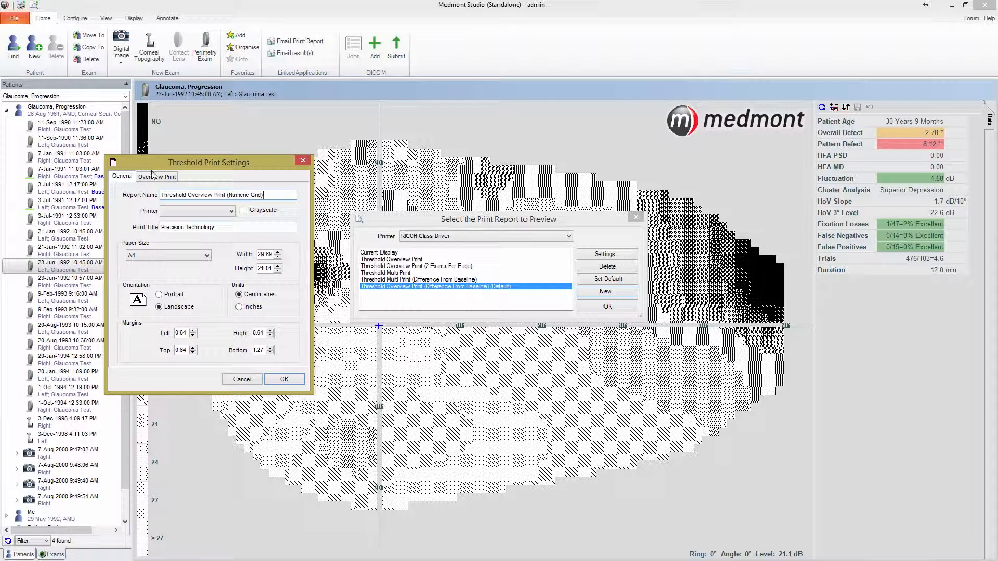
pyautogui.click(156, 176)
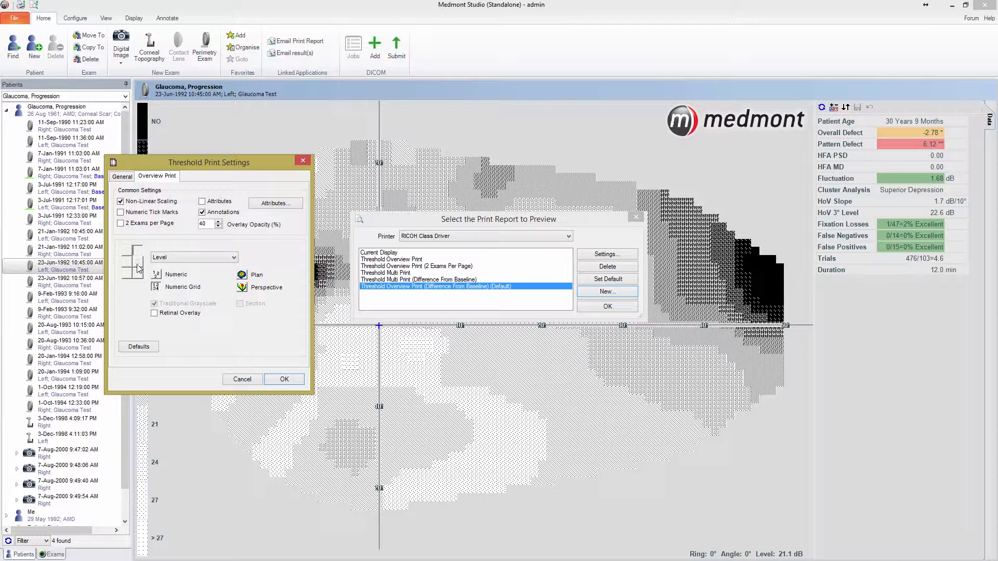
pyautogui.click(193, 257)
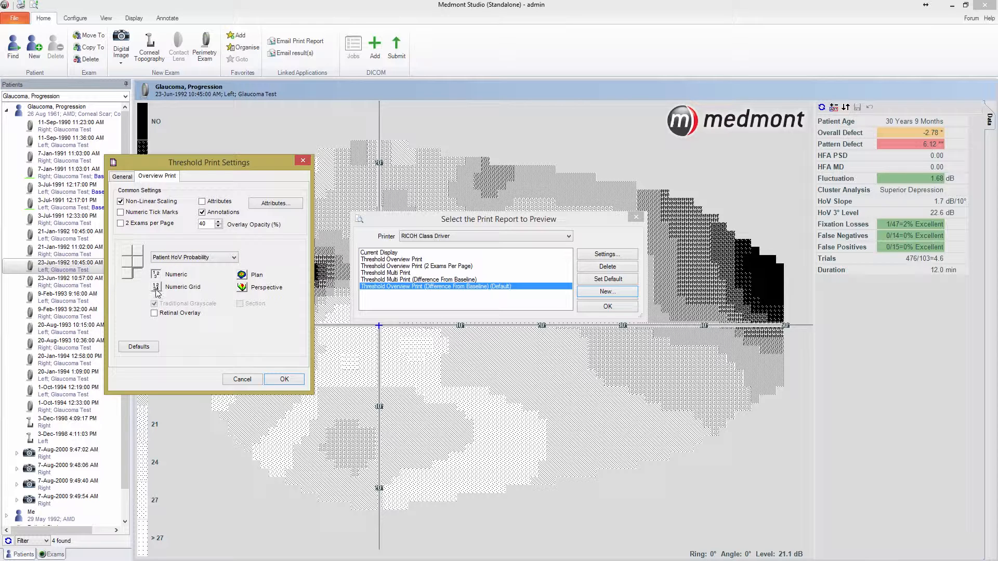
pyautogui.click(194, 257)
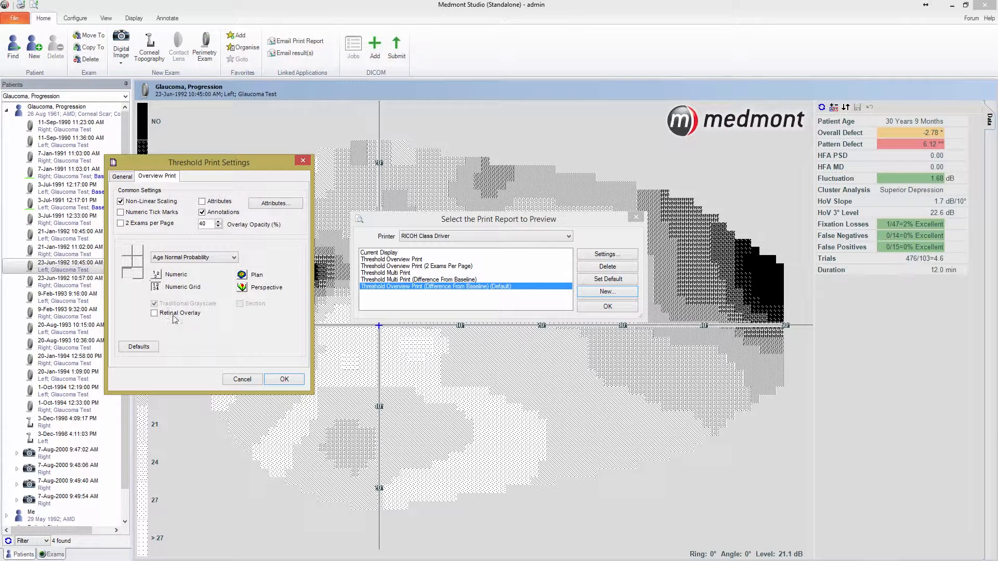
pyautogui.click(284, 379)
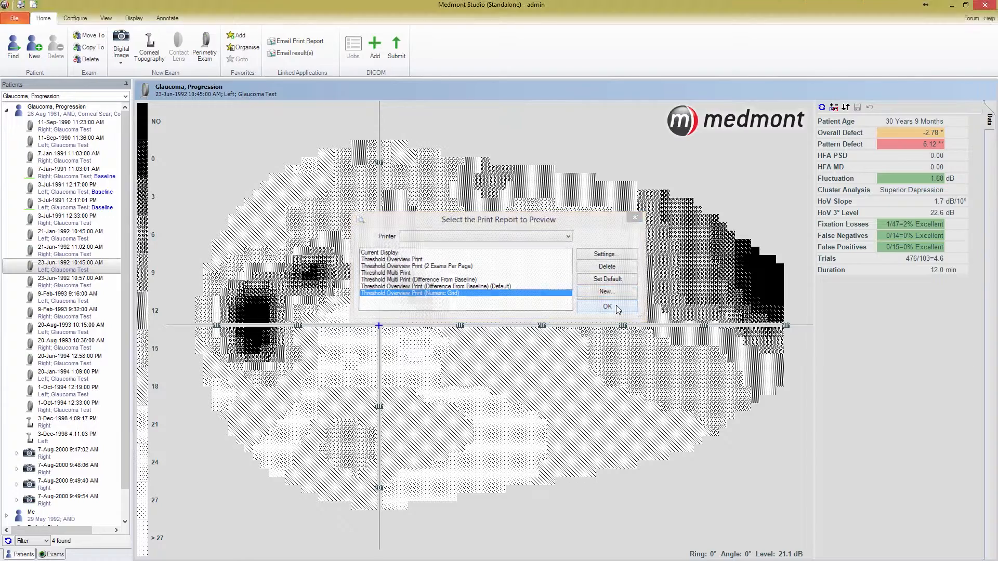
# Preview Threshold Overview Print (Numeric Grid) and set its page orientation to Portrait
pyautogui.click(605, 306)
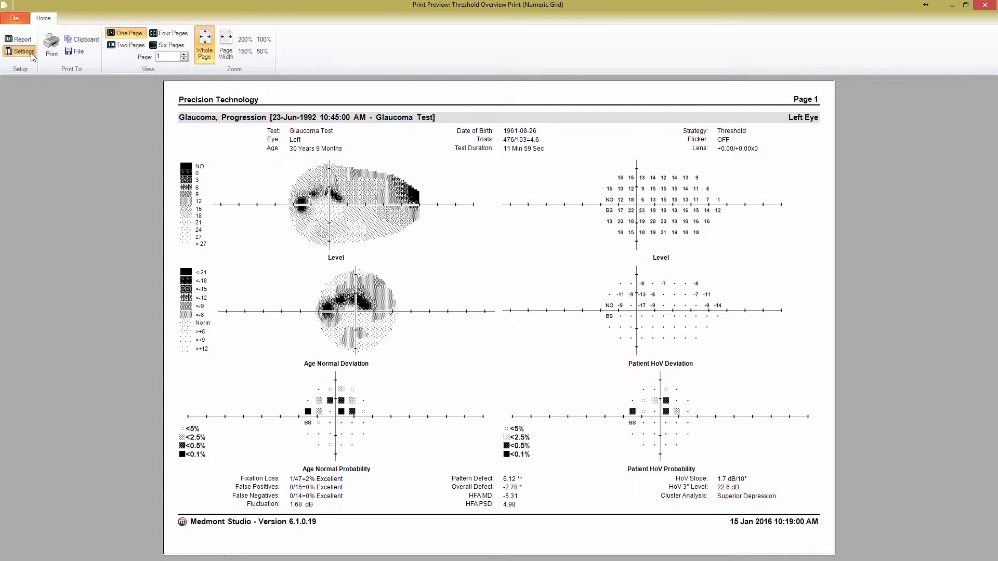
pyautogui.click(23, 52)
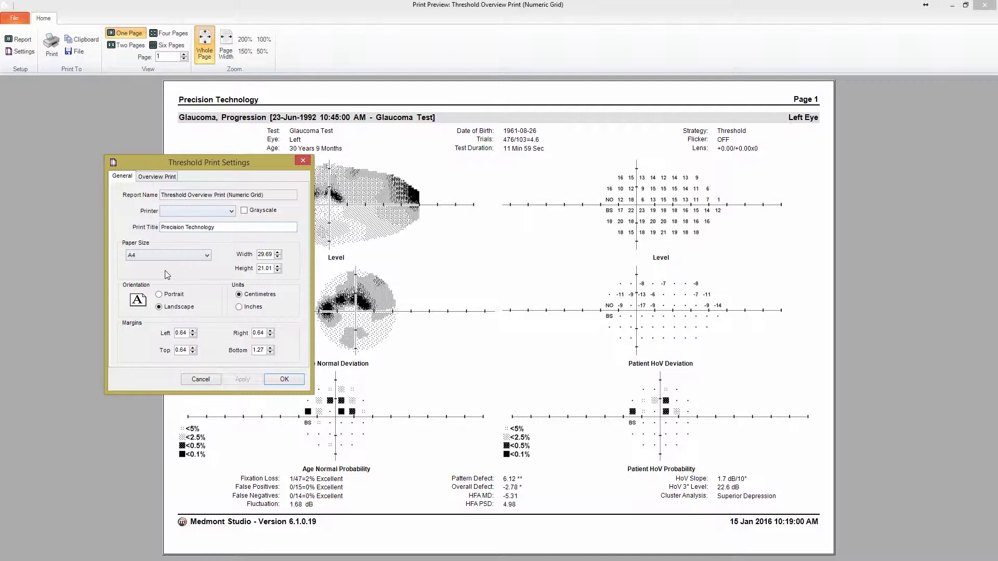
pyautogui.click(159, 294)
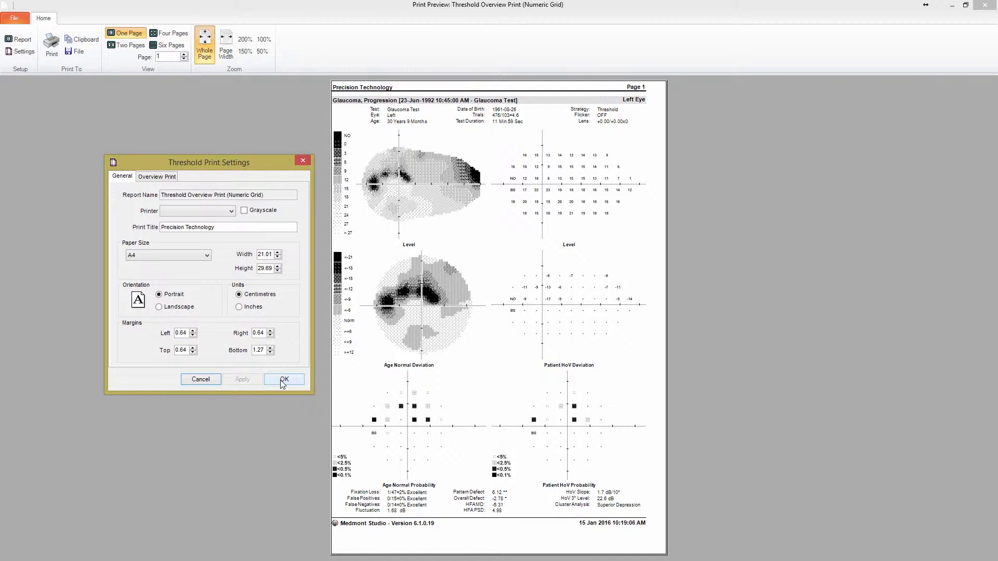
pyautogui.click(284, 379)
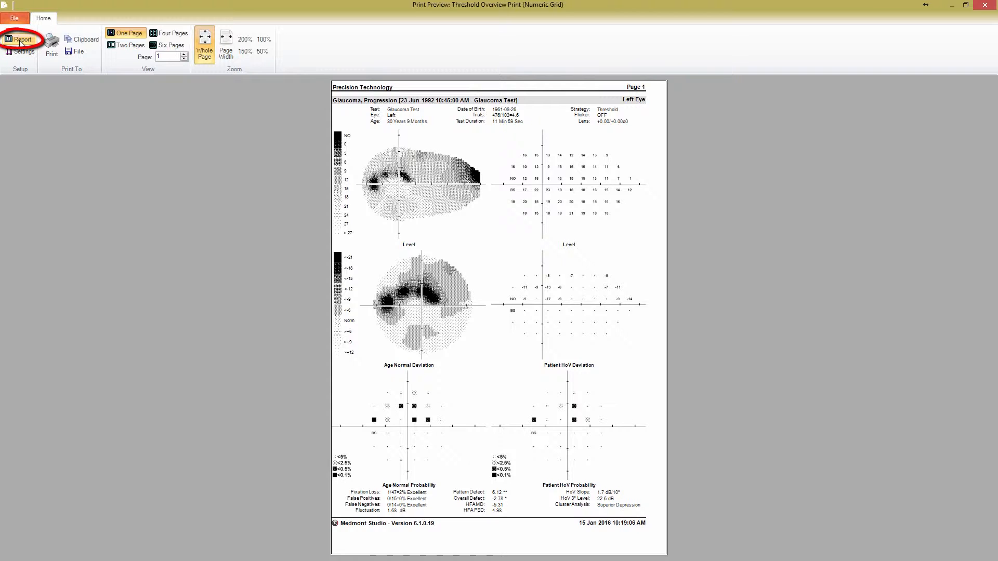
# Preview the Current Display report, then close the Print Preview window
pyautogui.click(23, 39)
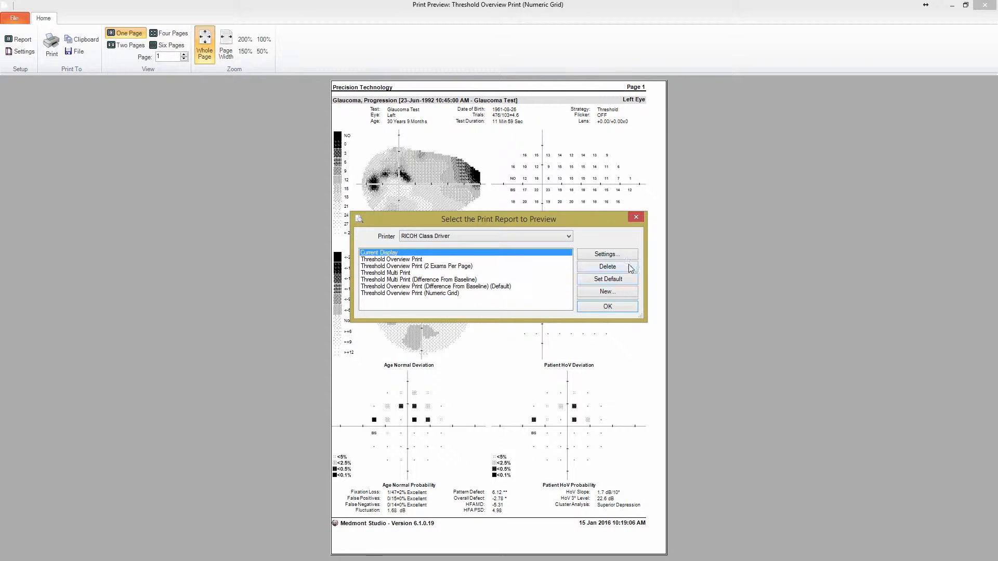
pyautogui.click(606, 306)
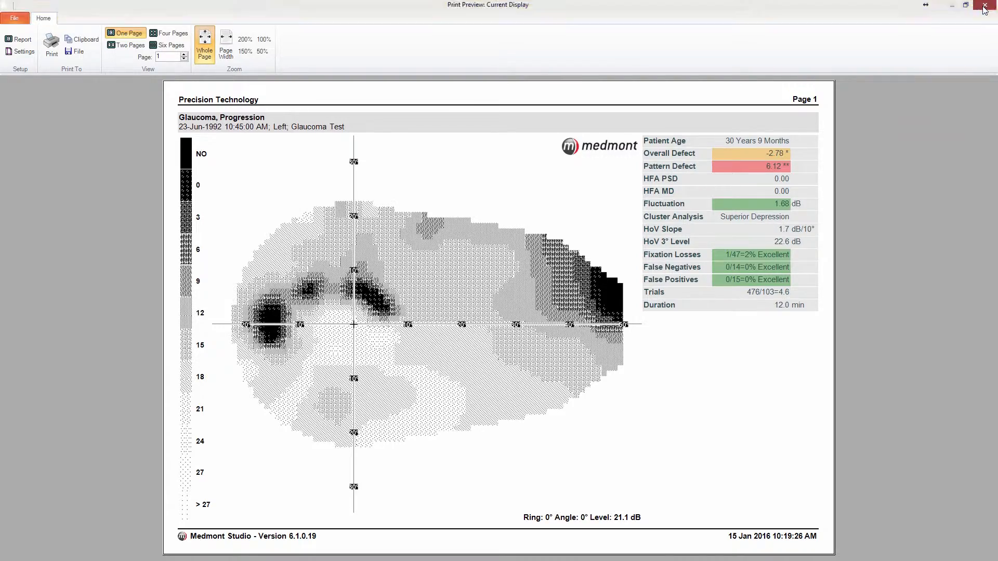
pyautogui.click(983, 6)
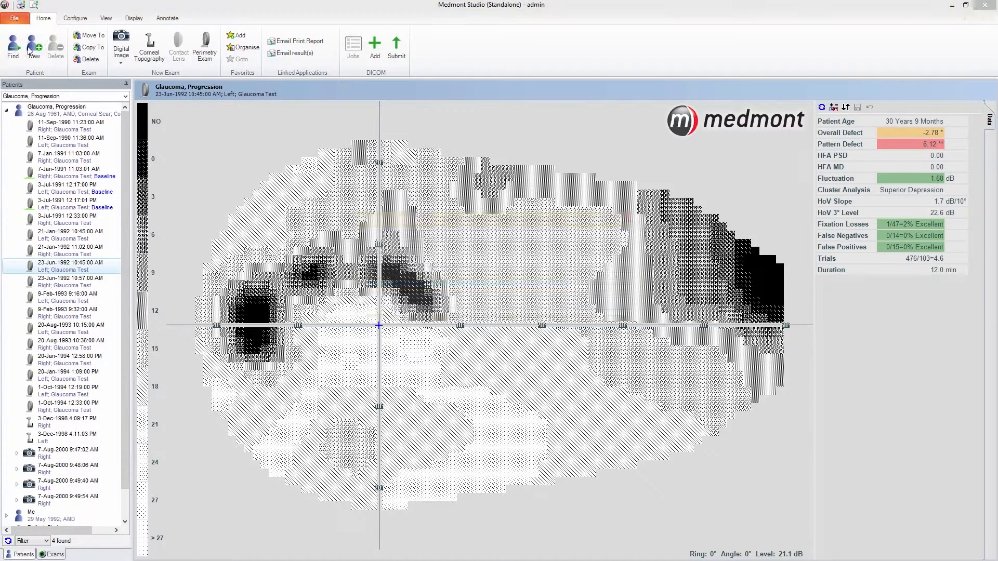
# Preview the Threshold Overview Print (2 Exams Per Page) report for the 23-Jun-1992 left-eye exam
pyautogui.click(299, 40)
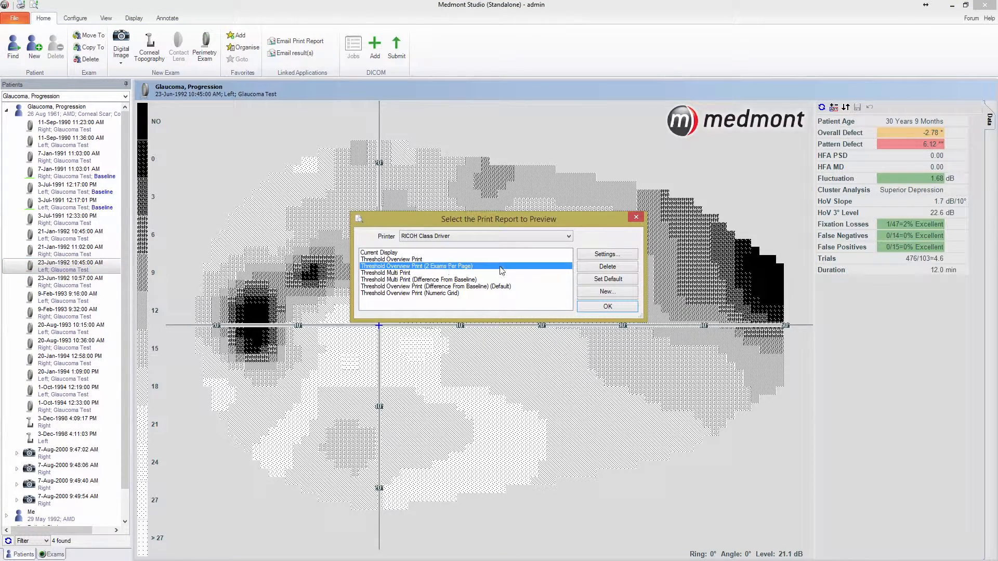
pyautogui.moveTo(477, 270)
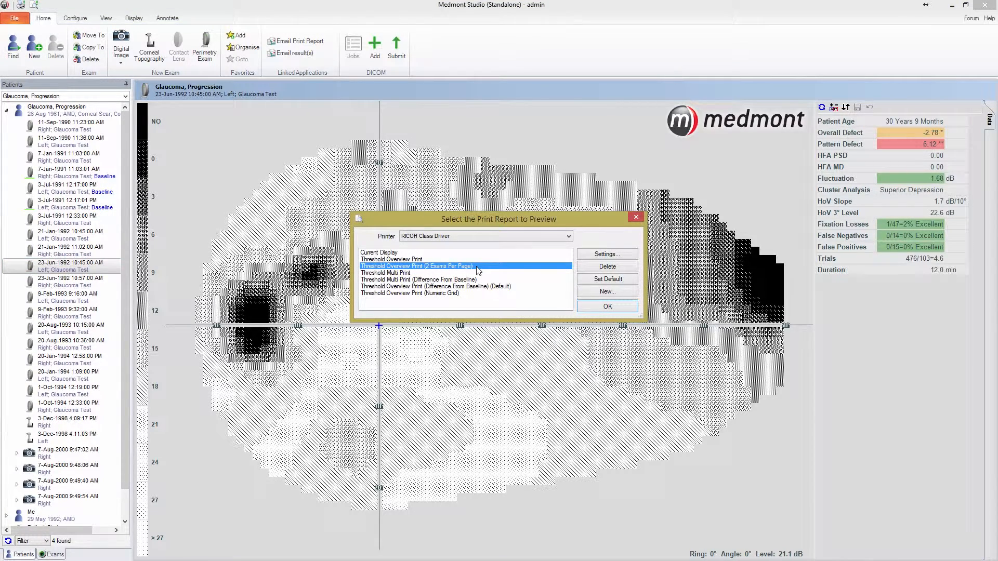
pyautogui.click(606, 306)
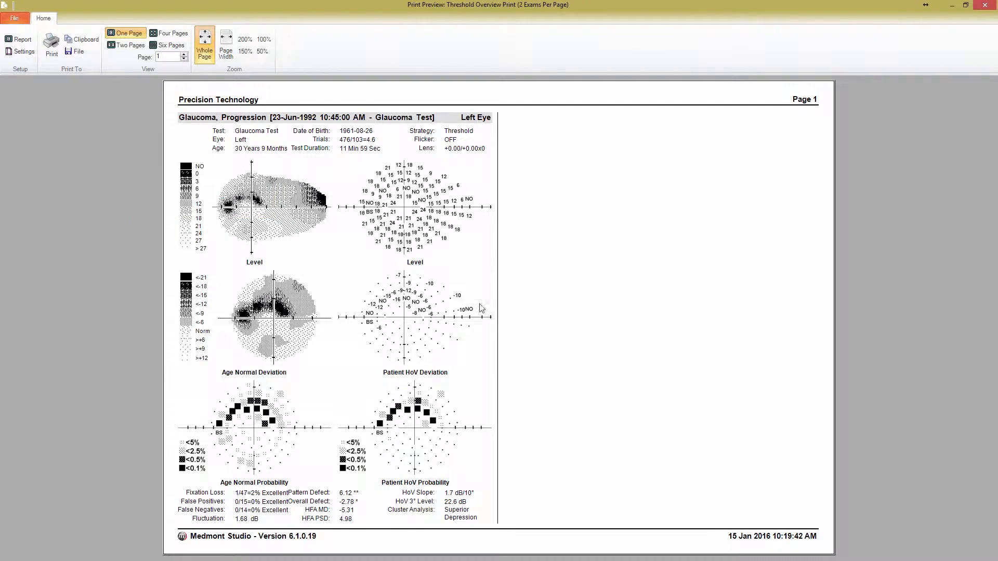
pyautogui.moveTo(777, 221)
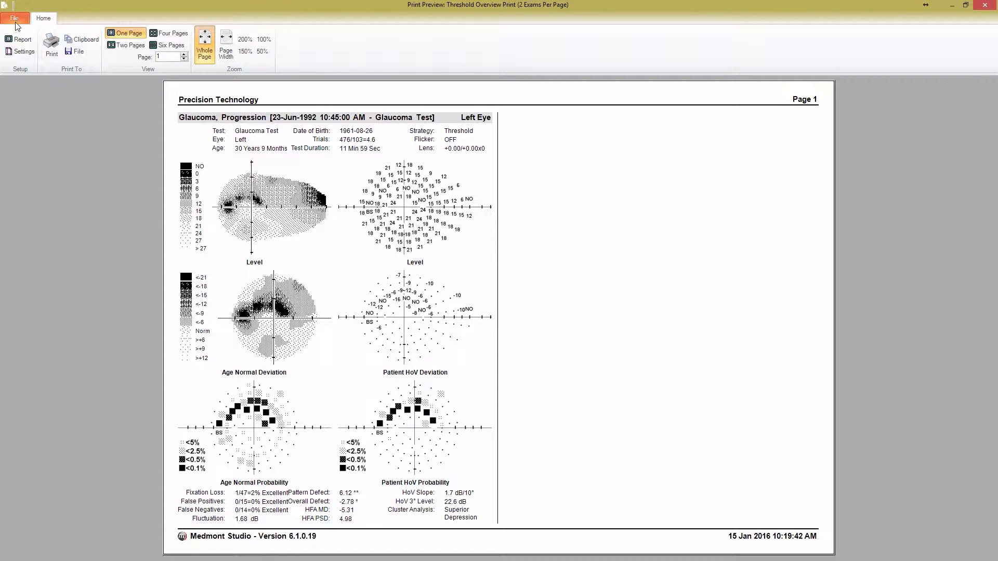
# Preview the exam's Threshold Multi Print report, then close the preview
pyautogui.click(22, 38)
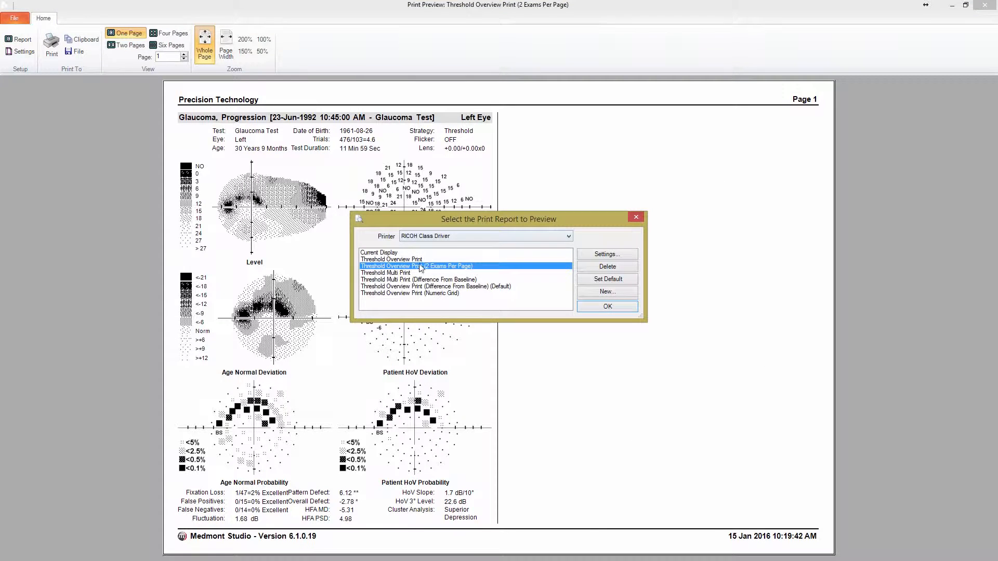
pyautogui.click(386, 273)
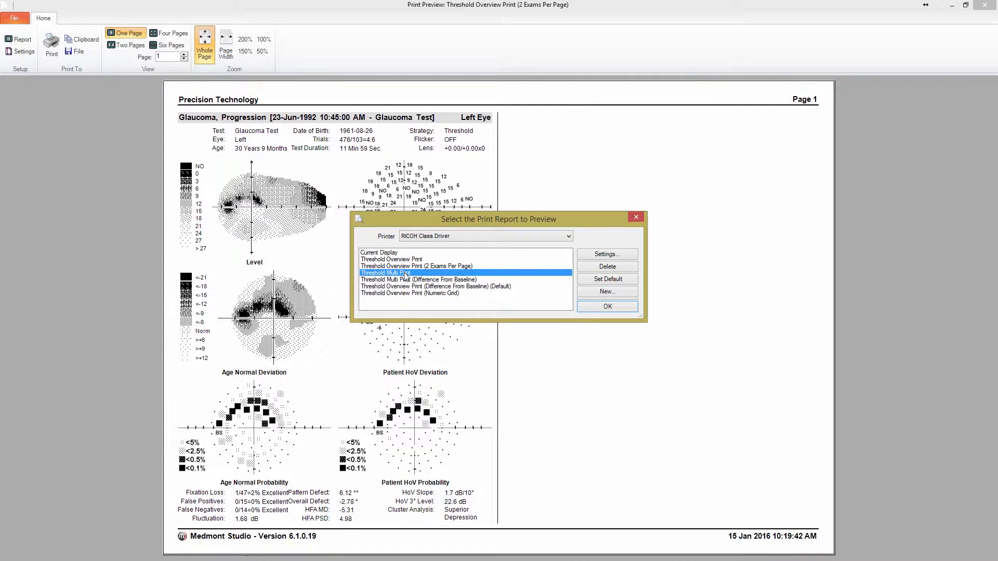
pyautogui.moveTo(586, 301)
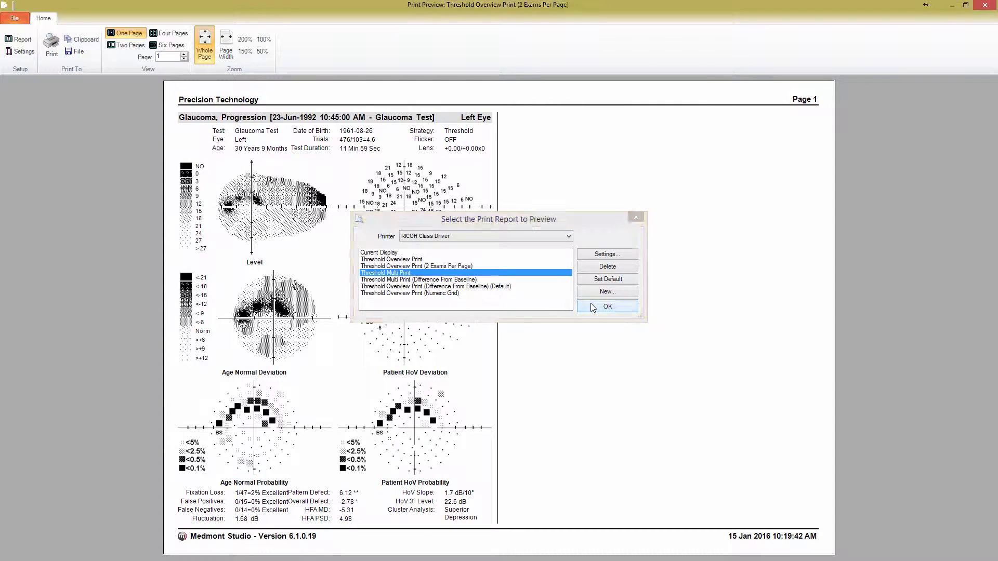
pyautogui.click(606, 306)
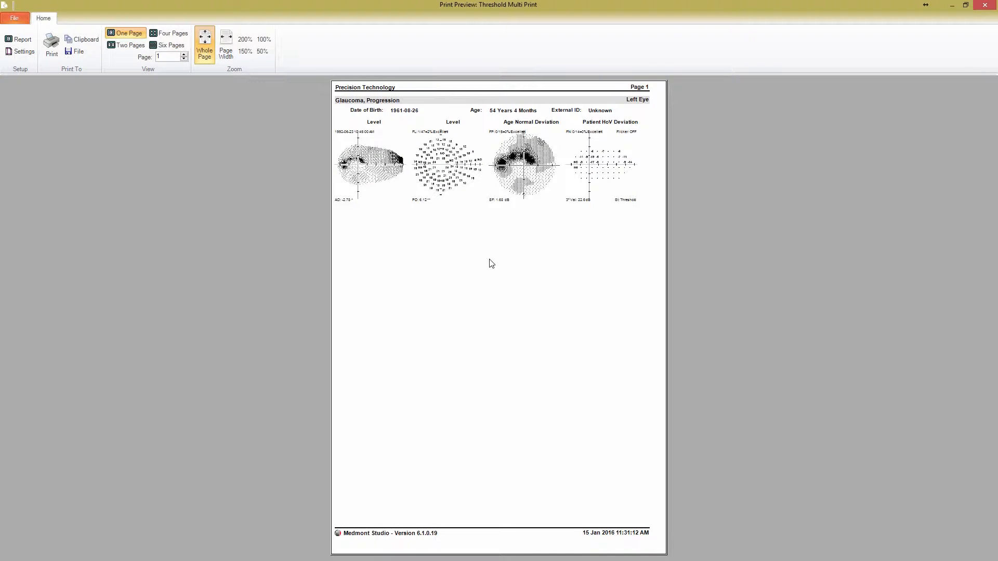
pyautogui.moveTo(509, 261)
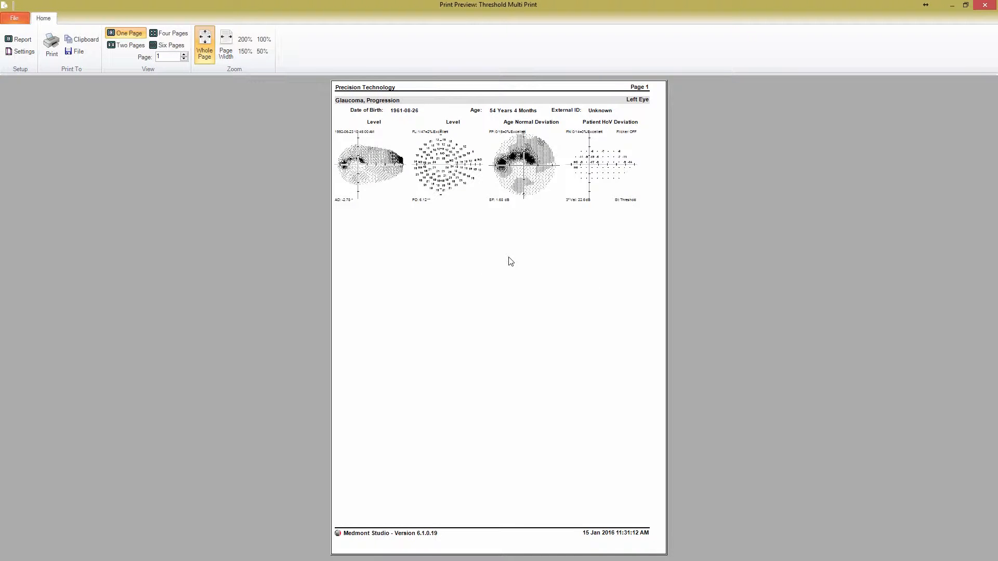
pyautogui.moveTo(912, 127)
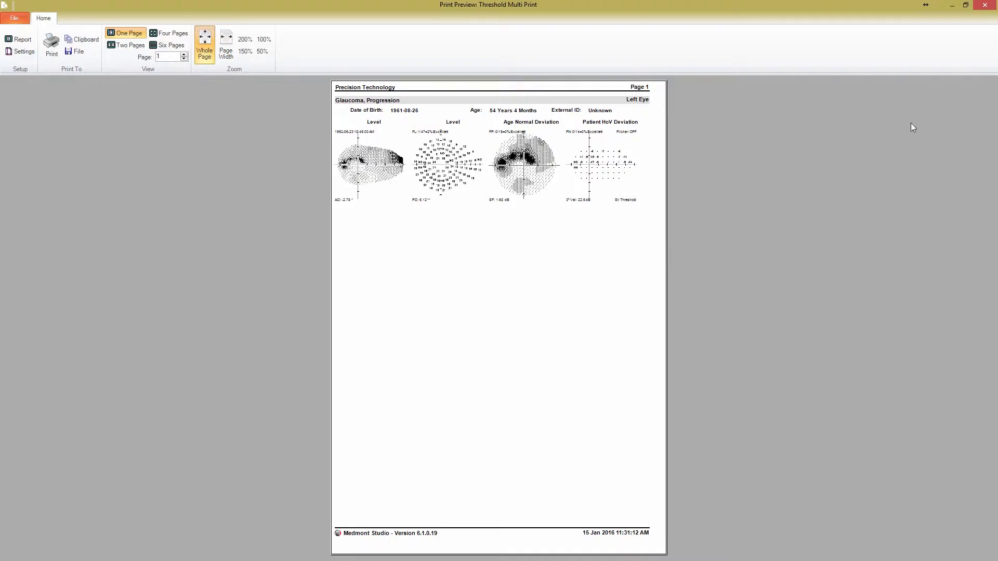
pyautogui.click(990, 5)
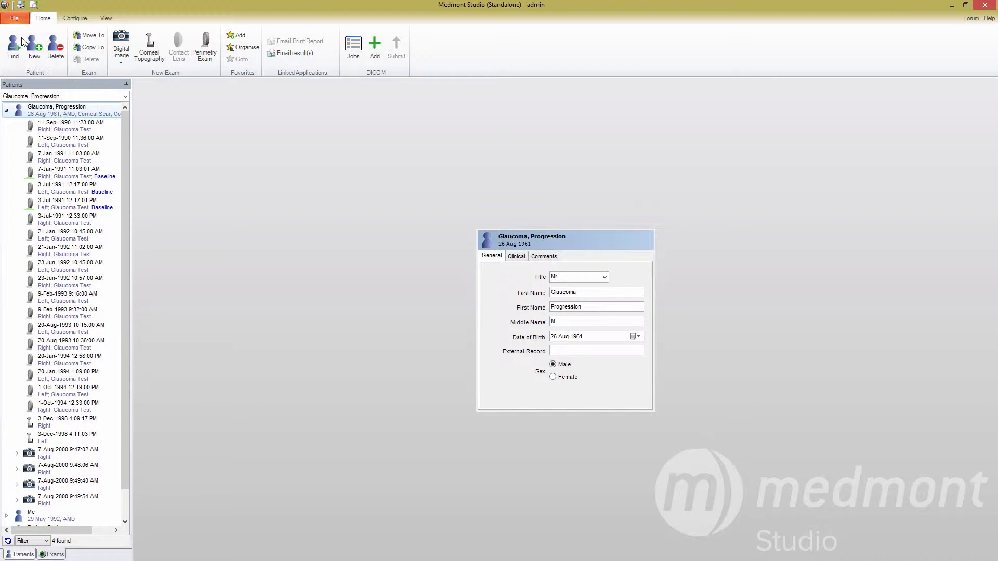
# Preview the patient-level Threshold Multi Print and open its Multi Print settings
pyautogui.click(298, 41)
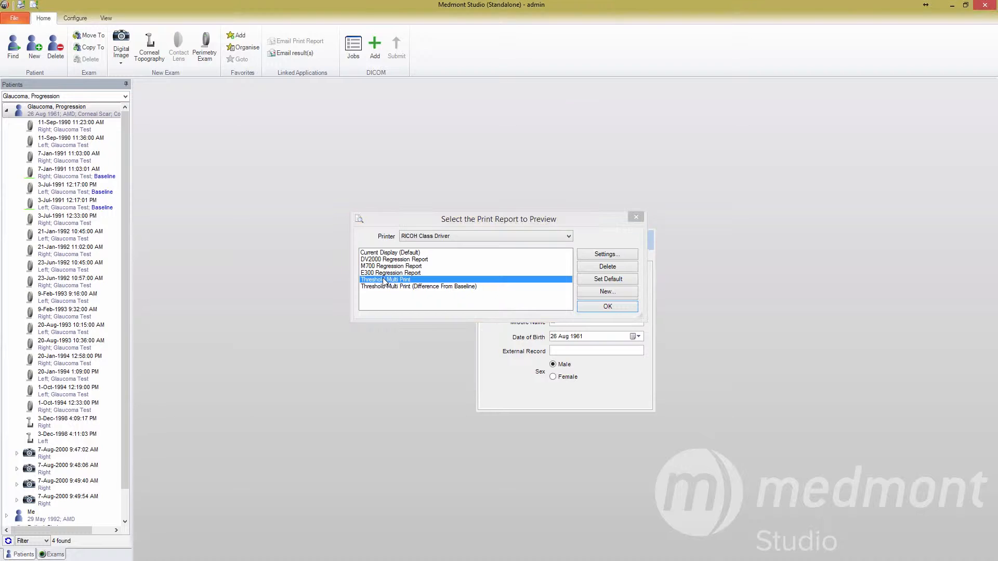
pyautogui.click(606, 306)
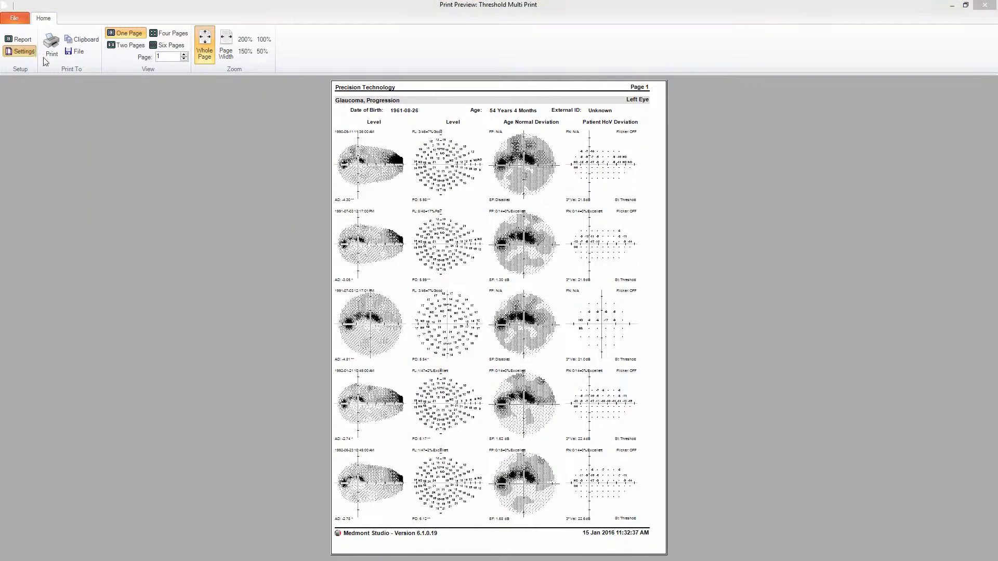
pyautogui.click(23, 51)
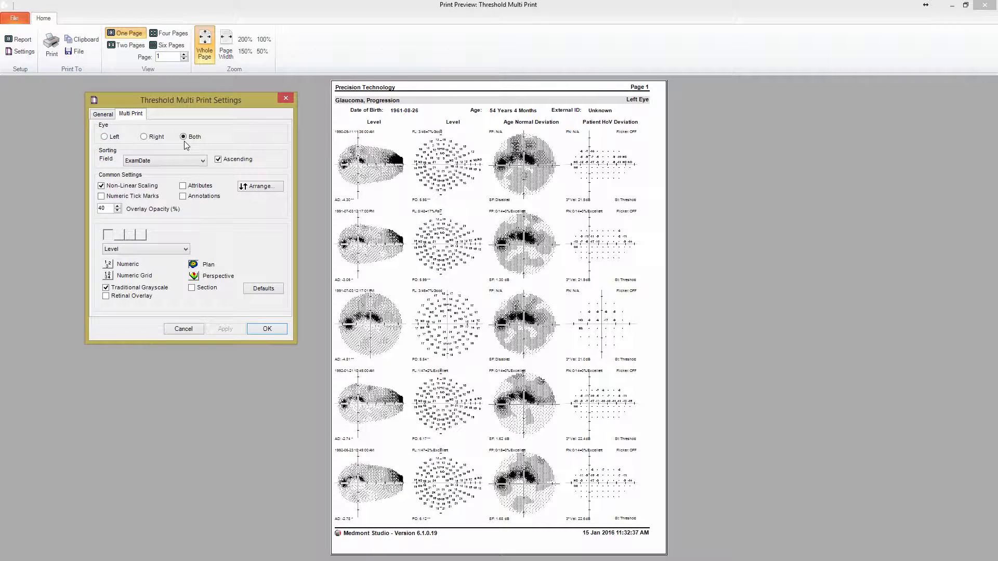
pyautogui.moveTo(206, 170)
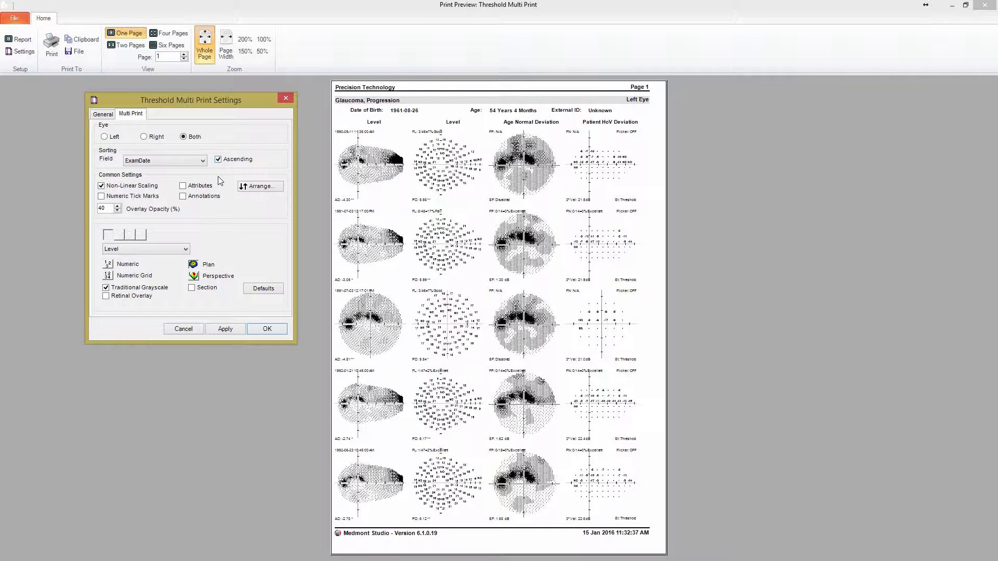
pyautogui.moveTo(172, 213)
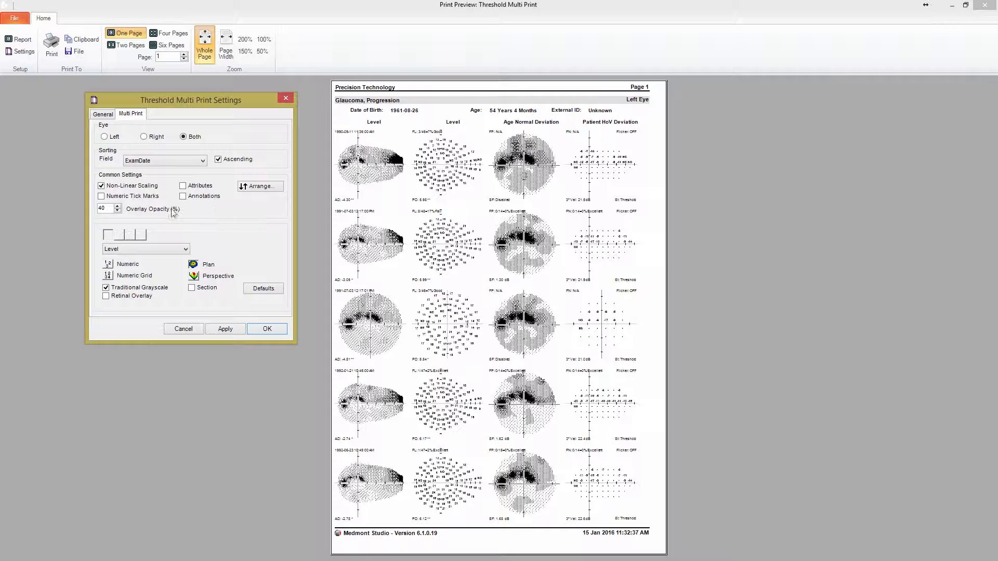
pyautogui.moveTo(207, 247)
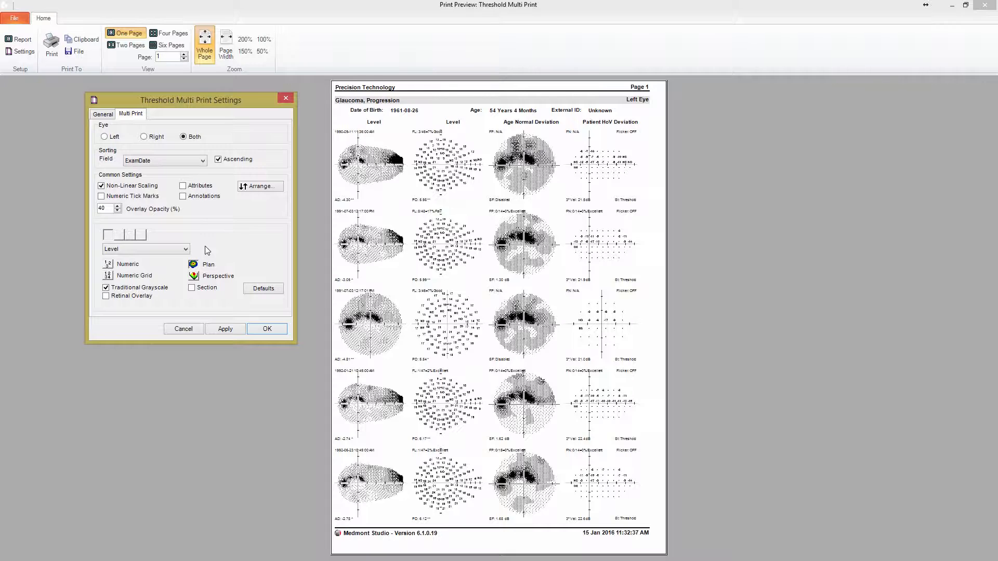
pyautogui.moveTo(121, 233)
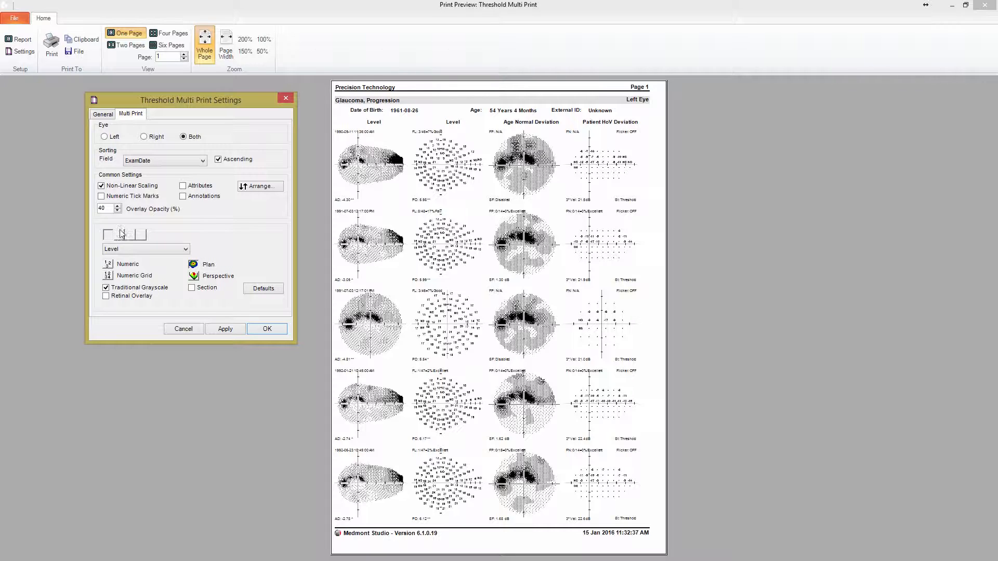
# Apply the Patient HoV Deviation plot position, then close the settings and preview
pyautogui.click(144, 249)
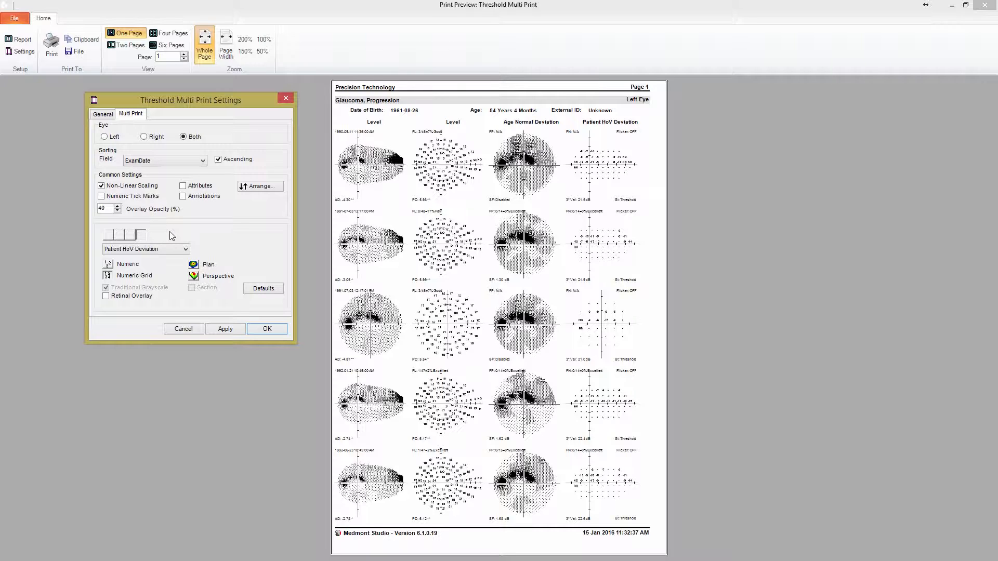
pyautogui.moveTo(216, 287)
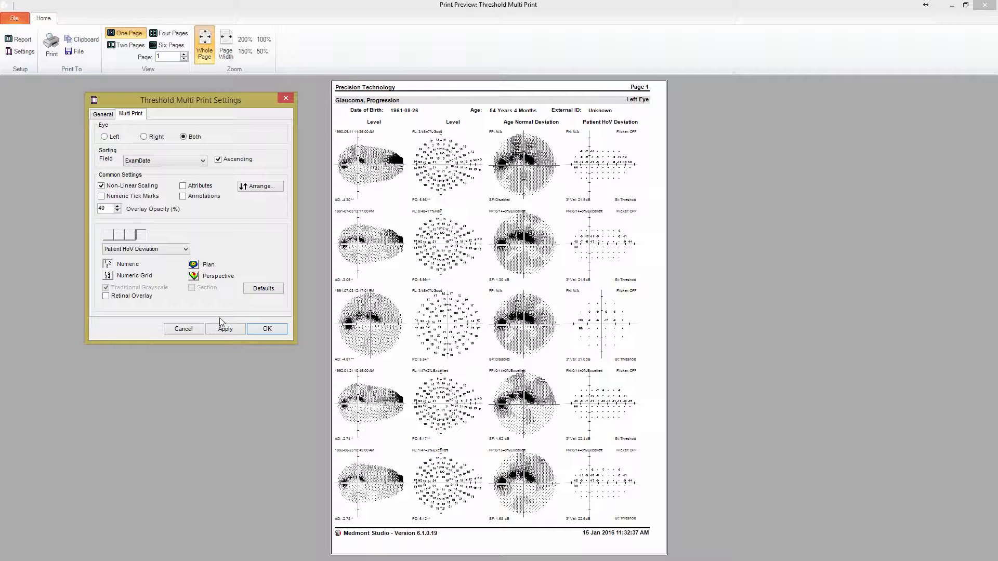
pyautogui.click(224, 328)
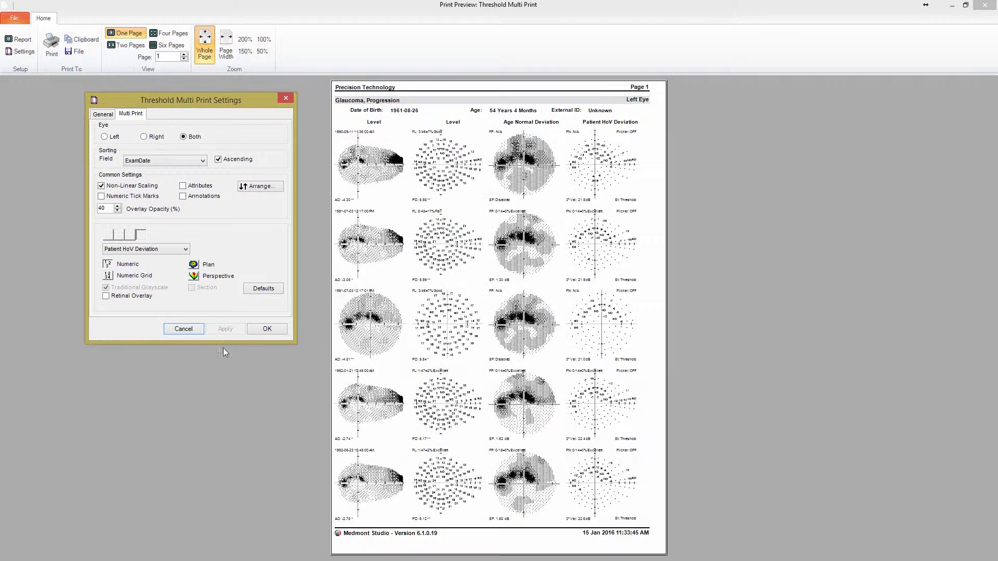
pyautogui.moveTo(245, 342)
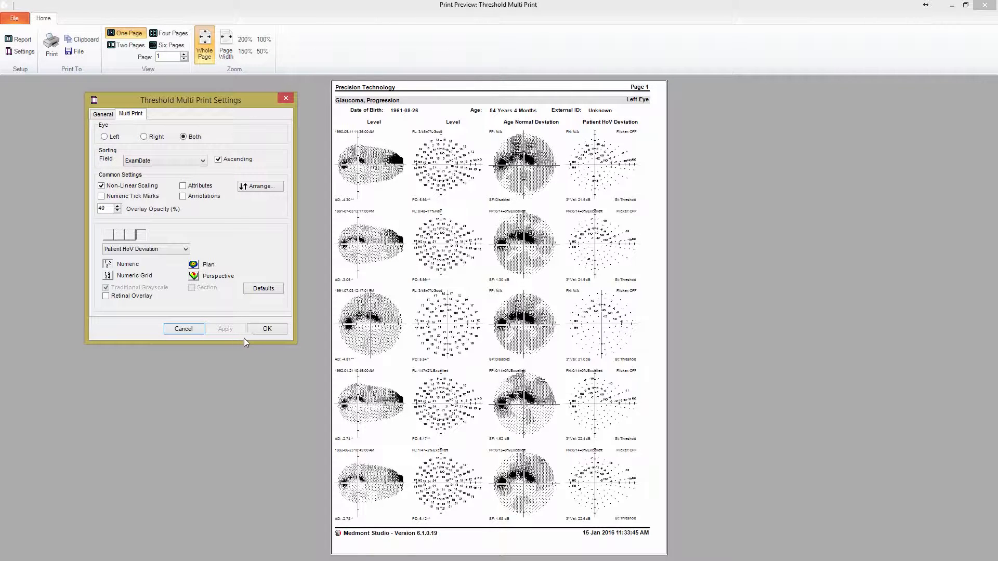
pyautogui.click(267, 329)
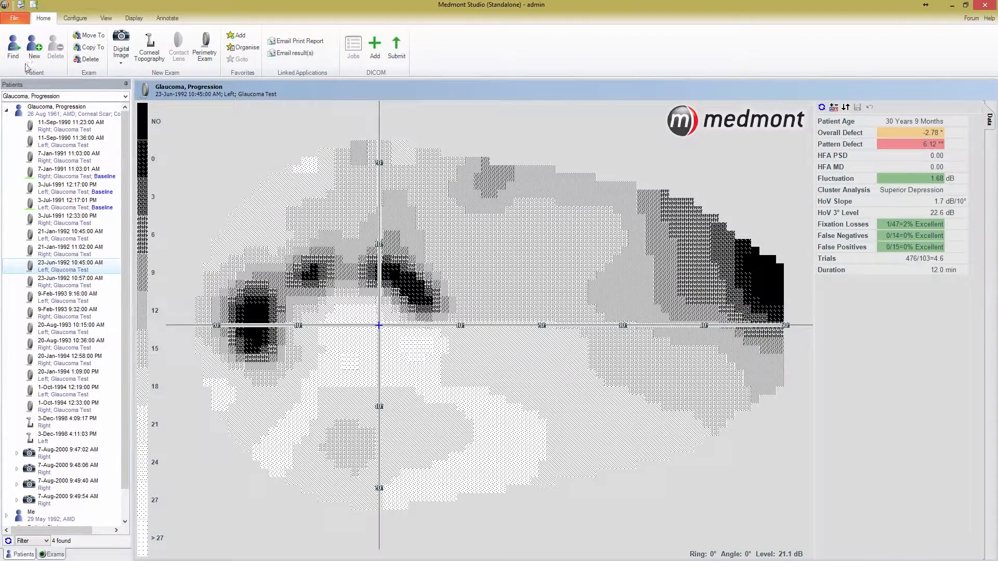
# Preview the Threshold Multi Print (Difference From Baseline) report for the left-eye exam
pyautogui.click(295, 40)
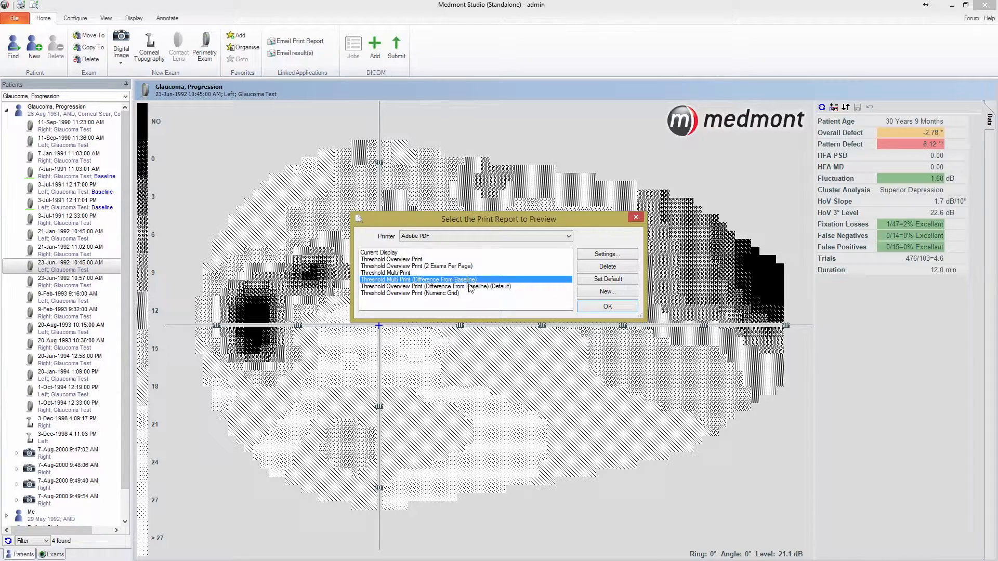
pyautogui.click(605, 306)
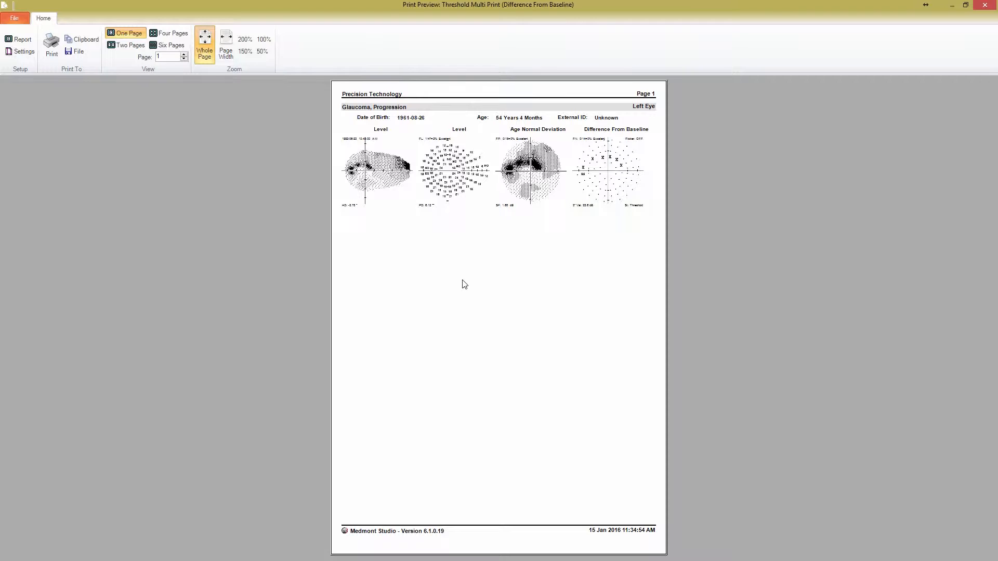
pyautogui.moveTo(521, 238)
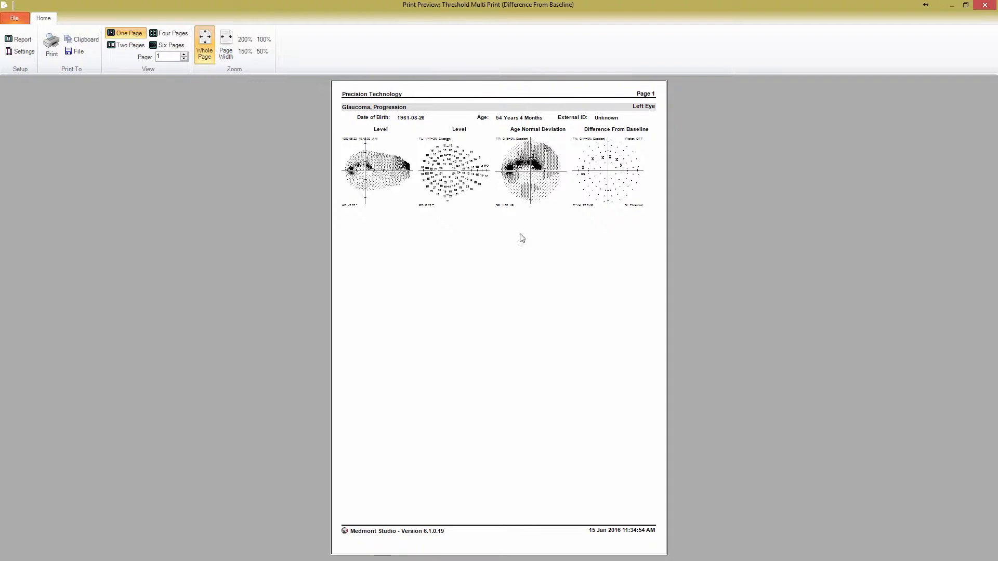
pyautogui.moveTo(615, 219)
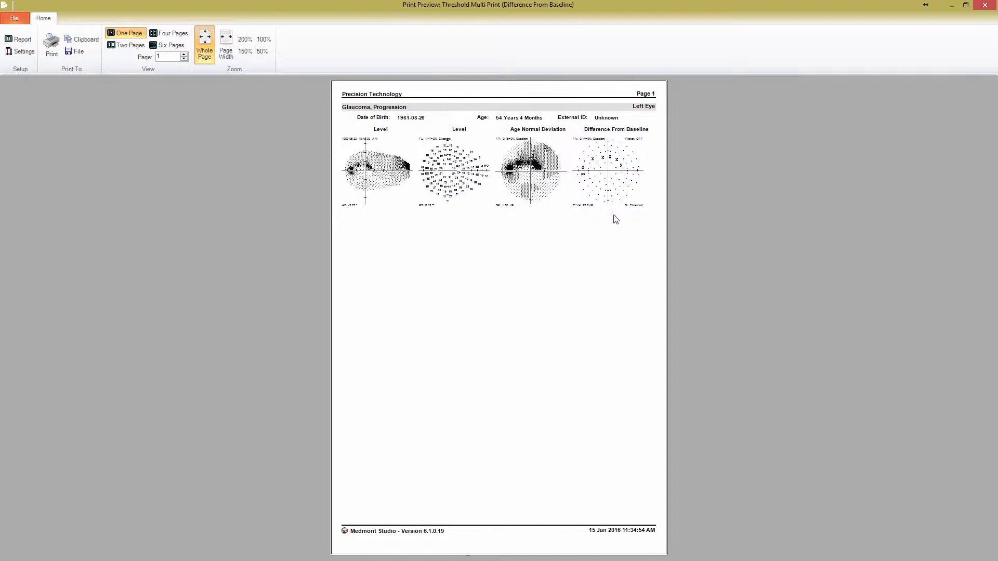
pyautogui.moveTo(616, 213)
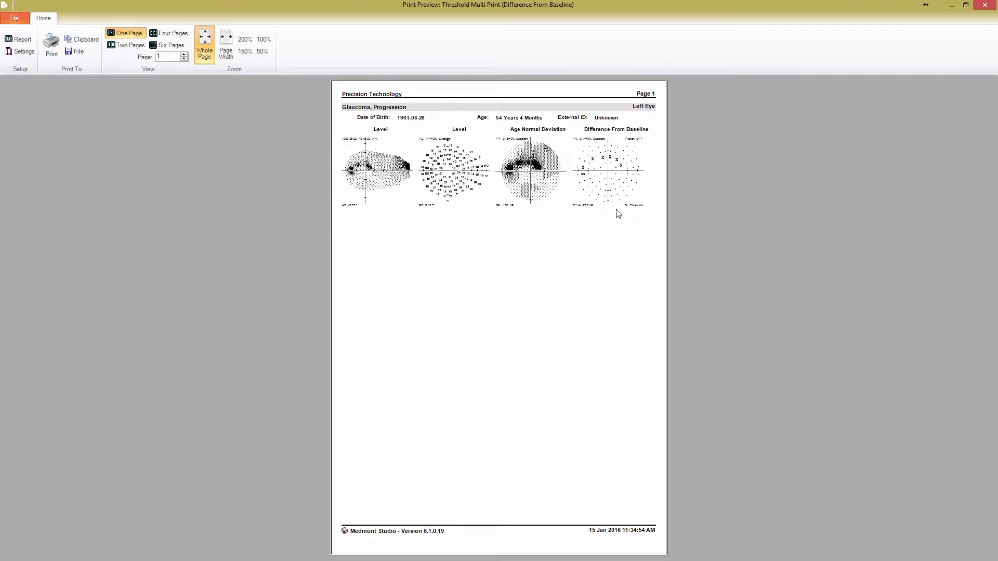
pyautogui.moveTo(638, 167)
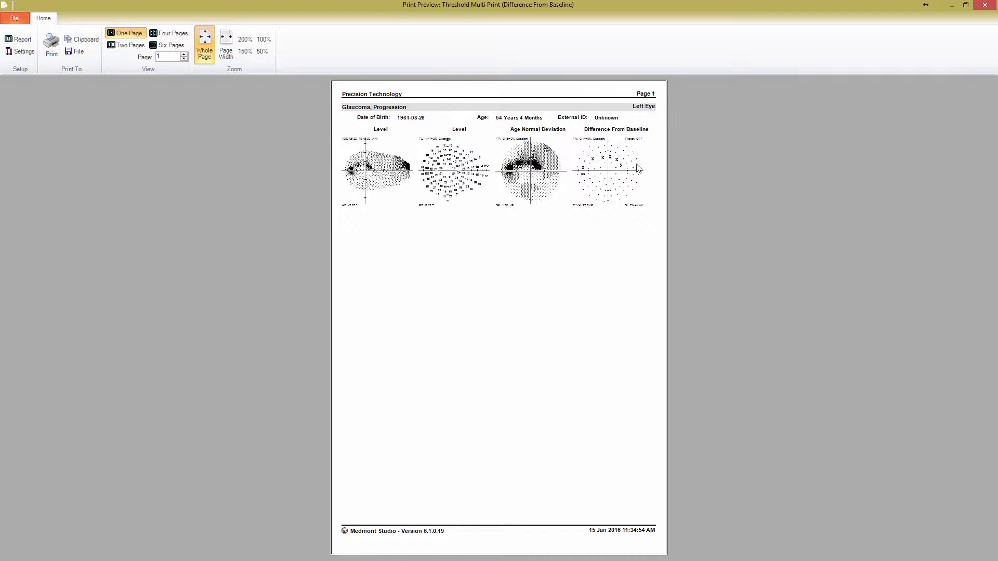
pyautogui.moveTo(142, 91)
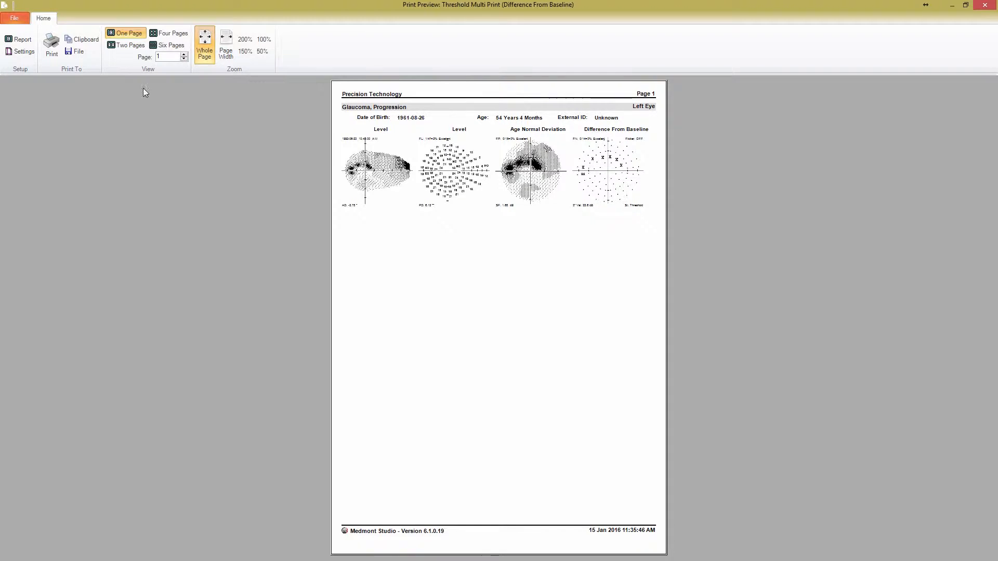
pyautogui.click(23, 39)
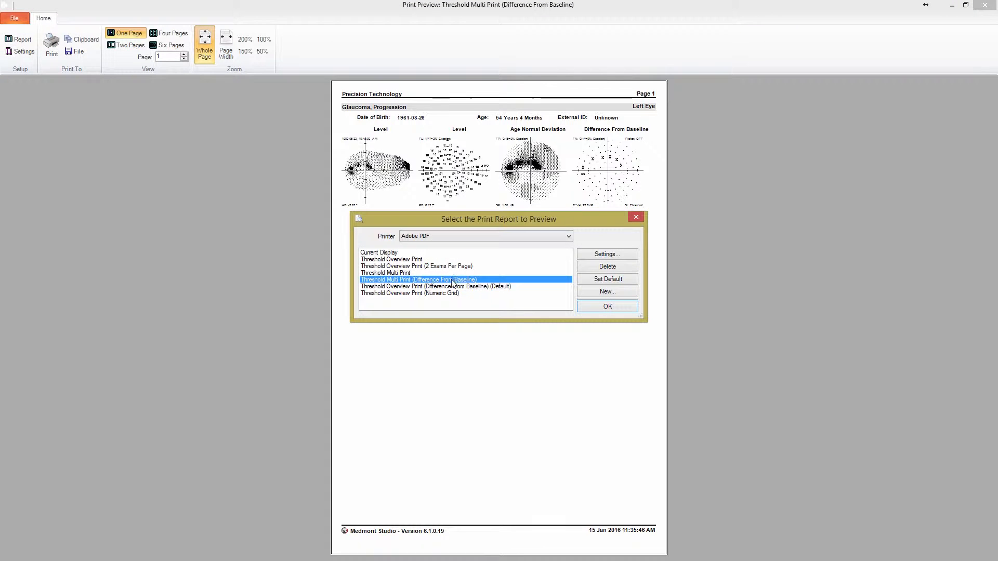
# Preview Threshold Overview Print (Difference From Baseline) at page width and scroll through it
pyautogui.click(423, 286)
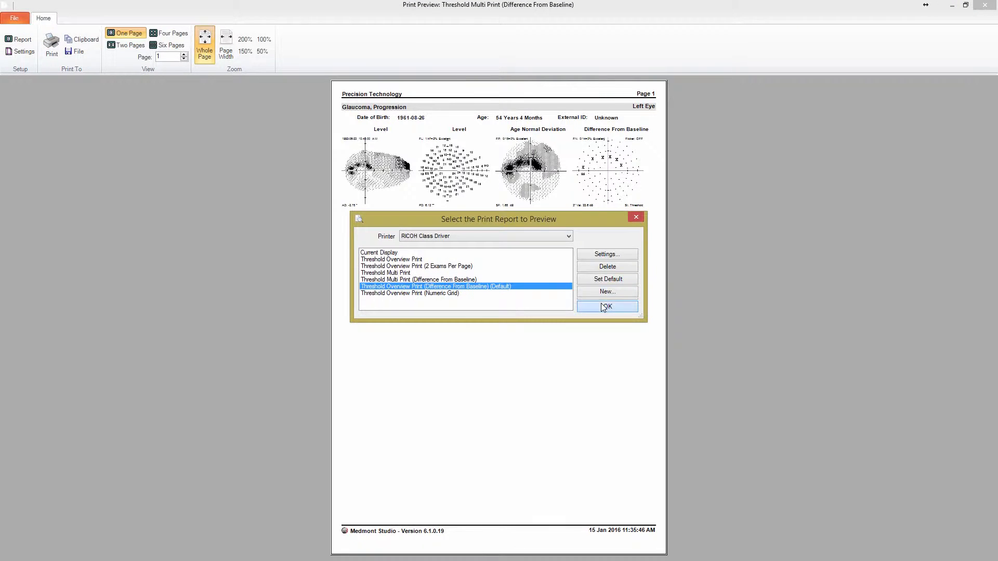
pyautogui.click(606, 307)
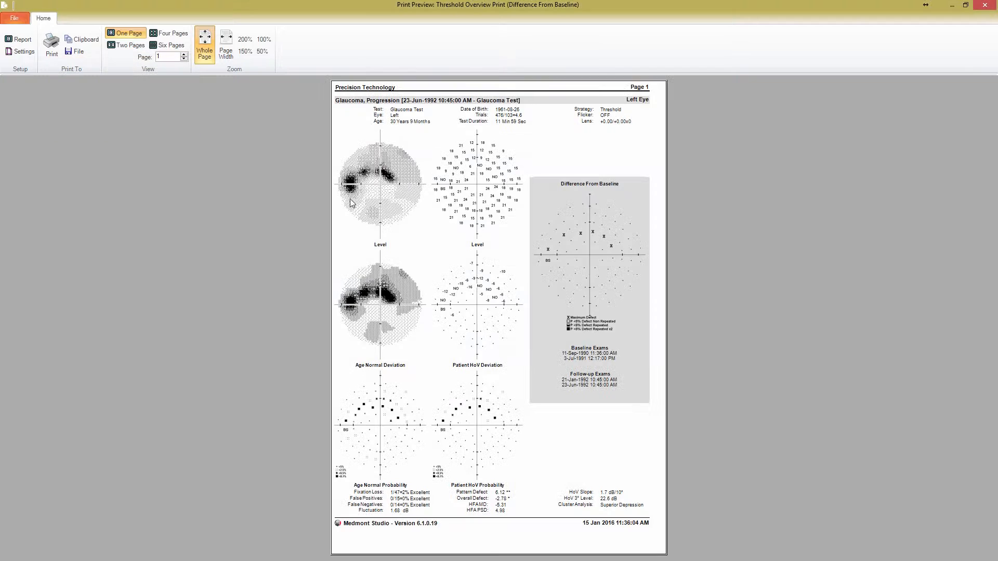
pyautogui.moveTo(515, 254)
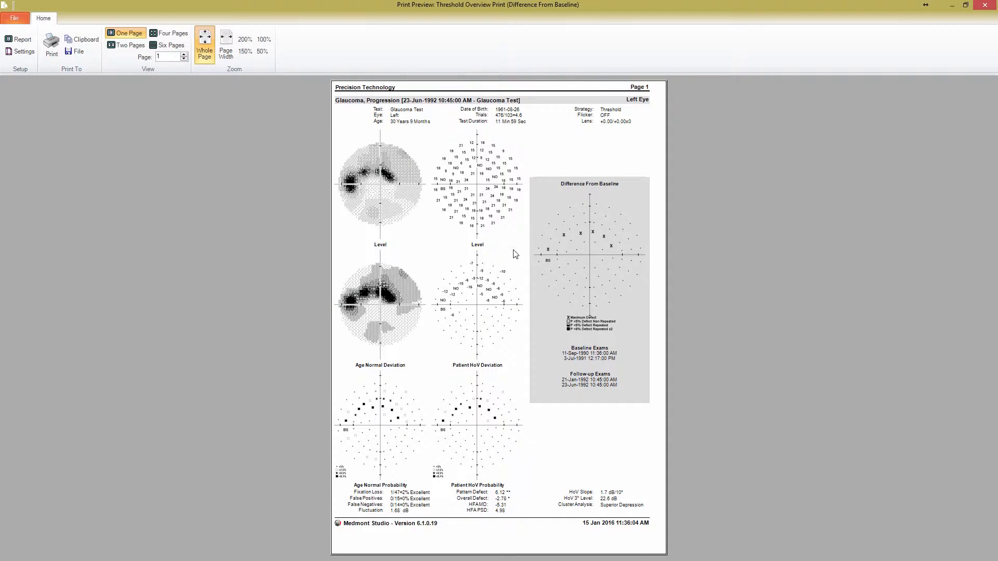
pyautogui.moveTo(548, 267)
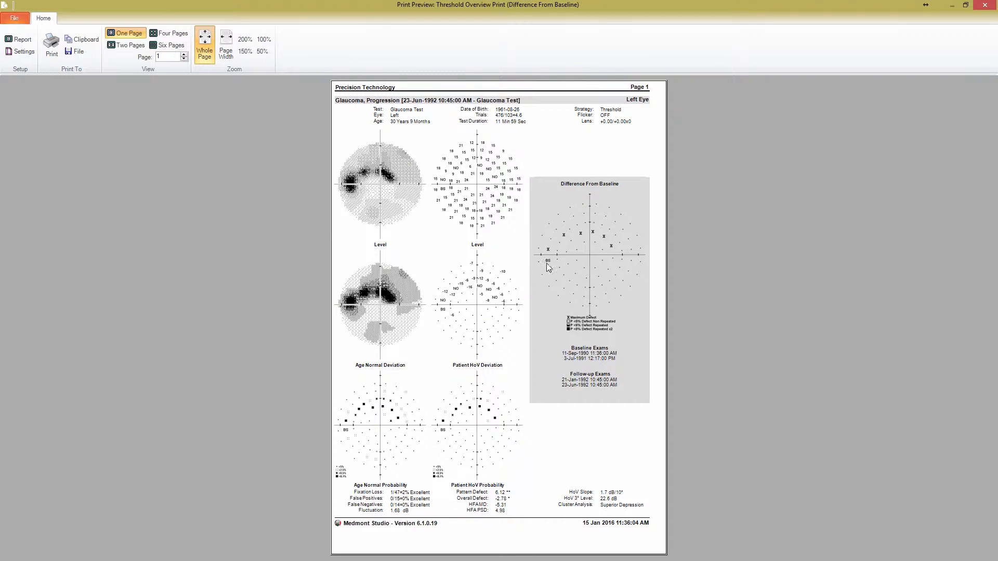
pyautogui.moveTo(634, 222)
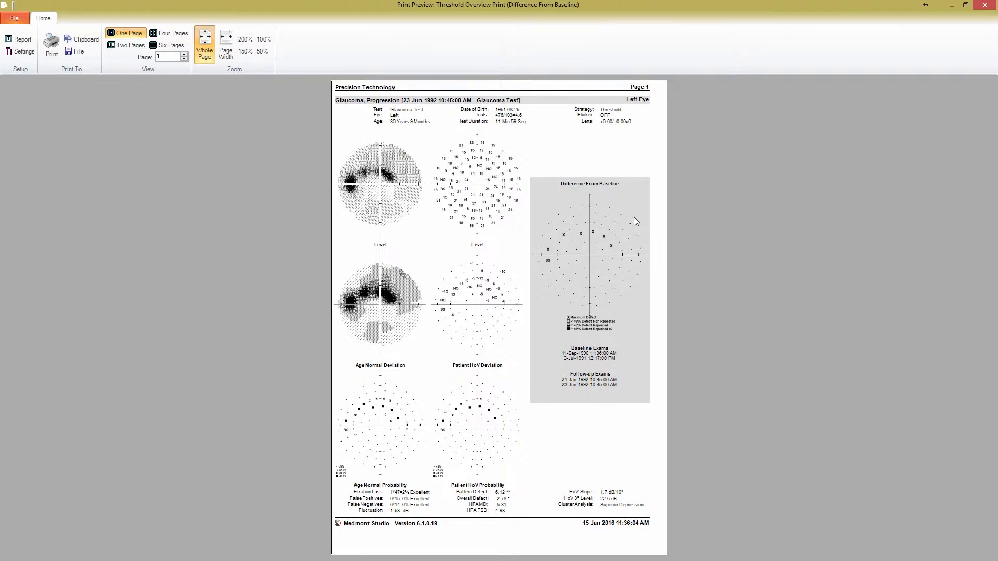
pyautogui.moveTo(282, 116)
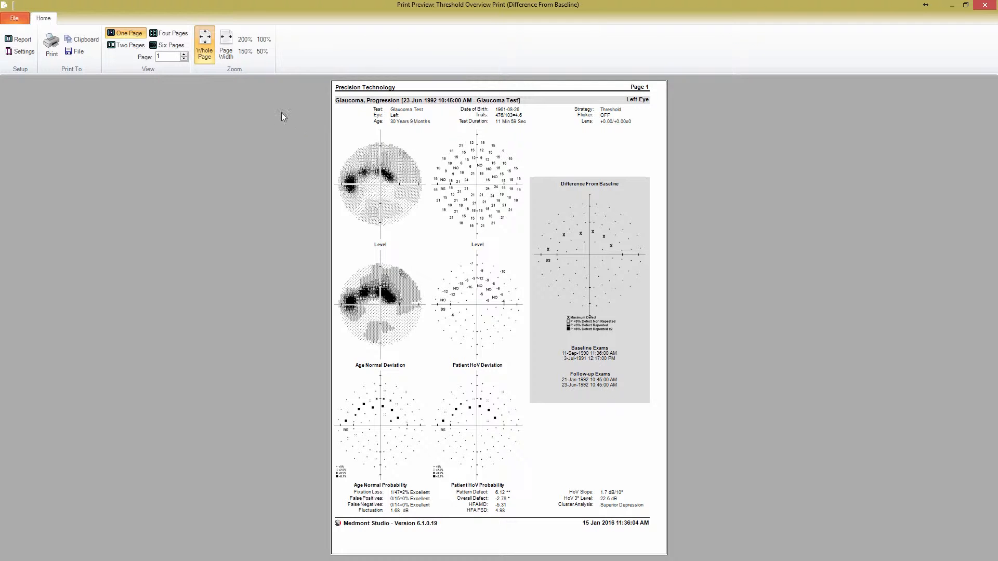
pyautogui.click(225, 43)
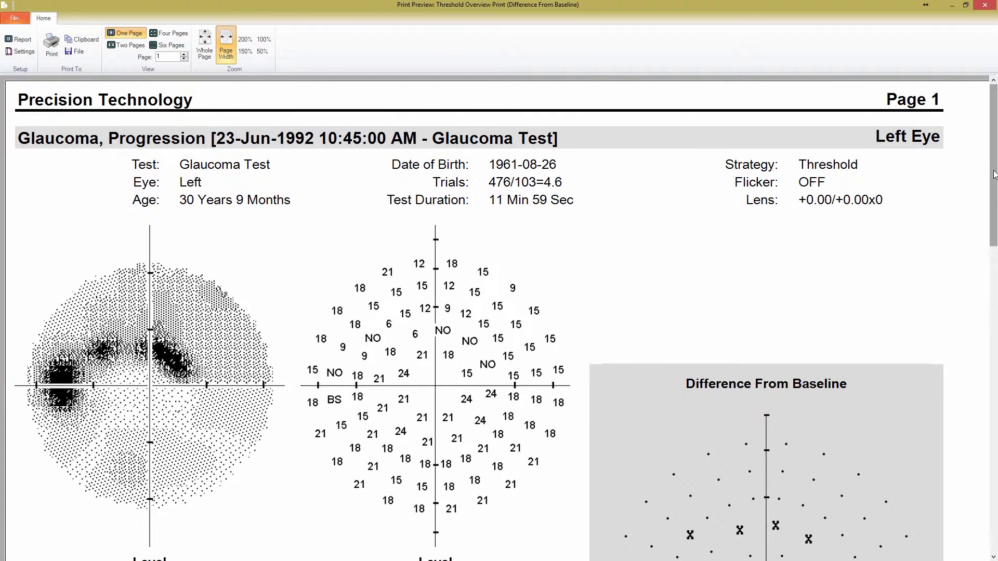
pyautogui.scroll(-3)
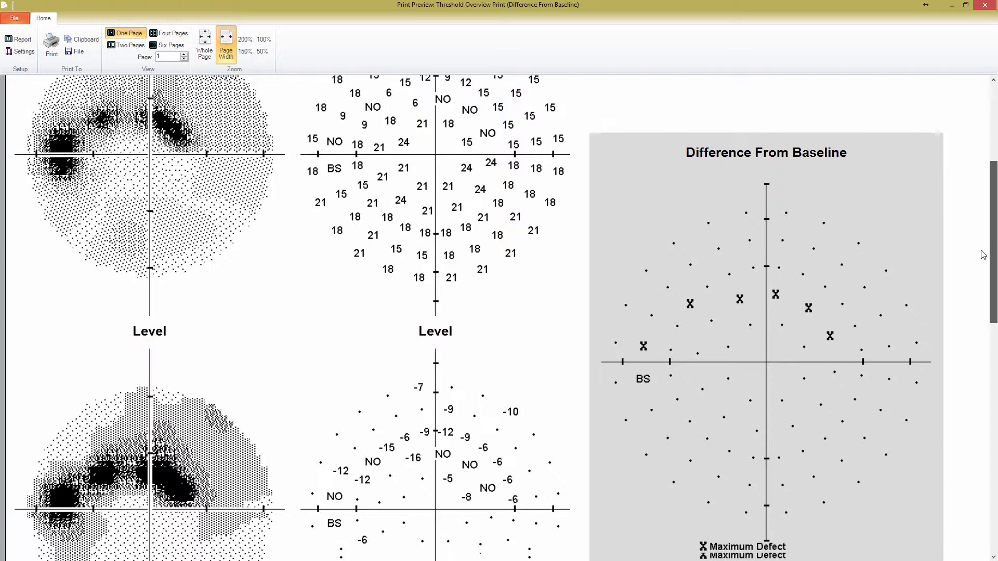
pyautogui.scroll(-3)
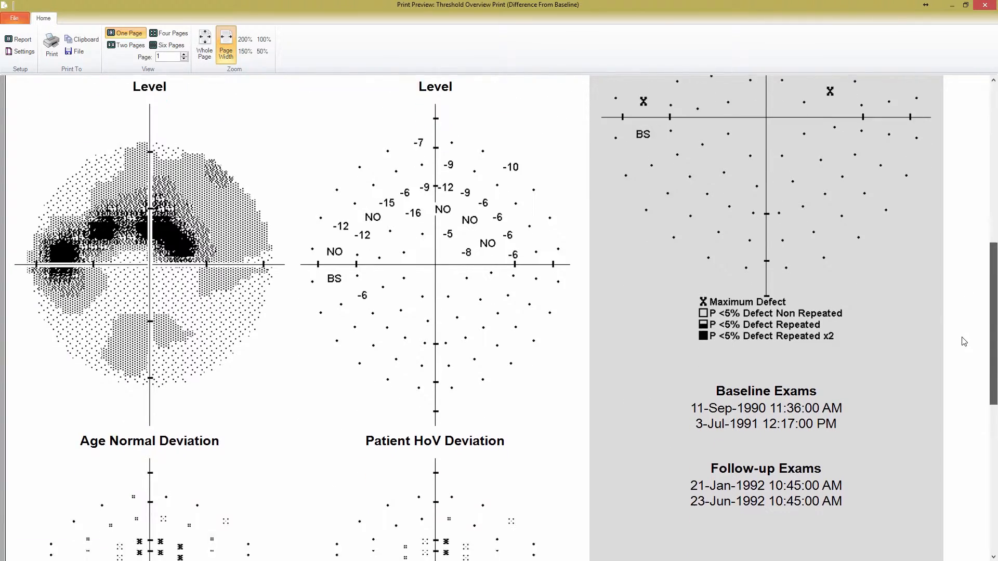
pyautogui.scroll(-3)
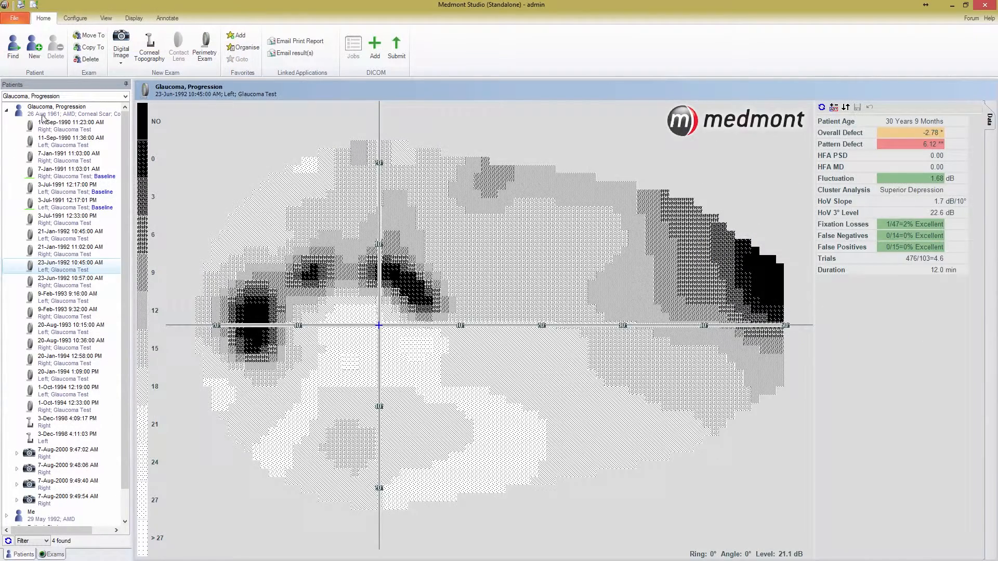
# Preview the M700 Regression Report via File > Print Preview and scroll through its trend charts
pyautogui.click(14, 17)
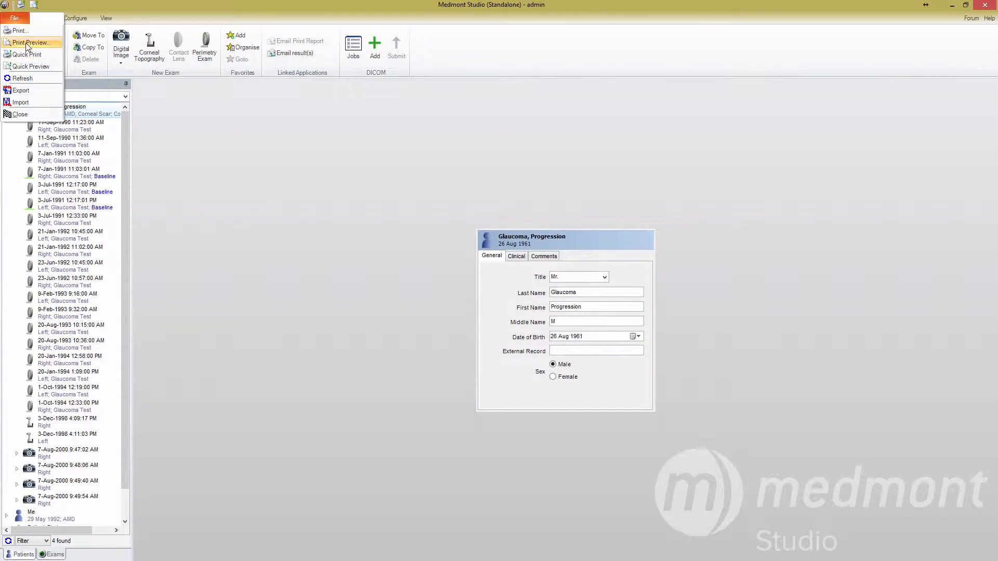
pyautogui.click(29, 42)
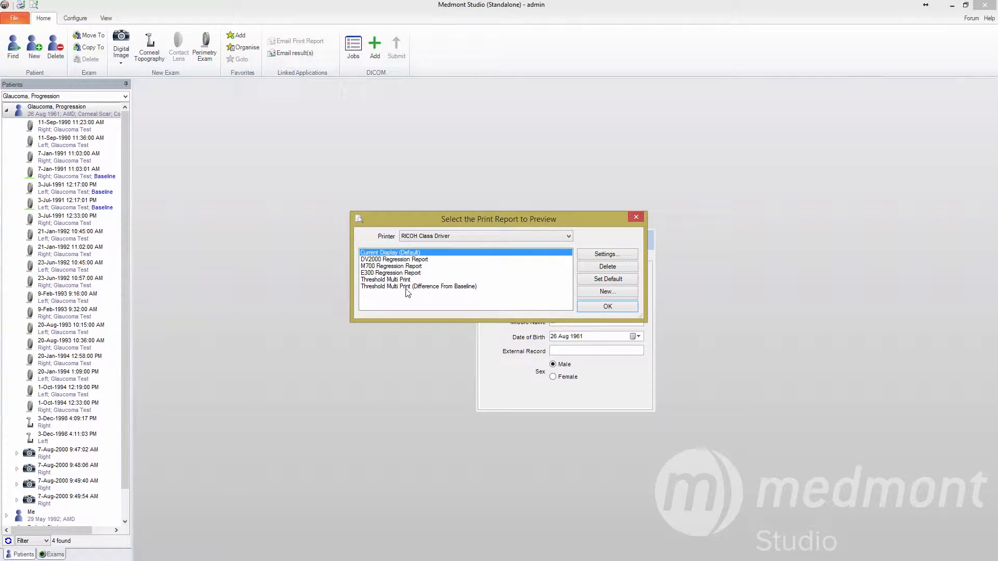
pyautogui.click(391, 266)
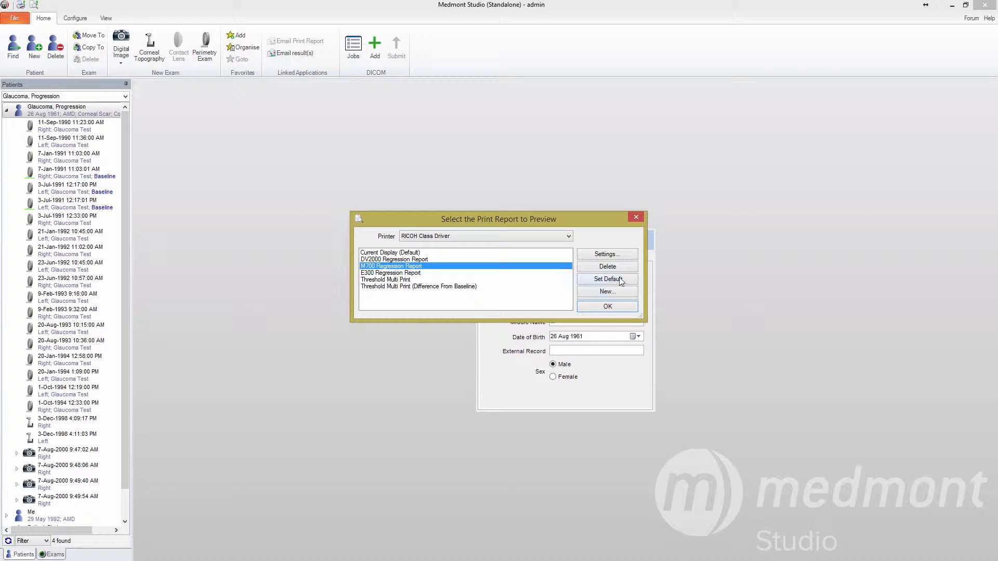
pyautogui.click(606, 306)
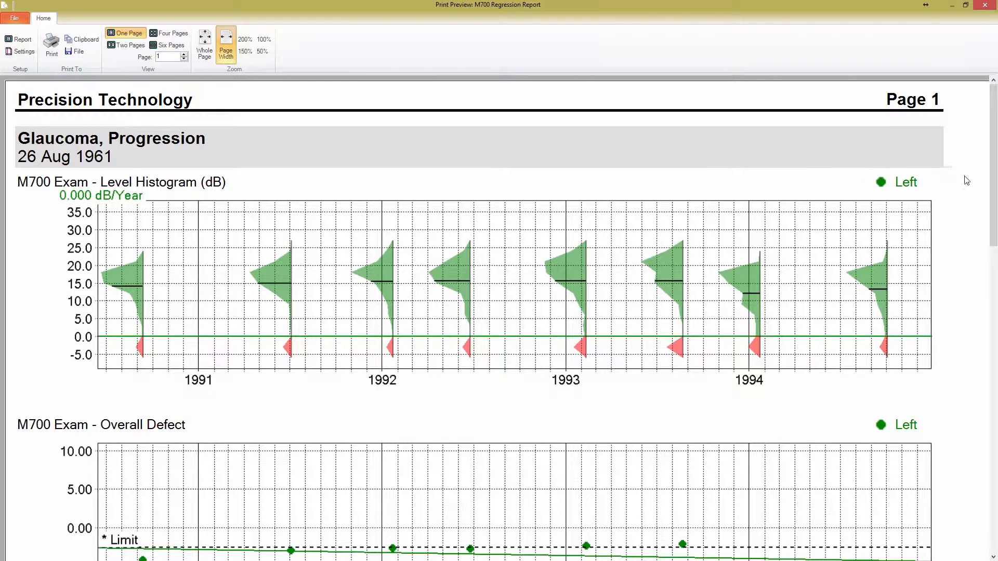
pyautogui.scroll(-3)
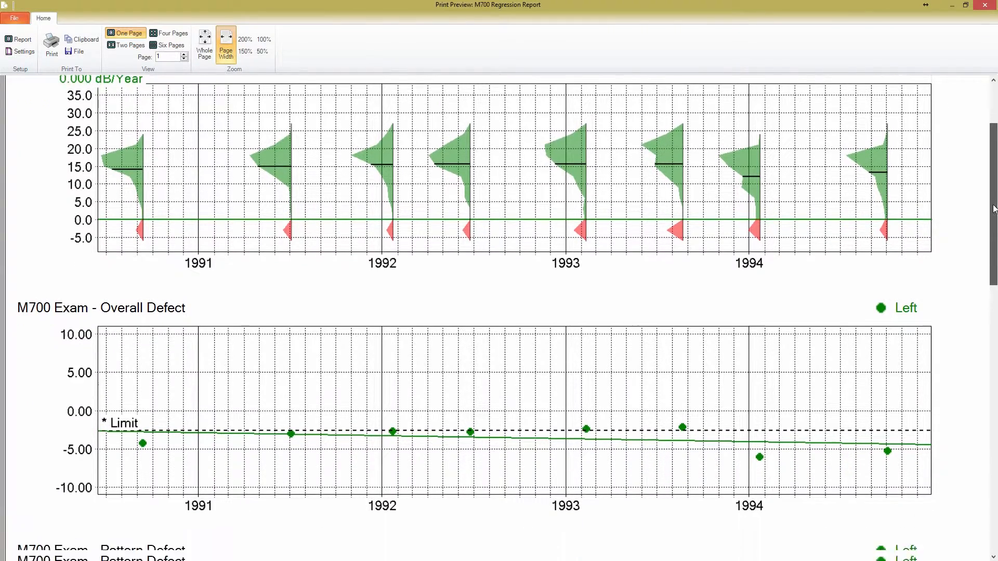
pyautogui.scroll(-3)
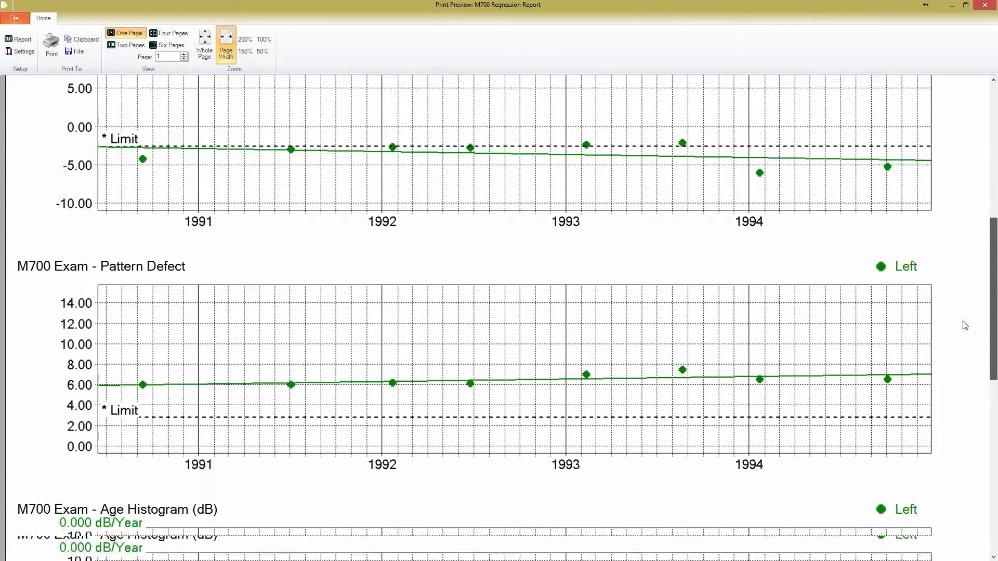
pyautogui.scroll(-3)
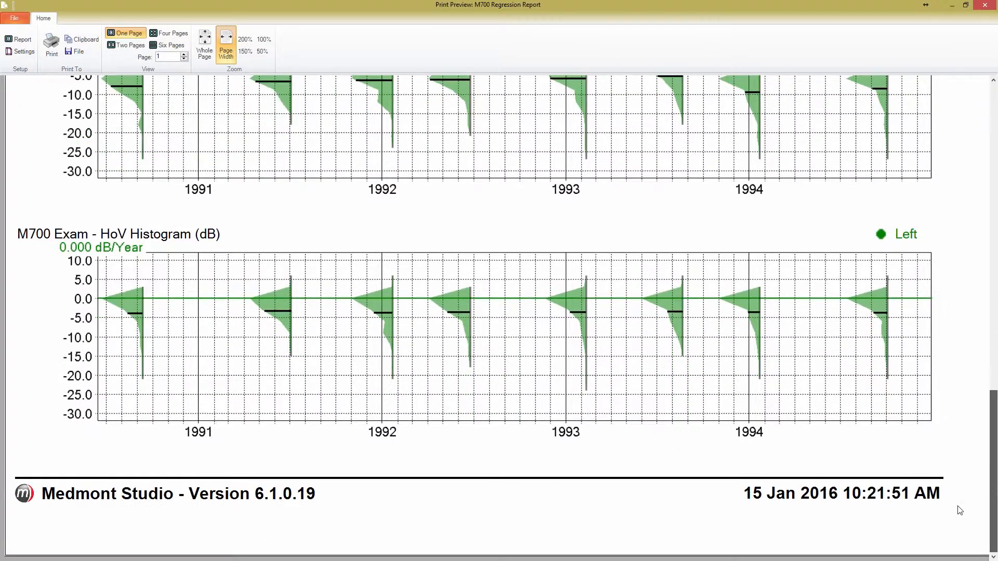